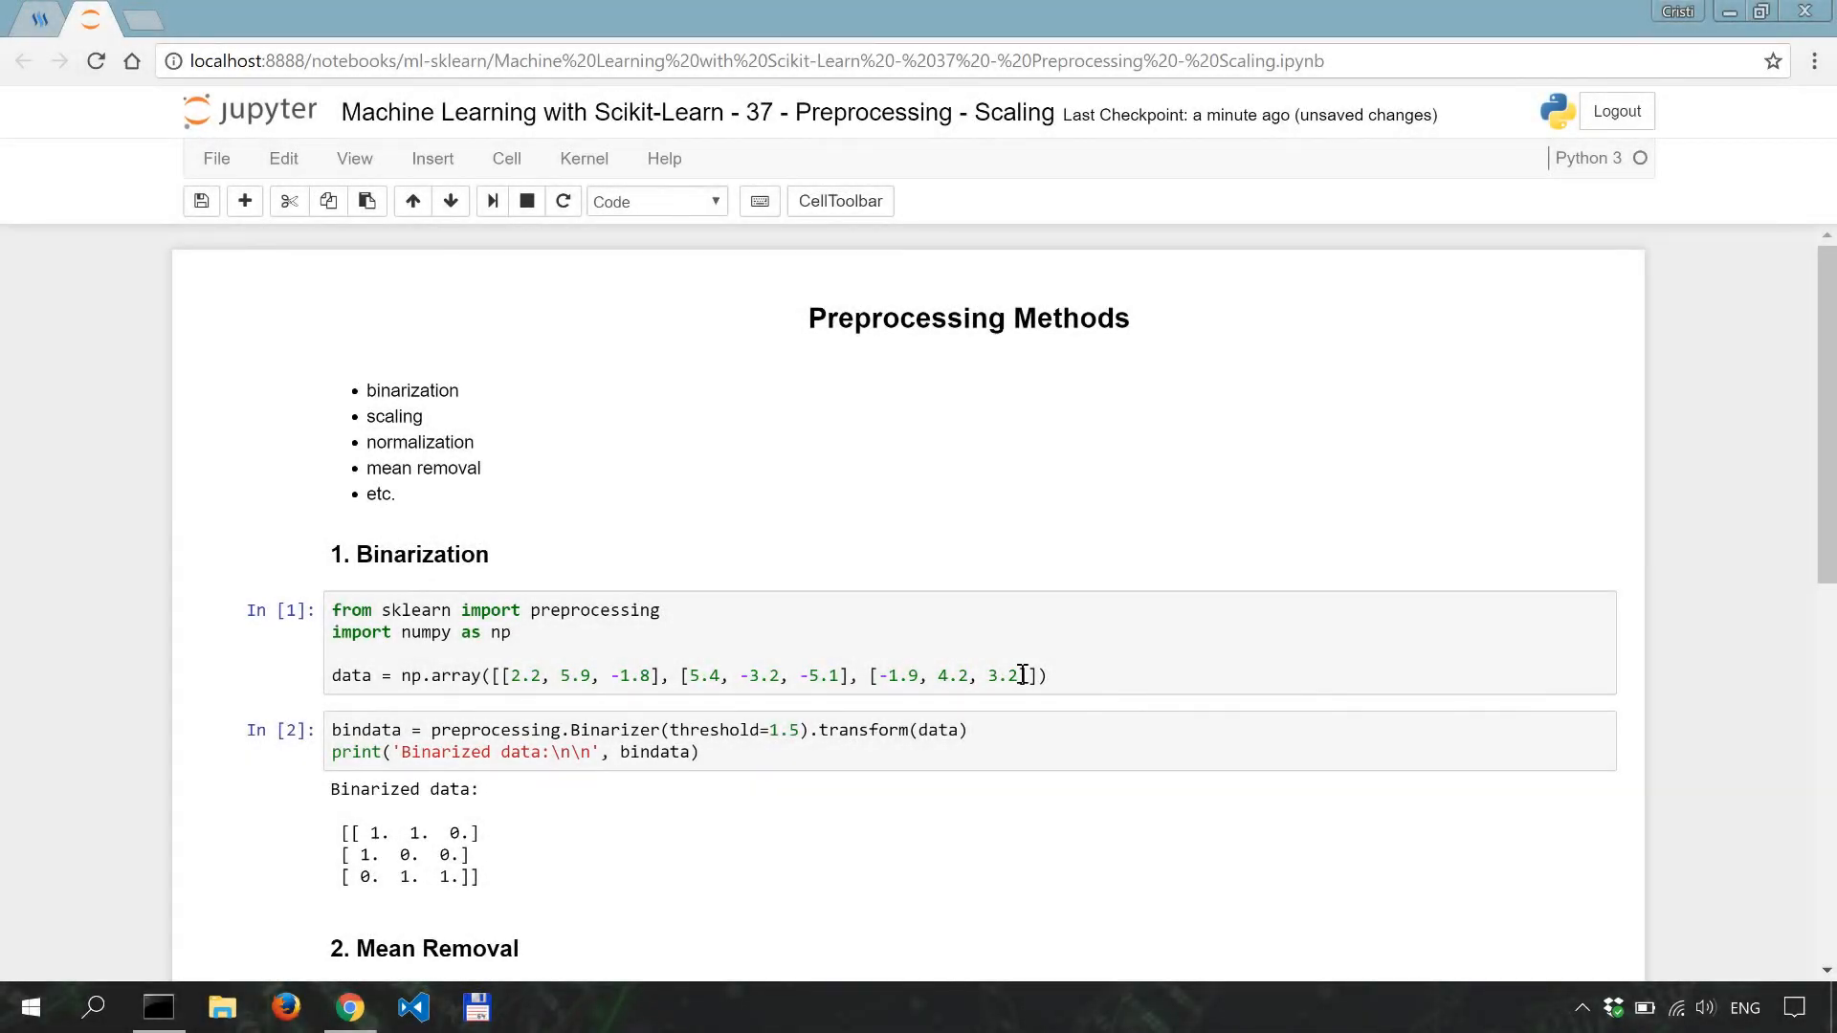
Step: Scroll down to the '3. Scaling' markdown section and the empty cells below it
scroll("down", 3)
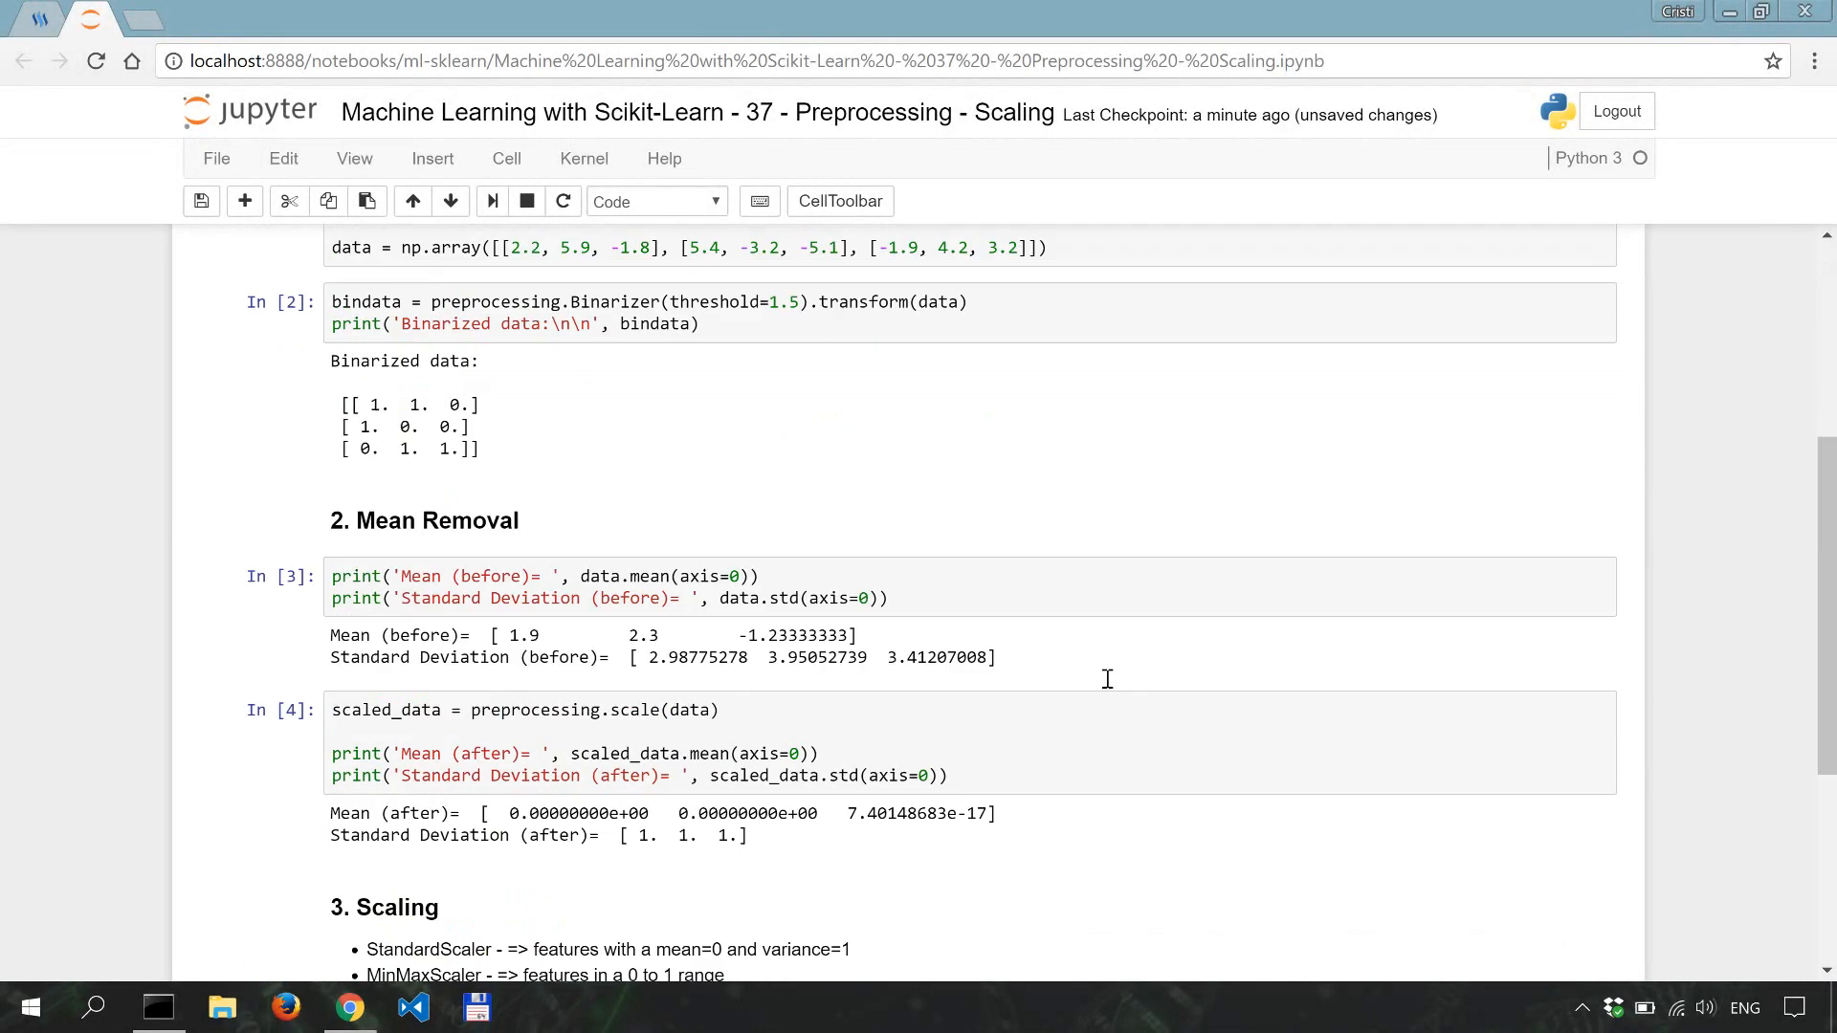
scroll("down", 3)
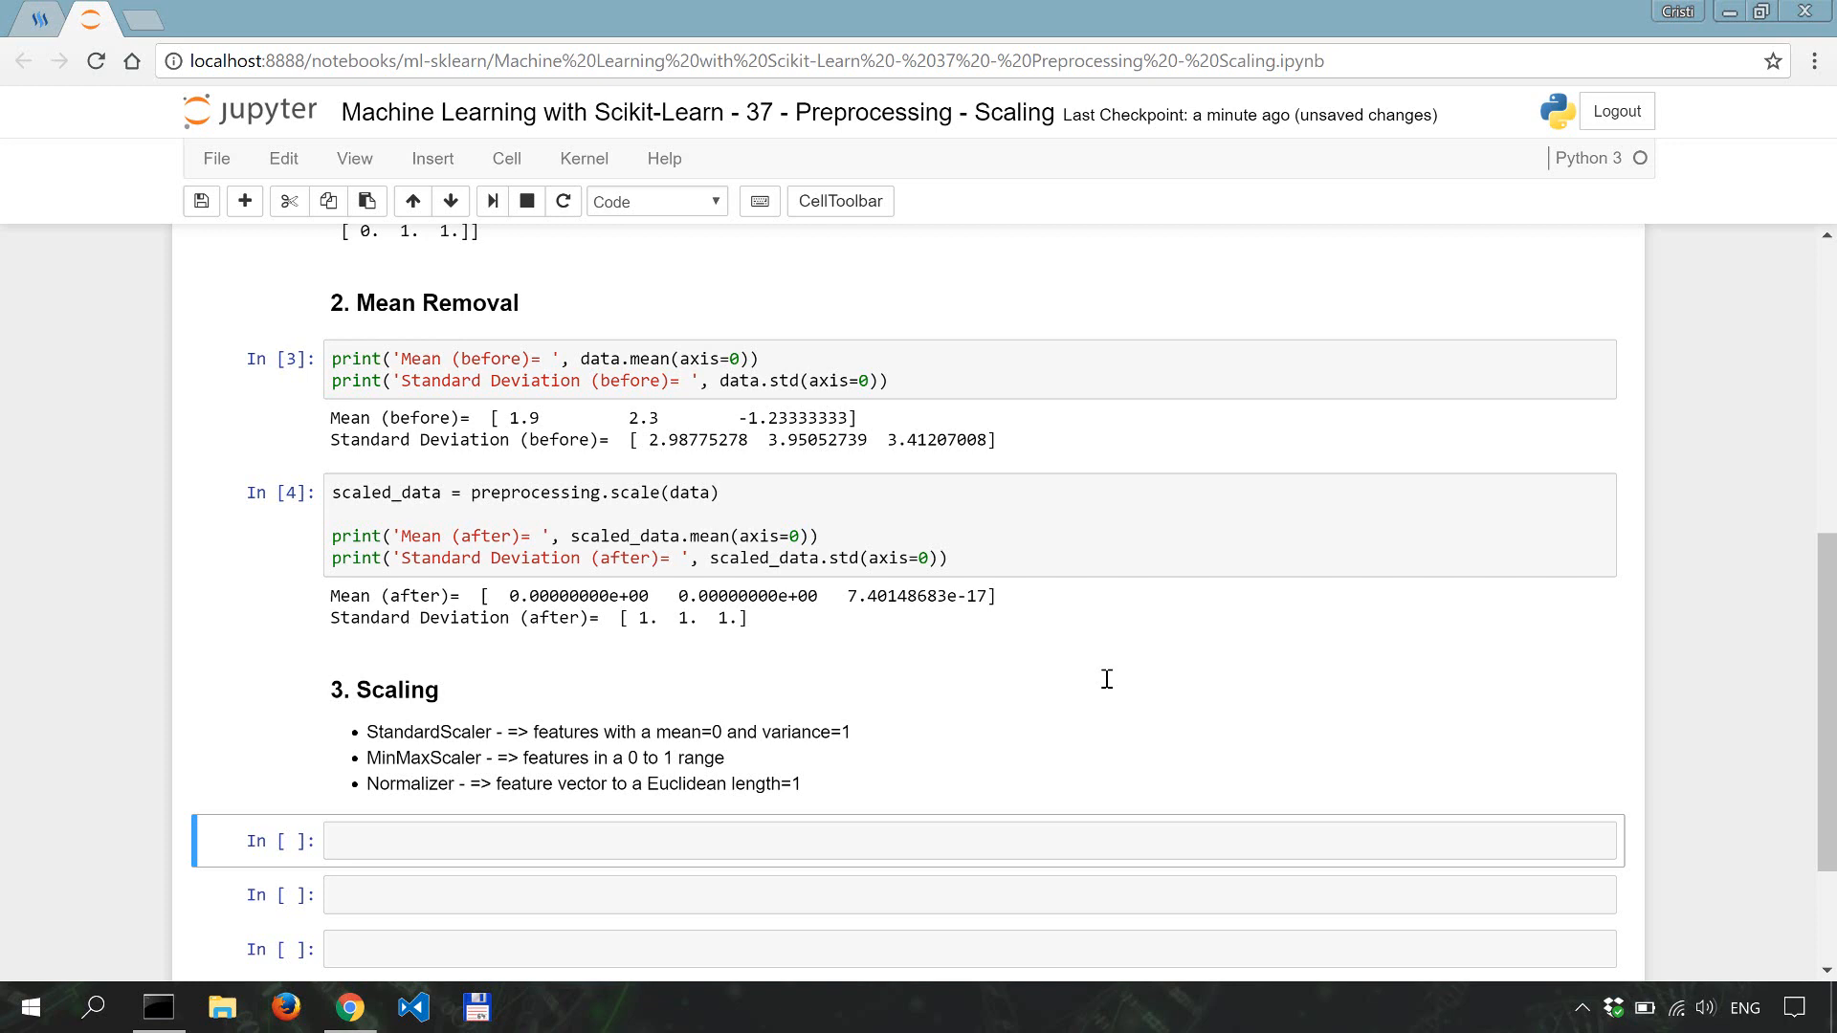
scroll("down", 3)
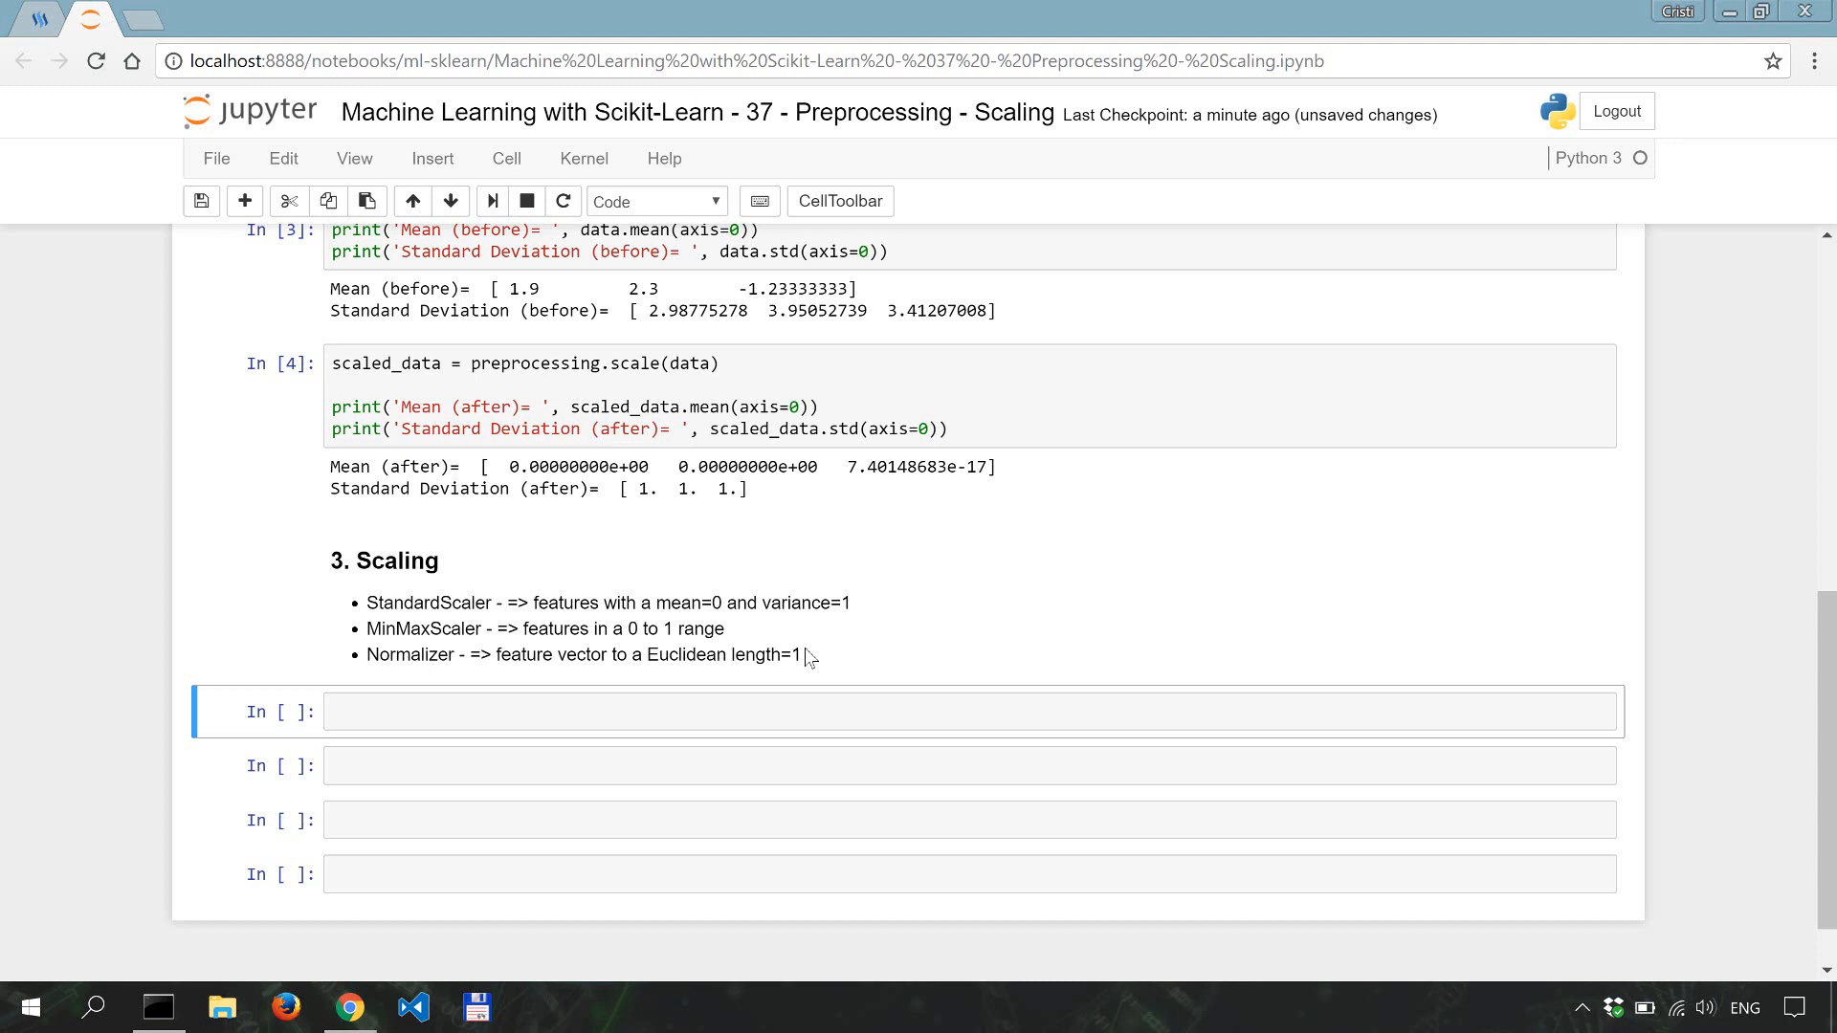
mouse_move(915, 393)
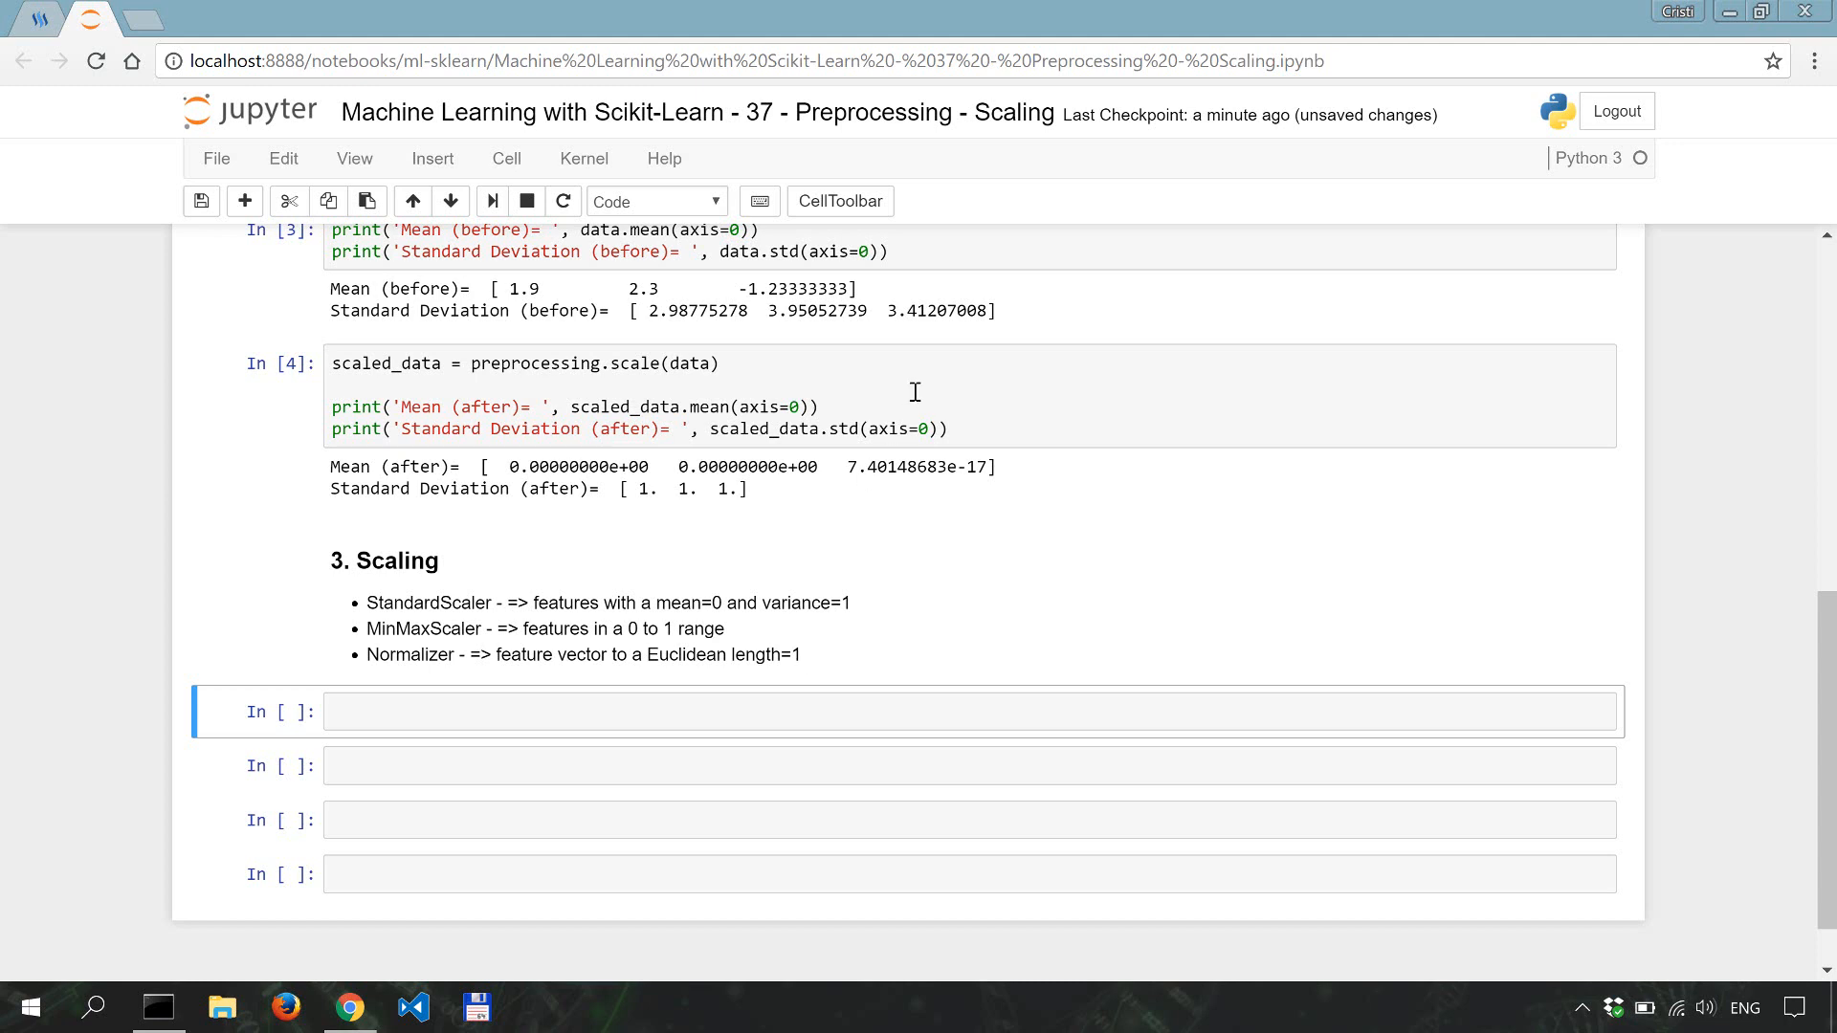
mouse_move(984, 350)
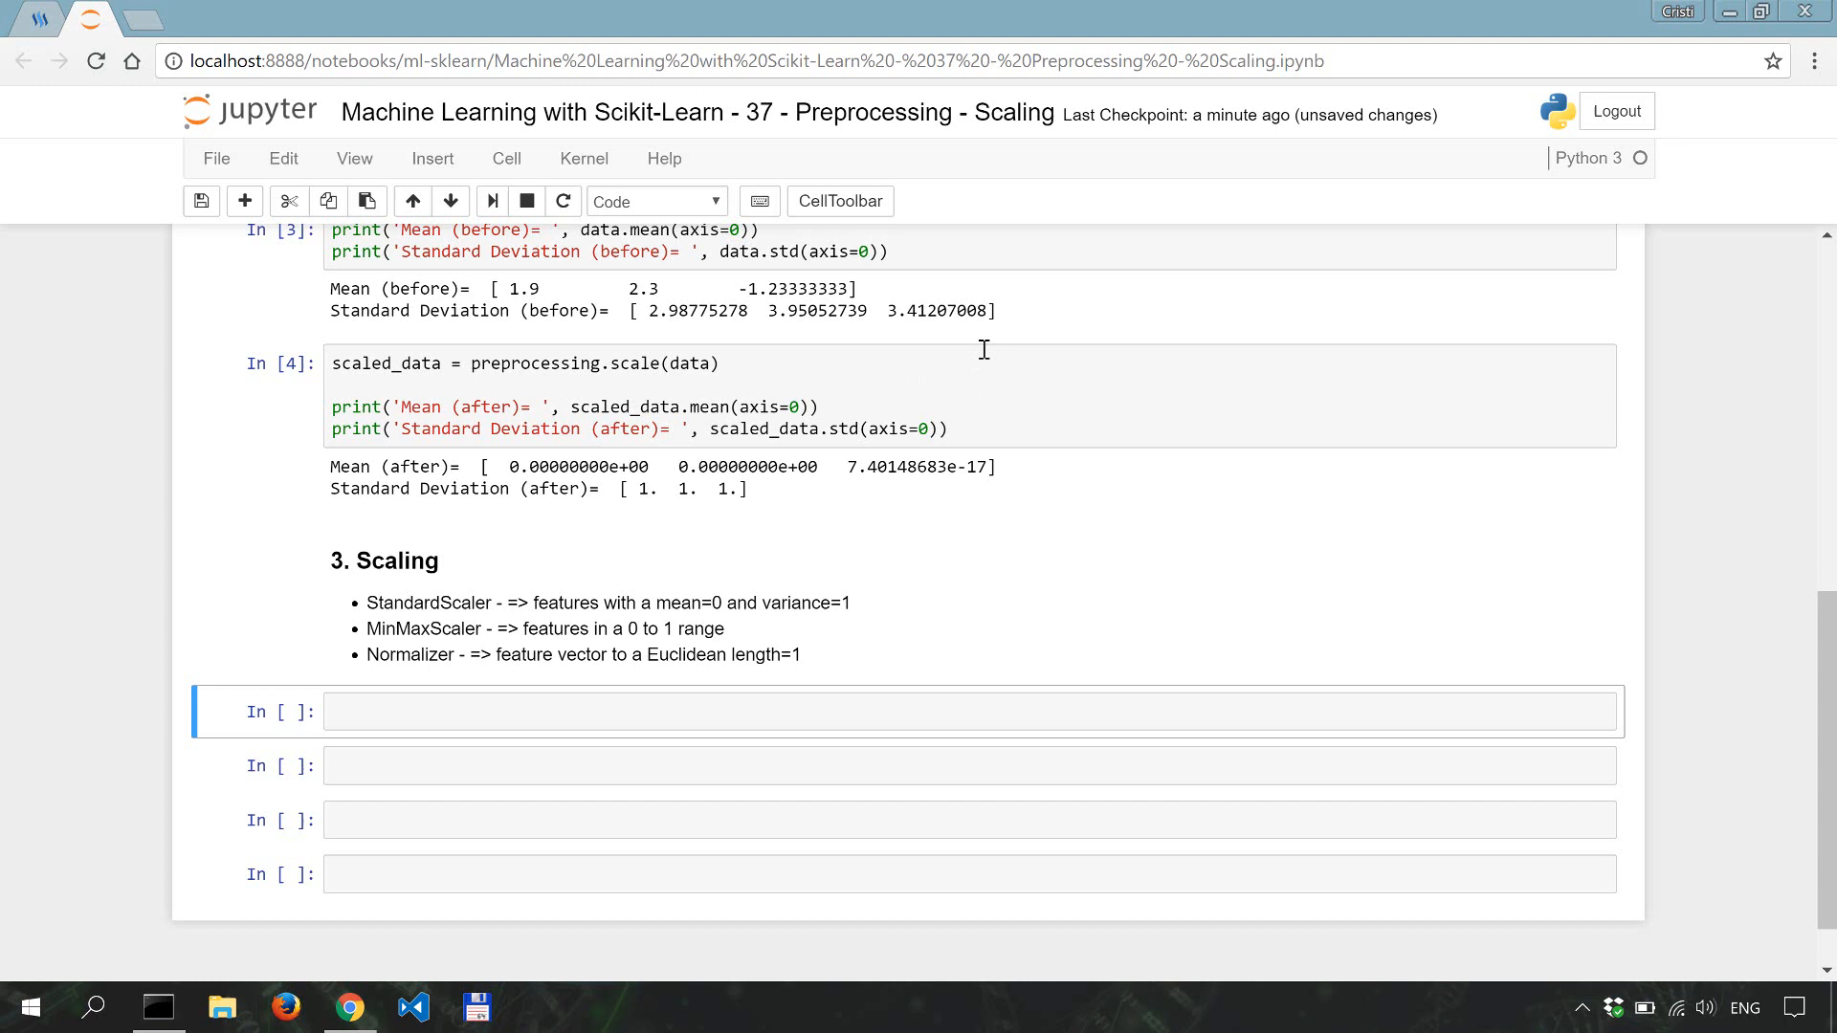
mouse_move(1052, 612)
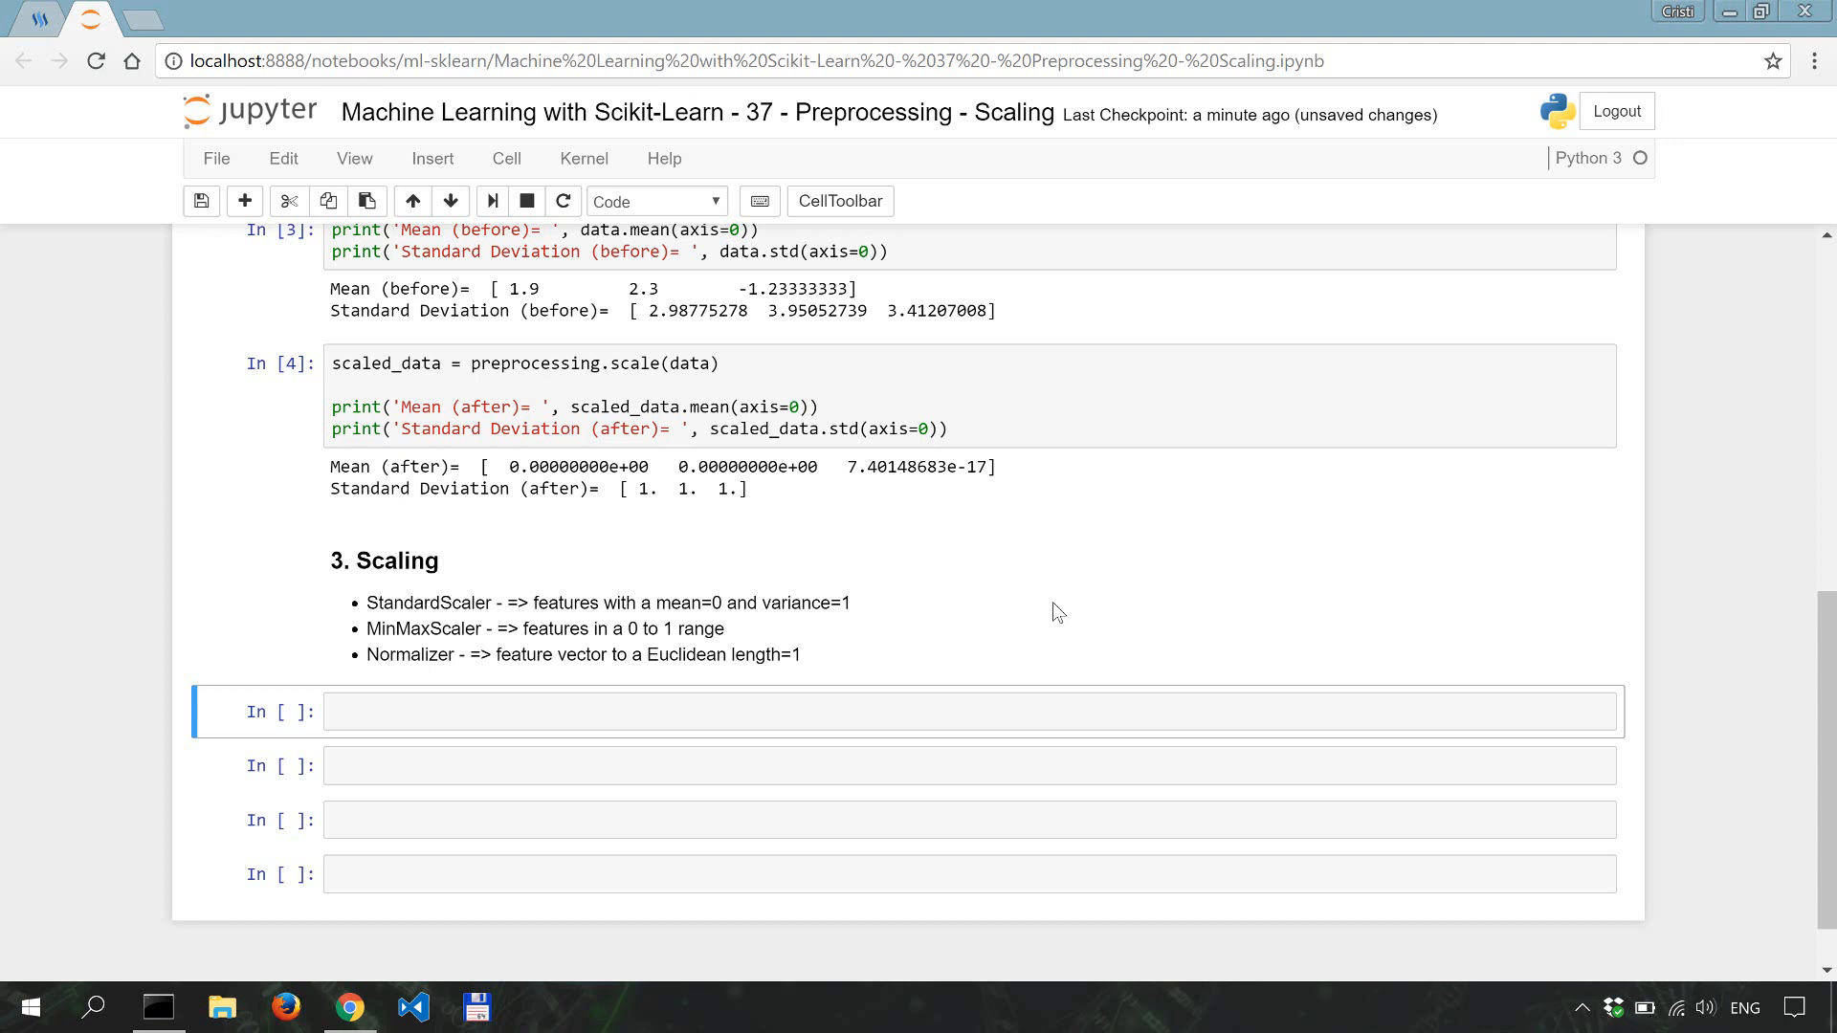
left_click(620, 710)
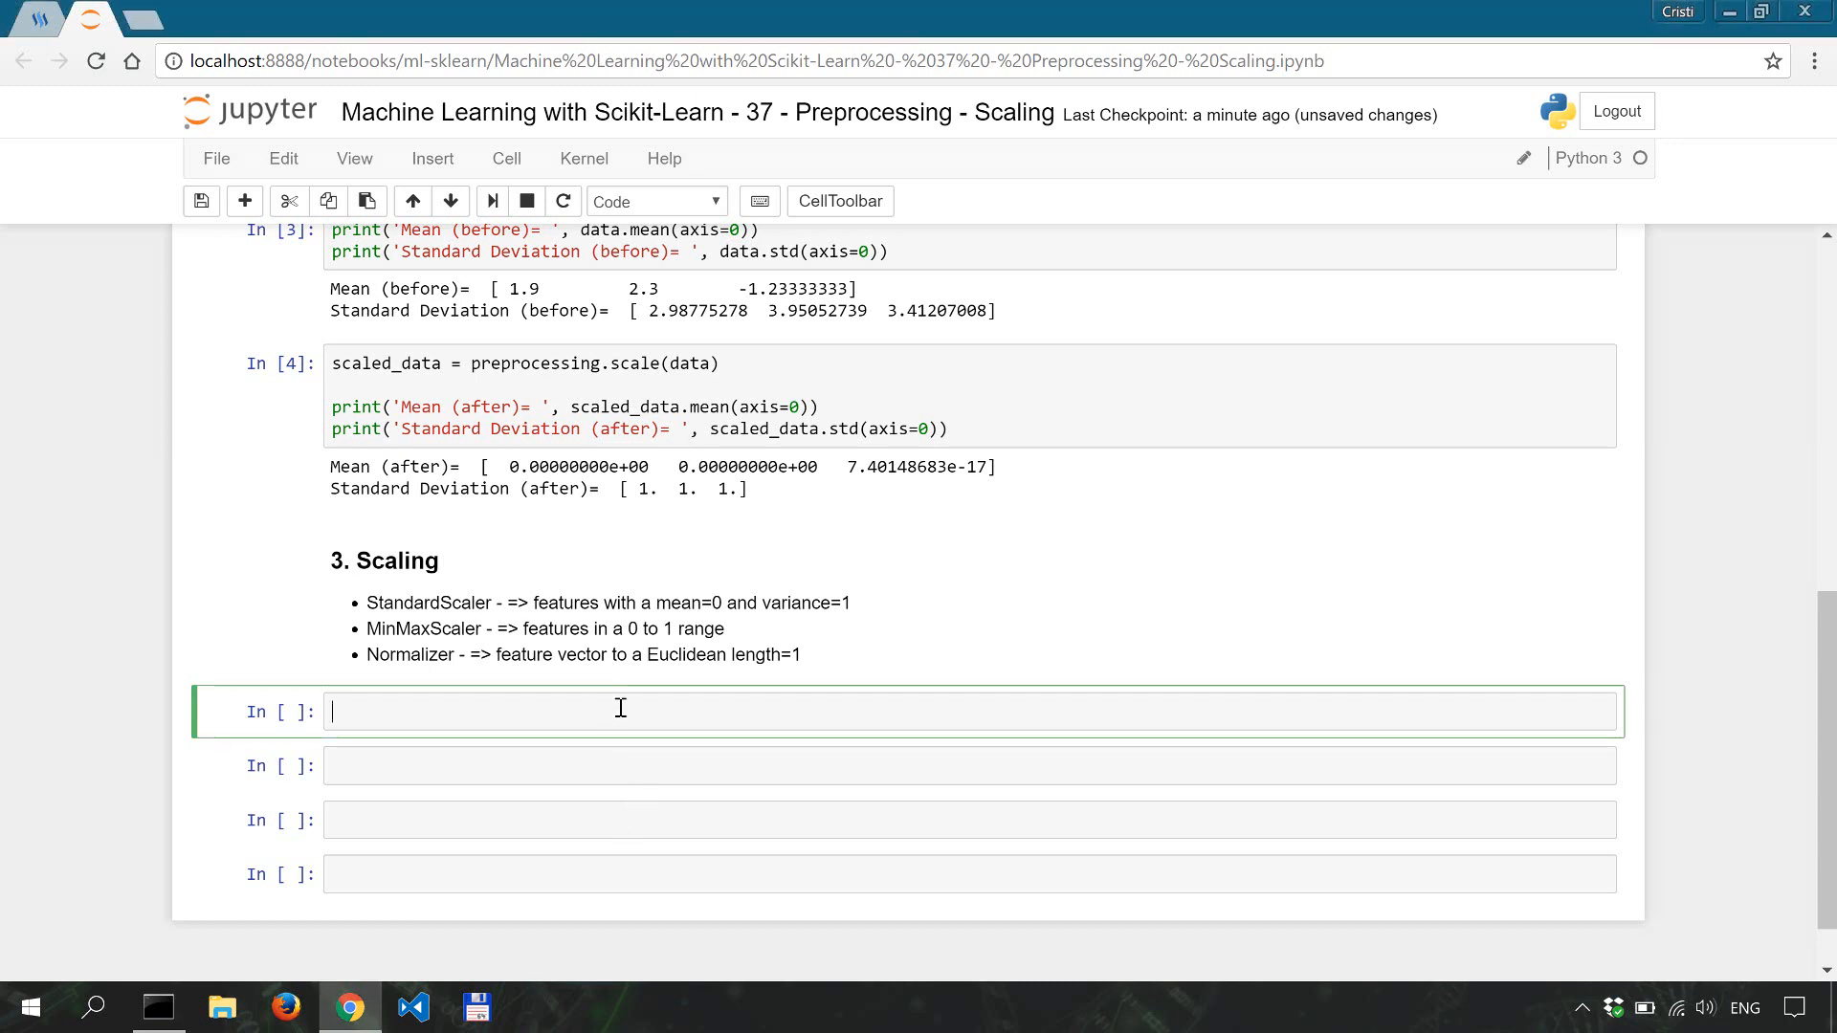
mouse_move(616, 689)
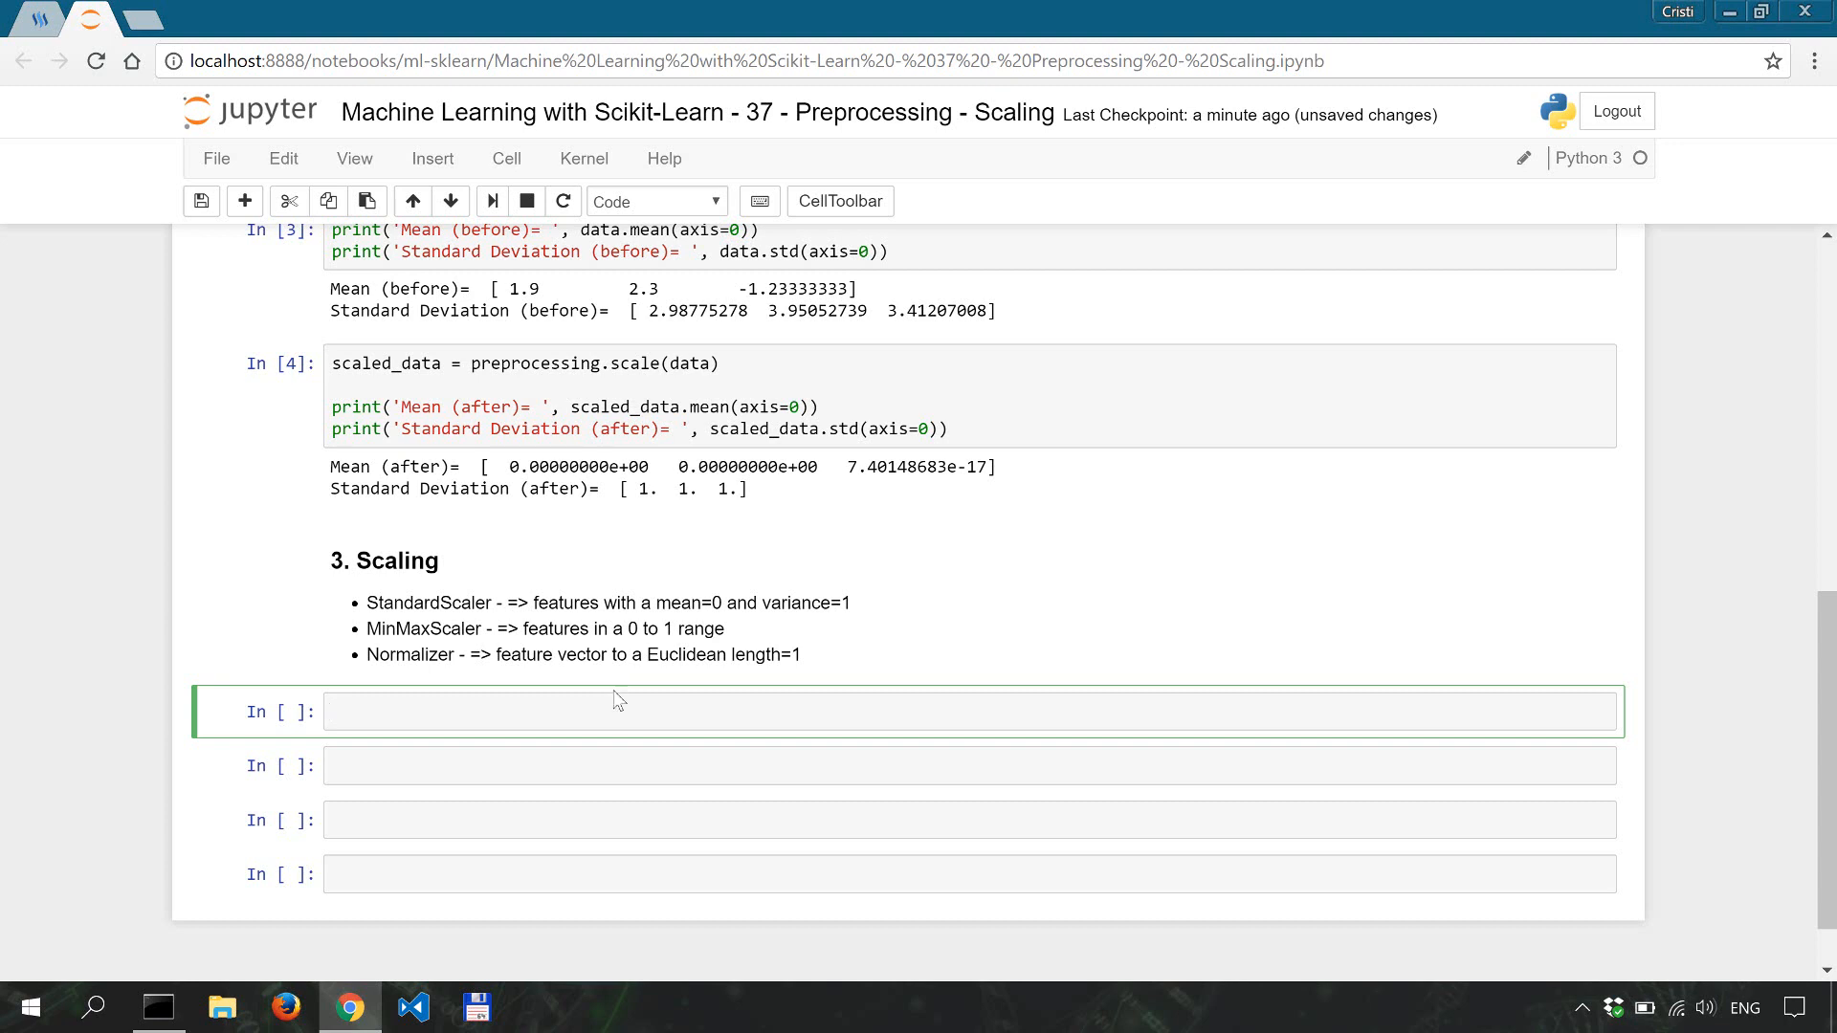
mouse_move(607, 676)
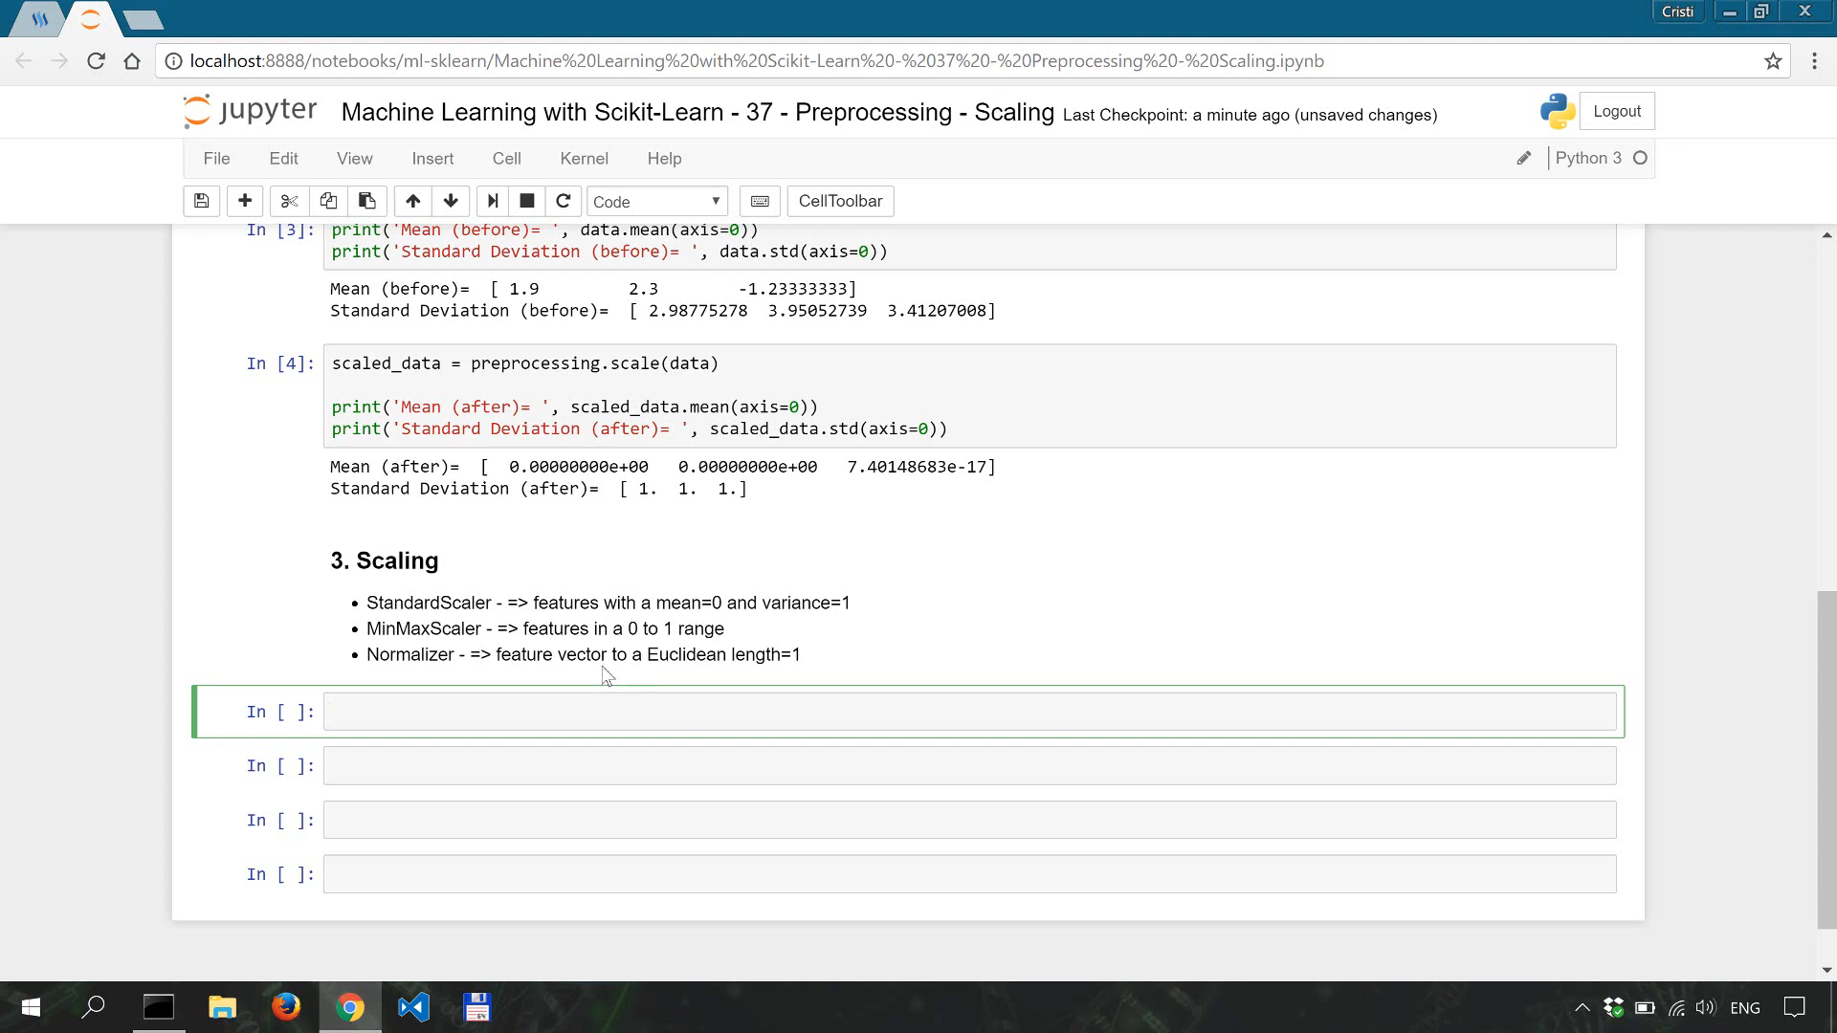
mouse_move(440, 628)
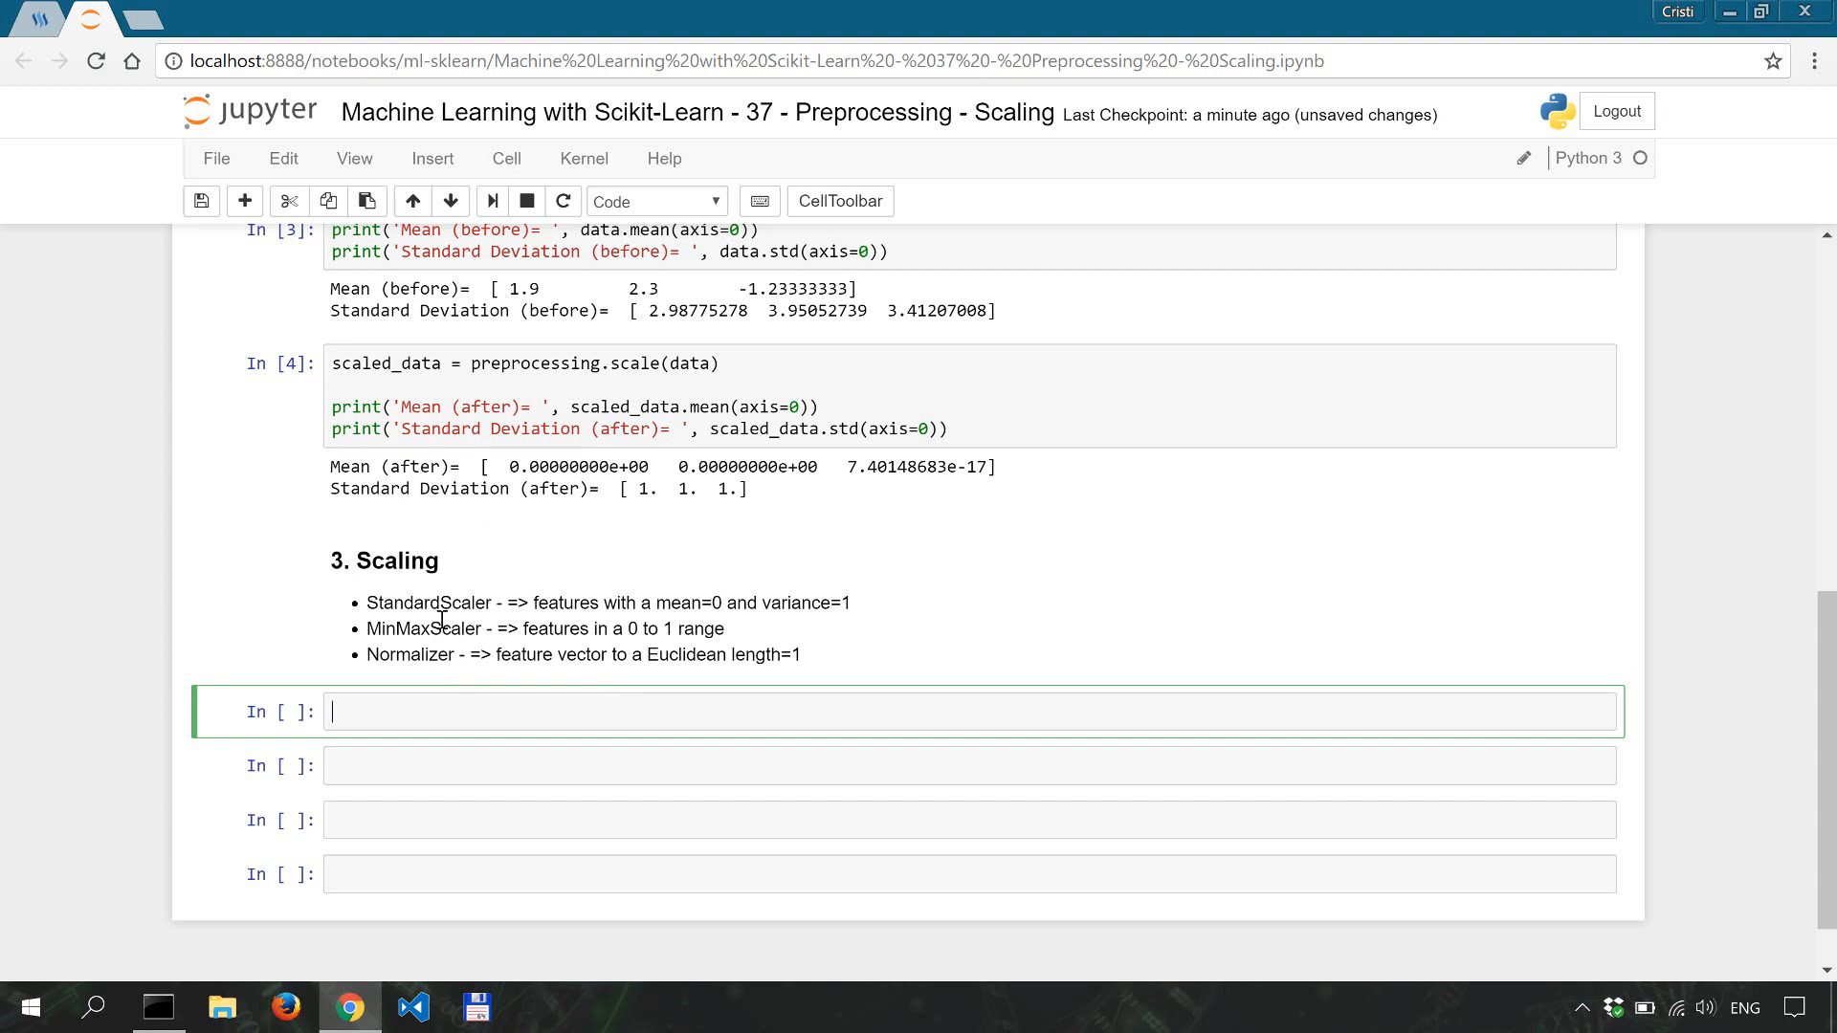
mouse_move(371, 613)
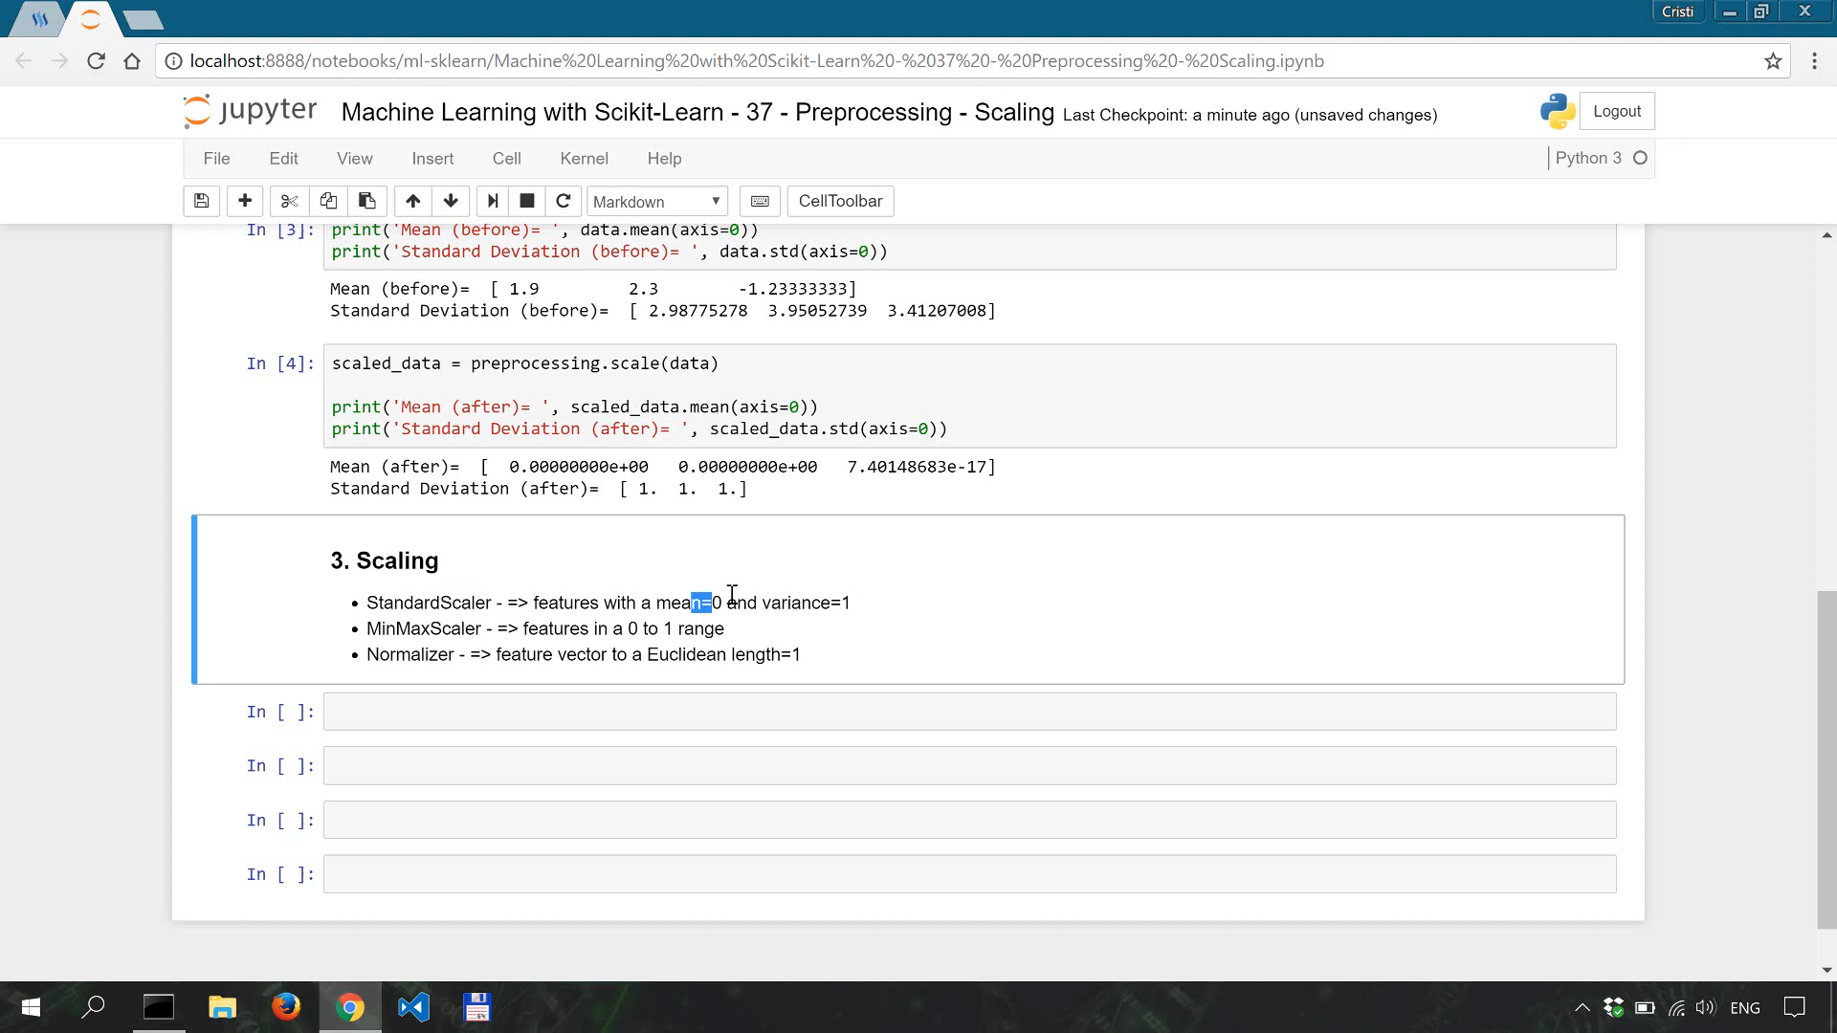
left_click_drag(693, 603, 760, 603)
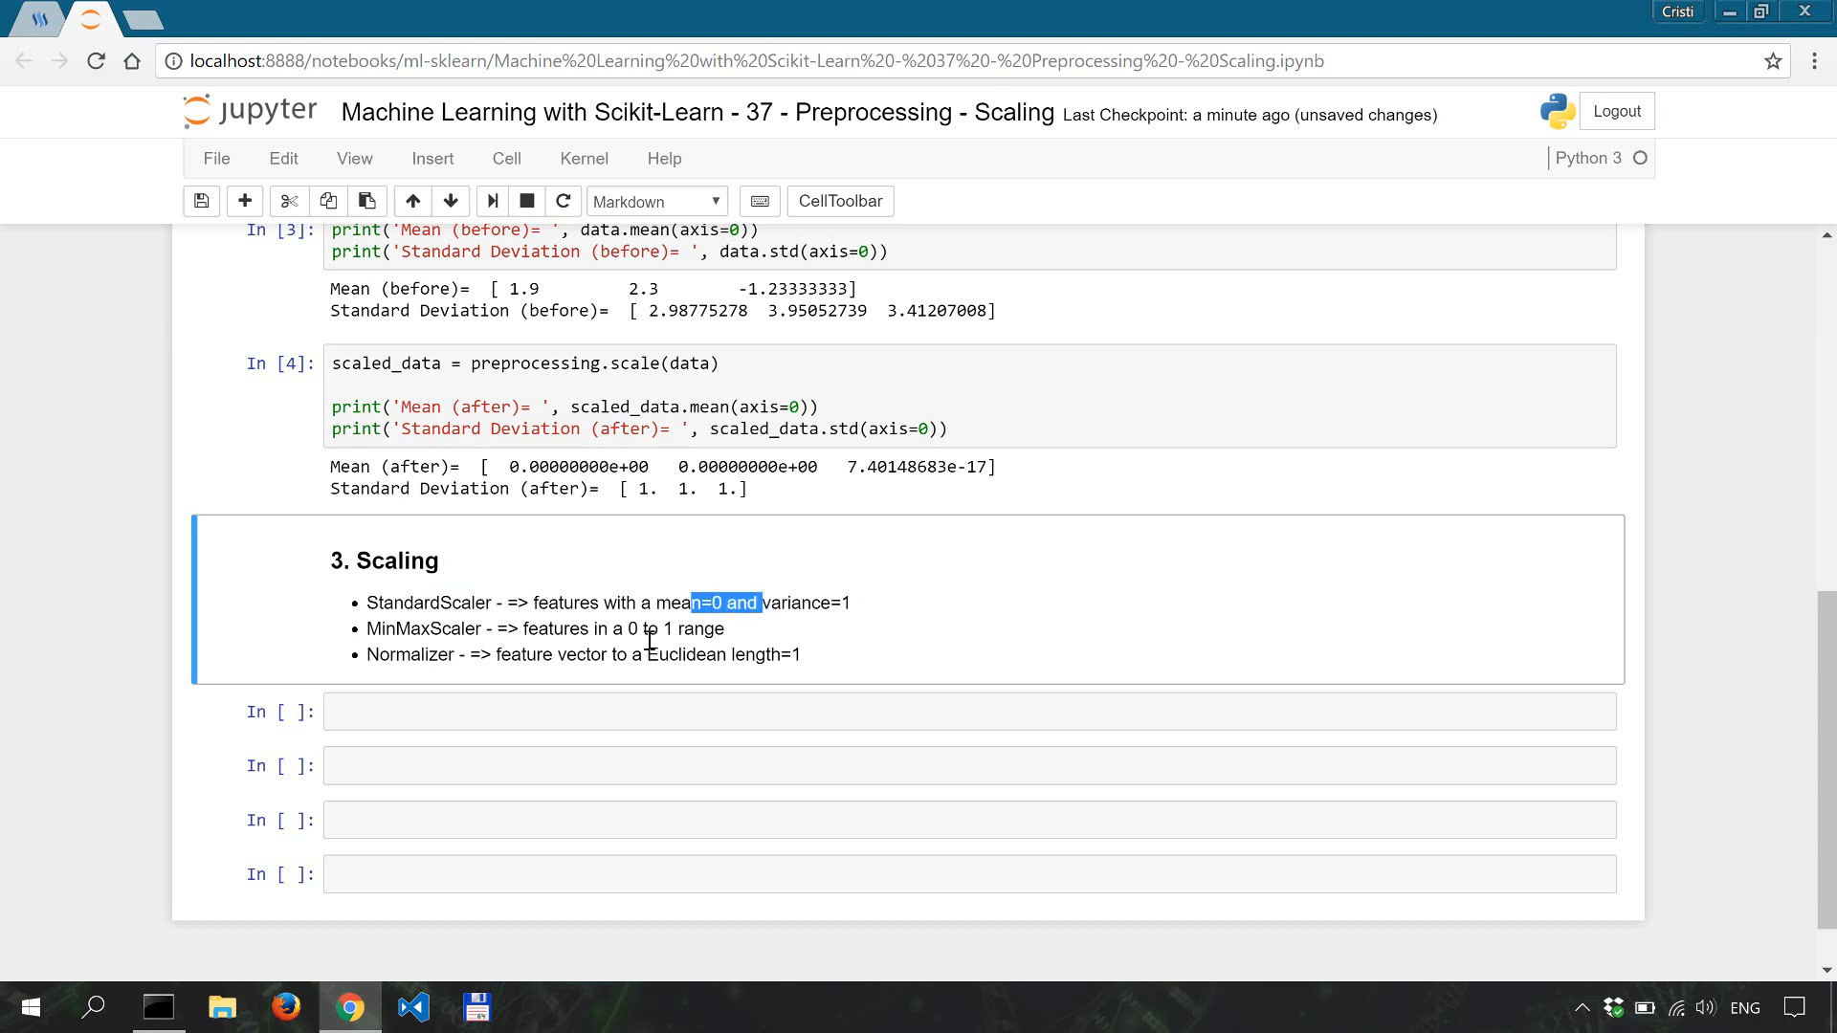
double_click(442, 628)
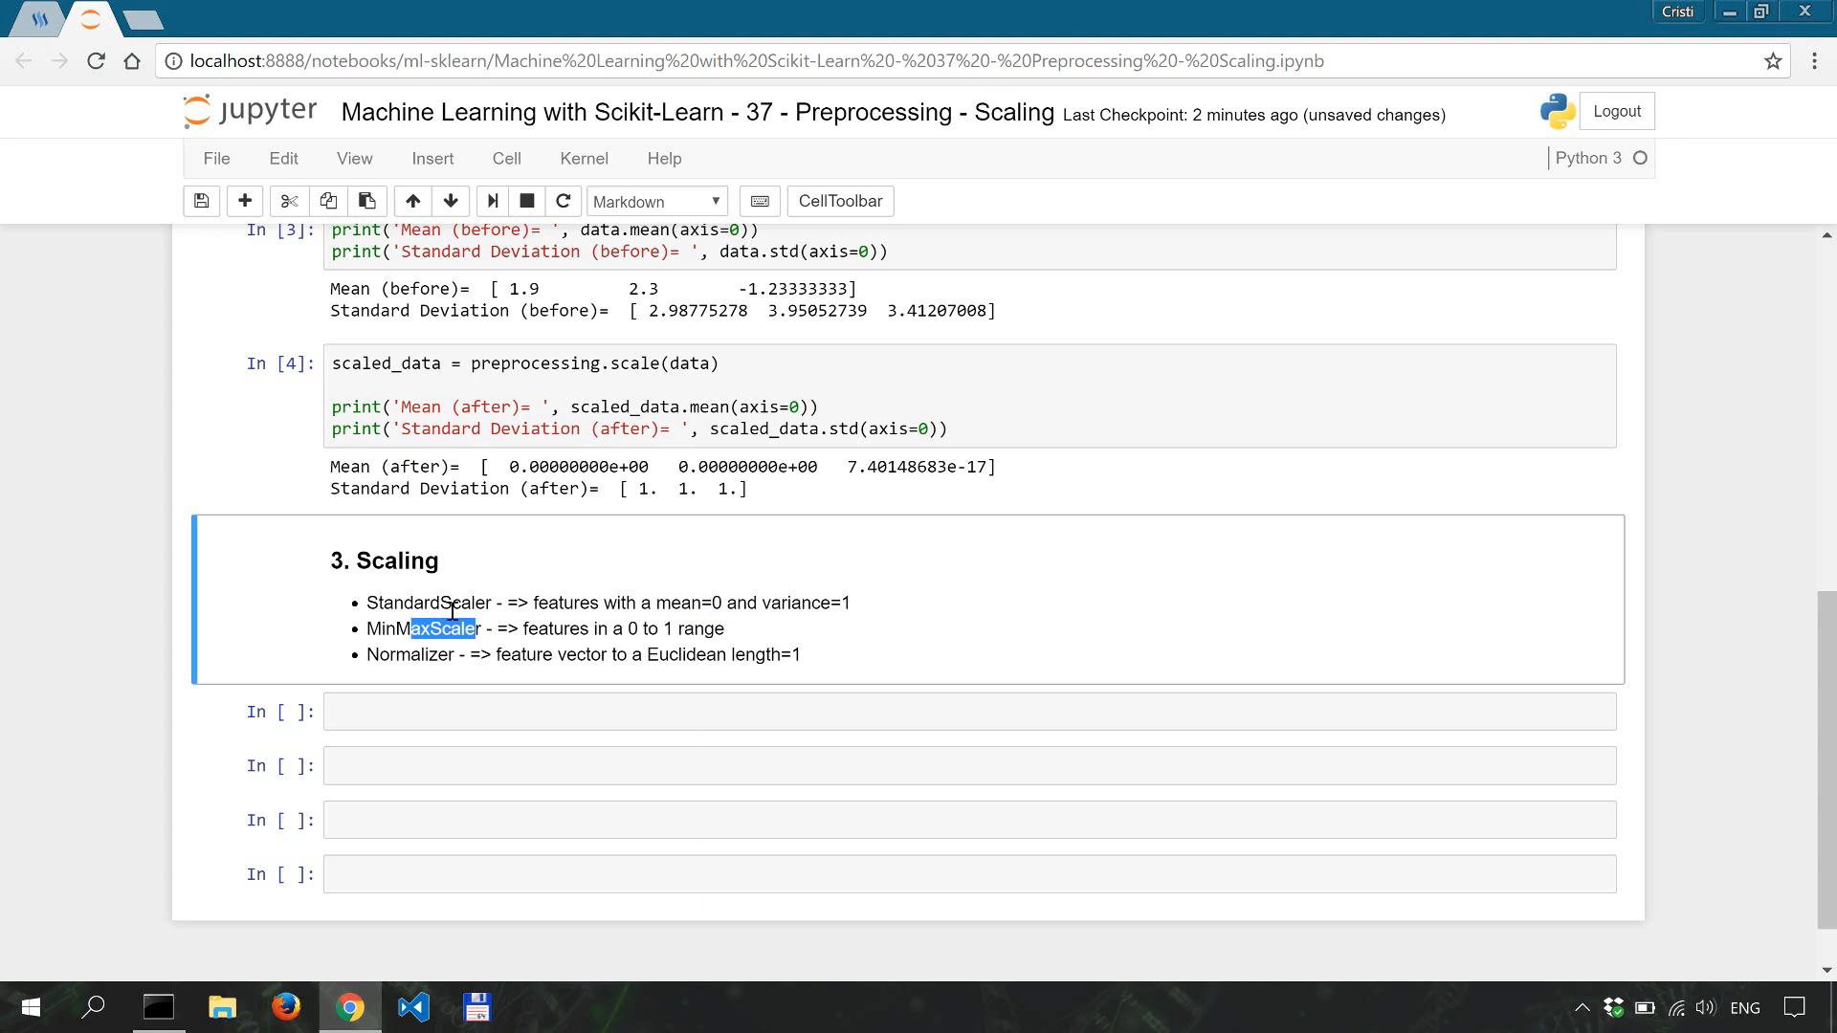
mouse_move(408, 661)
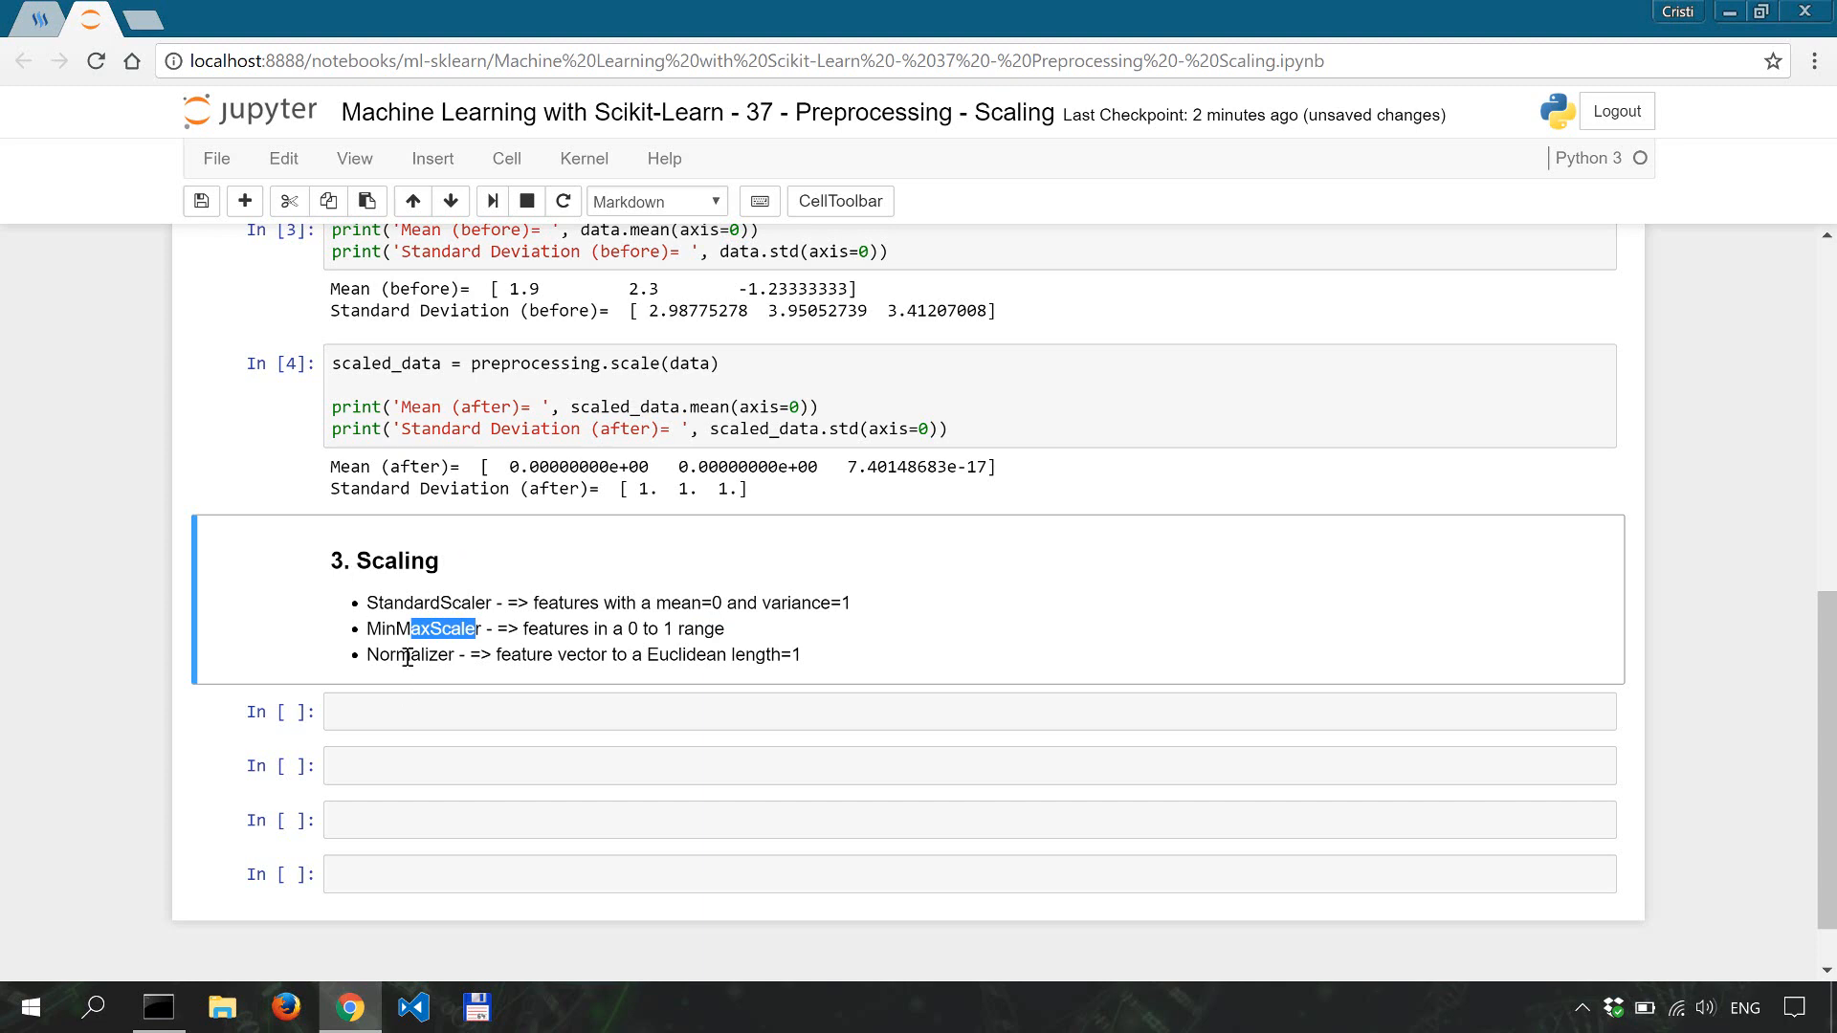
double_click(421, 654)
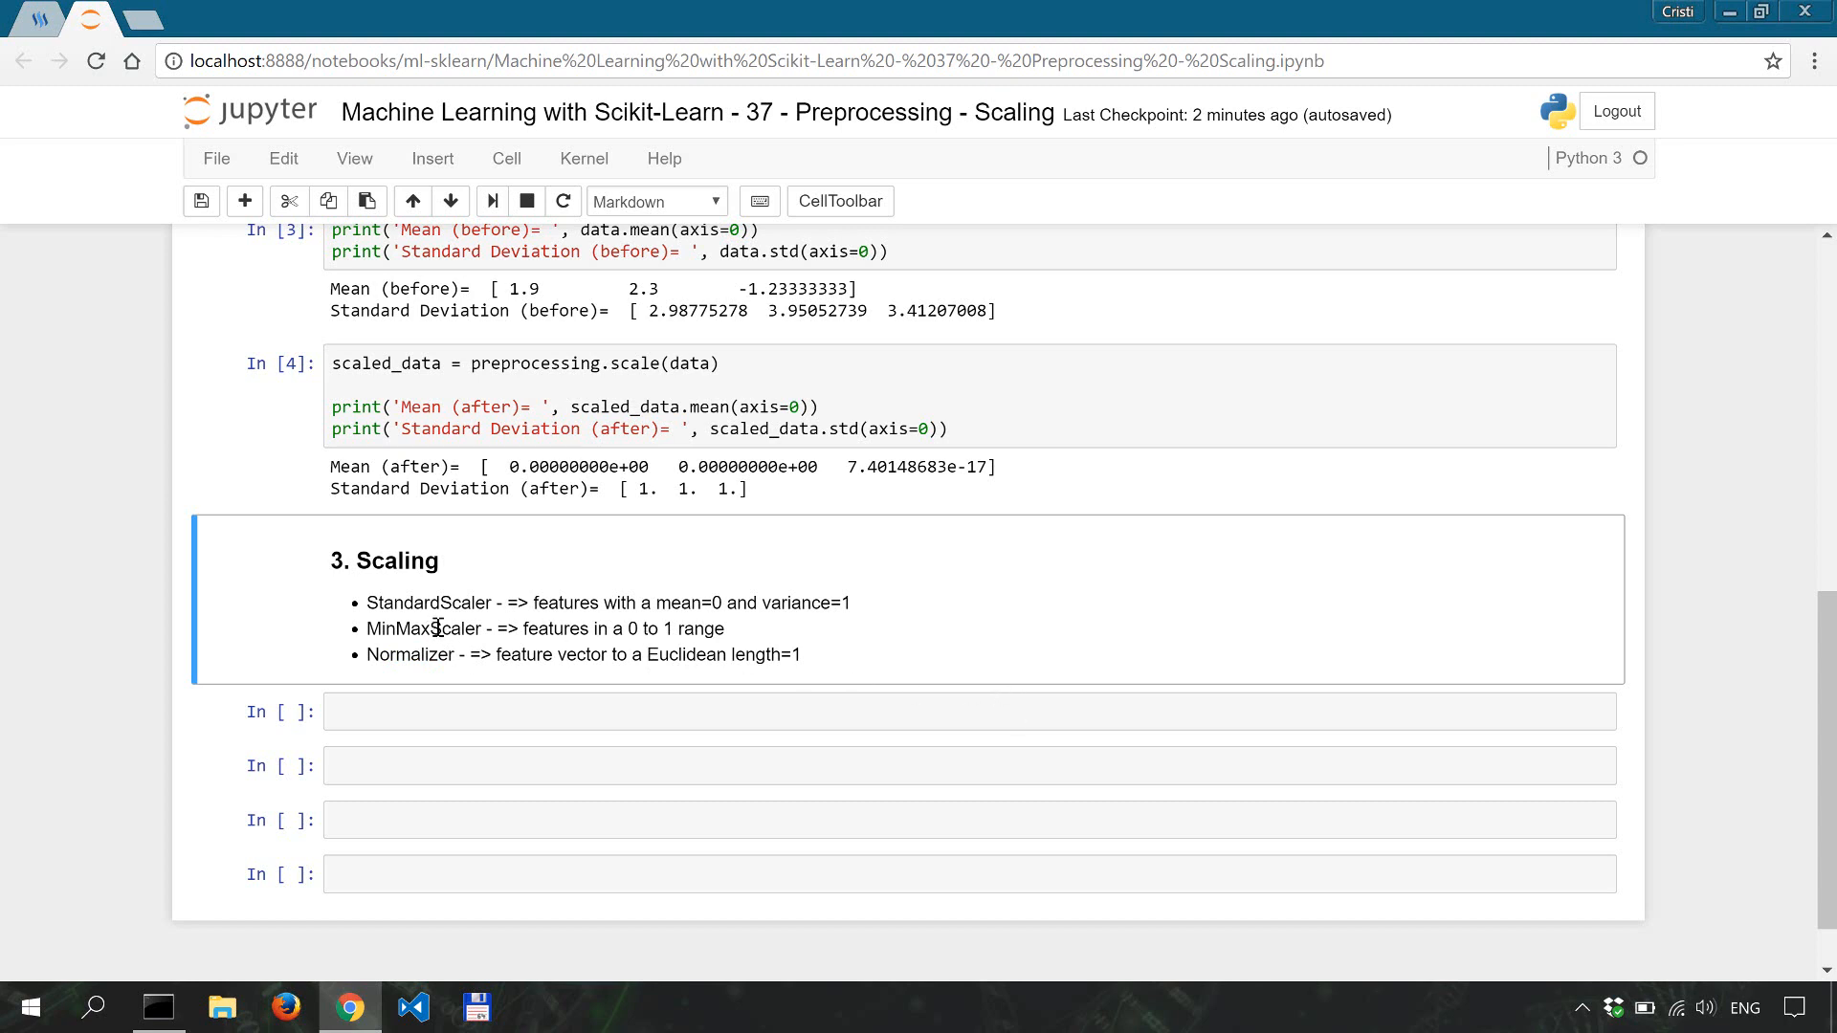
double_click(458, 628)
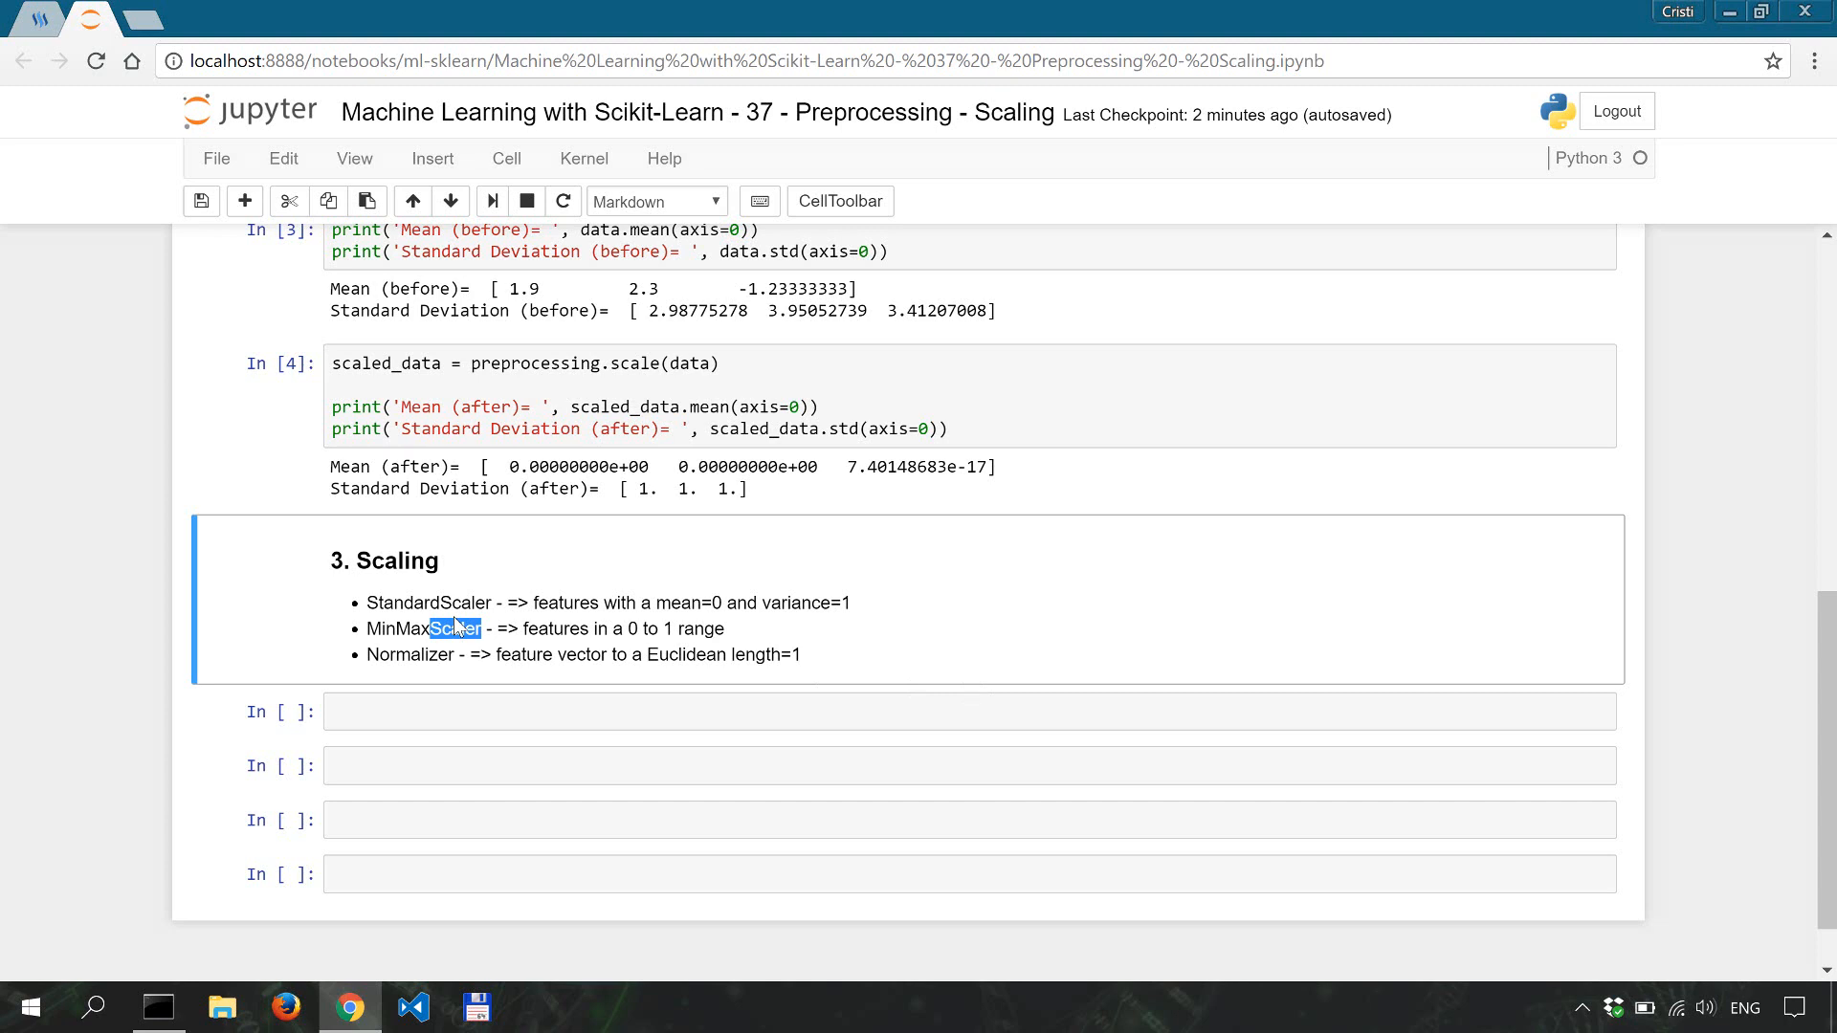
mouse_move(415, 590)
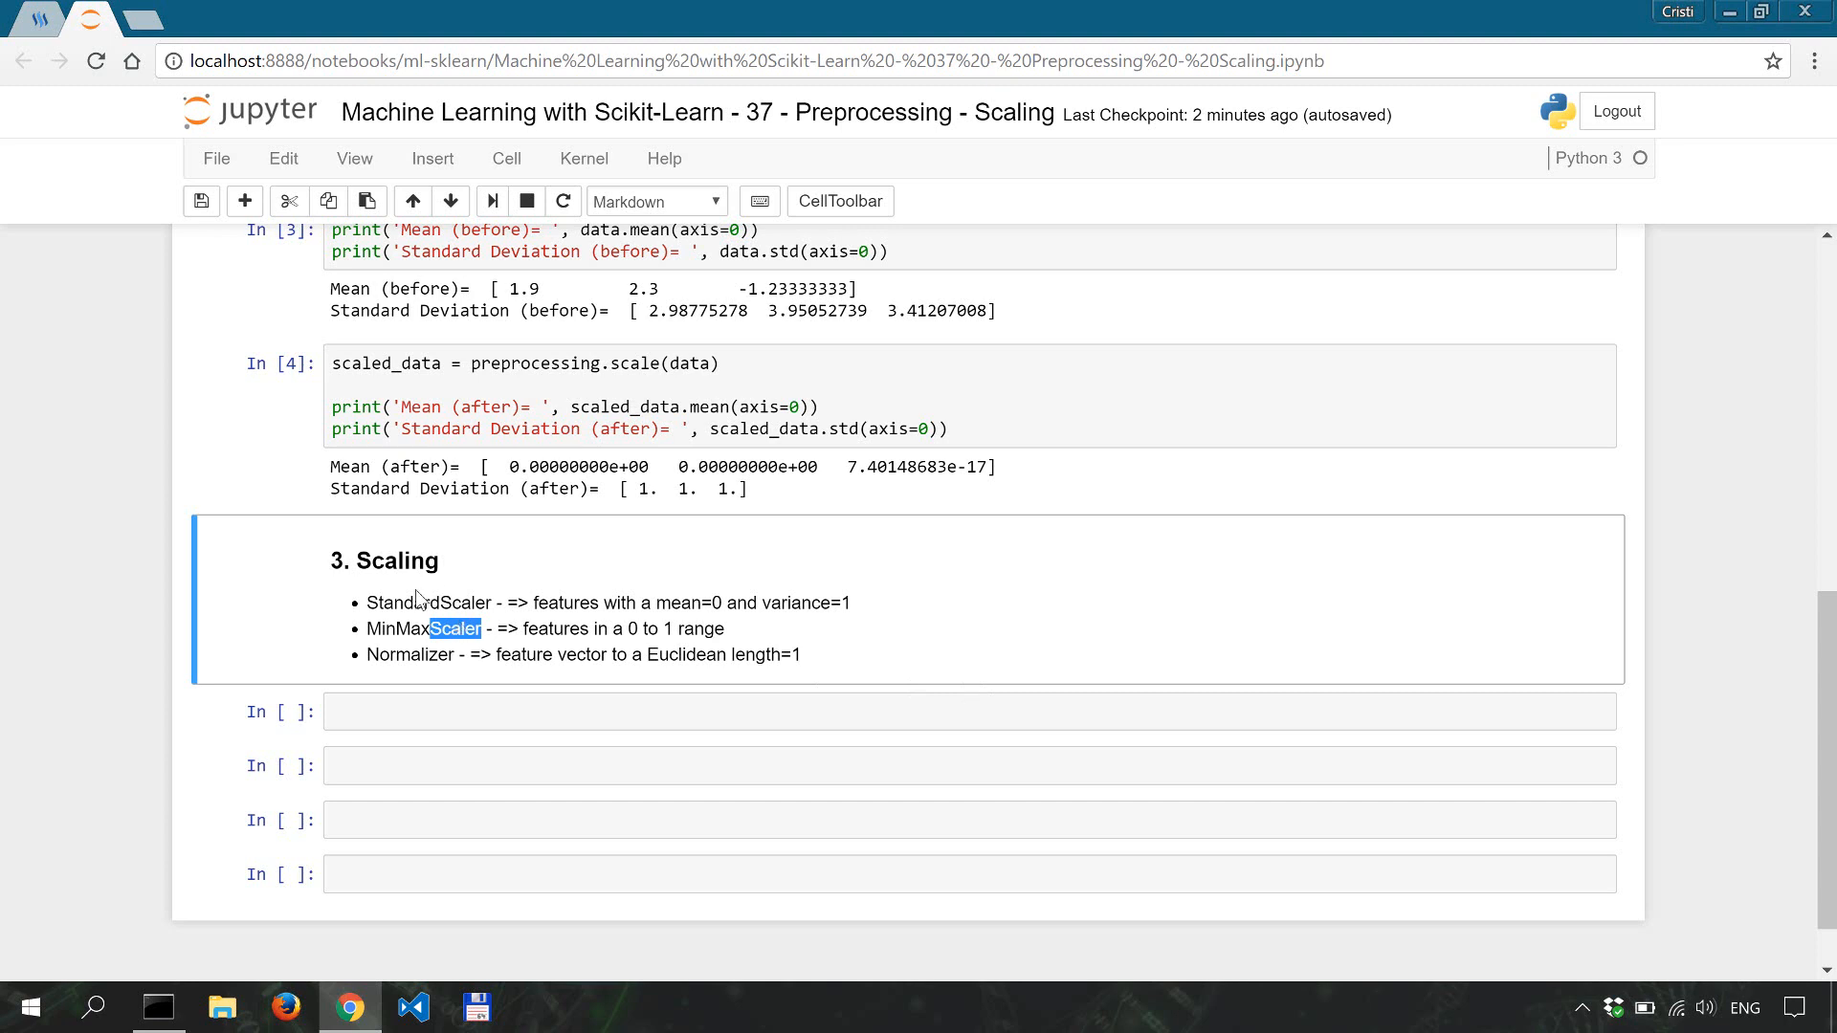
Step: Review the dummy data array, then run a new cell displaying data under the Scaling notes
scroll("up", 3)
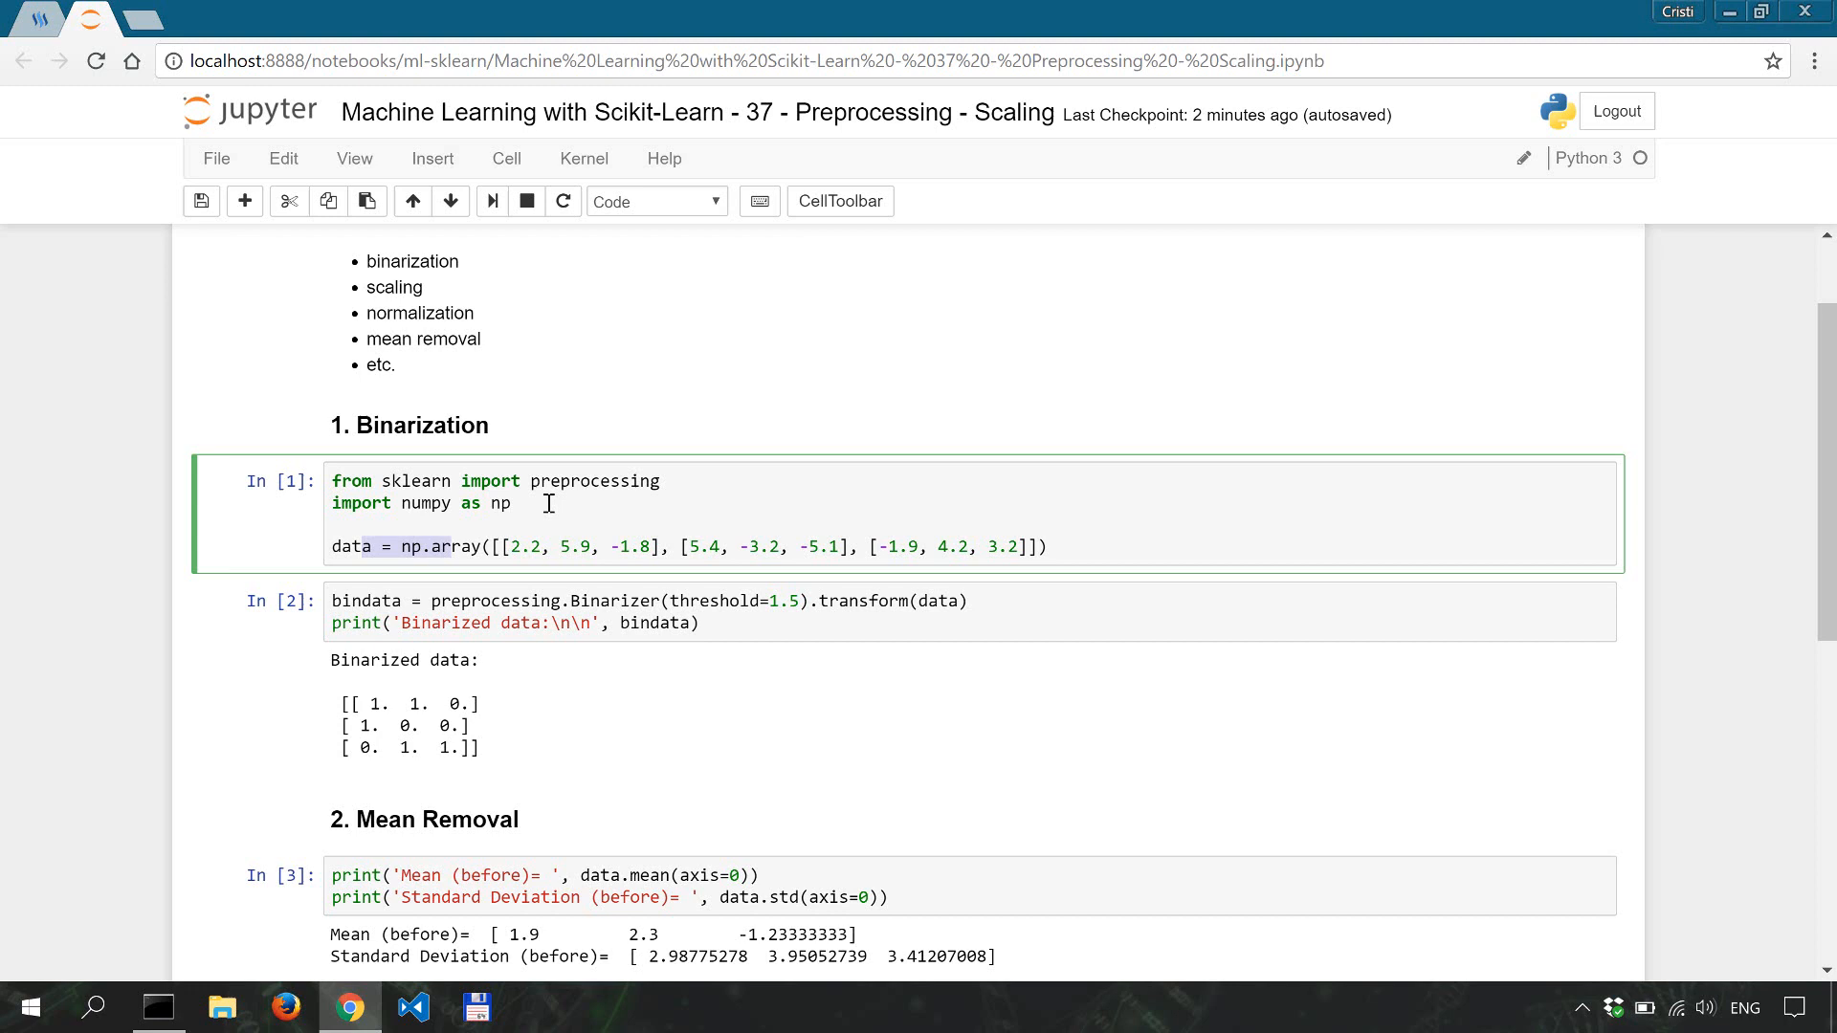
scroll("down", 3)
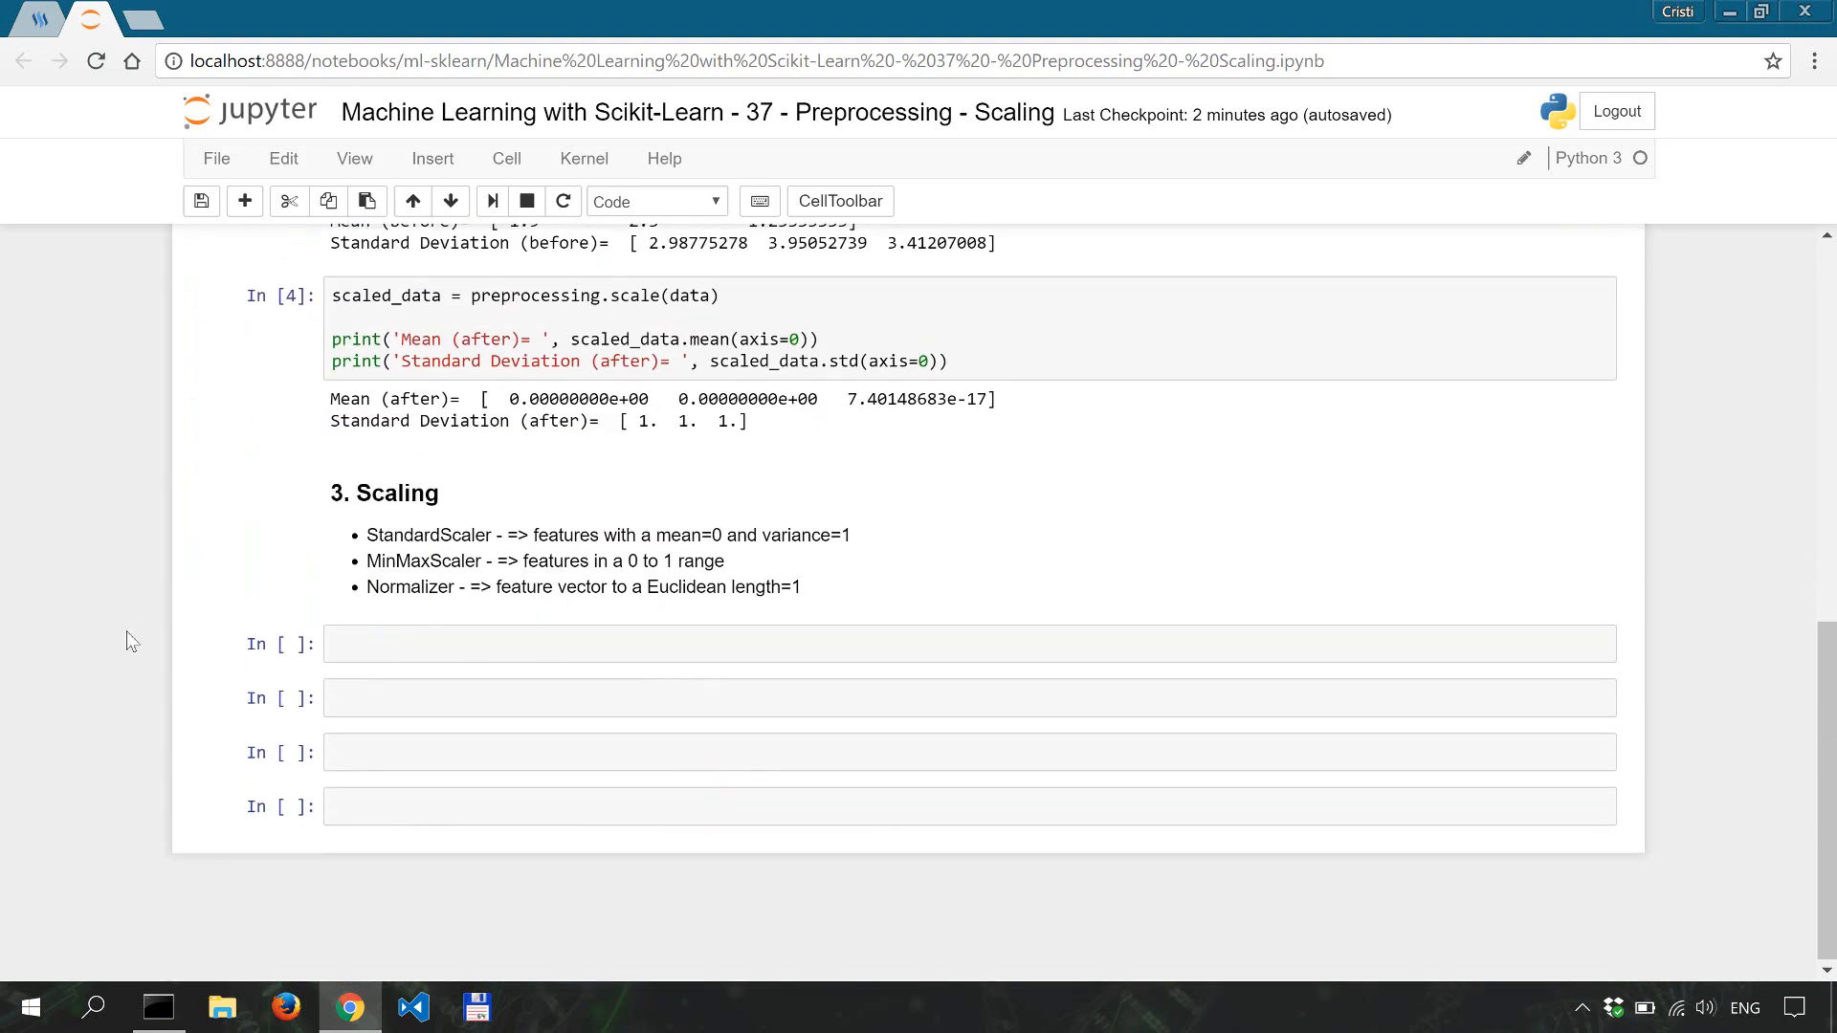
type("data")
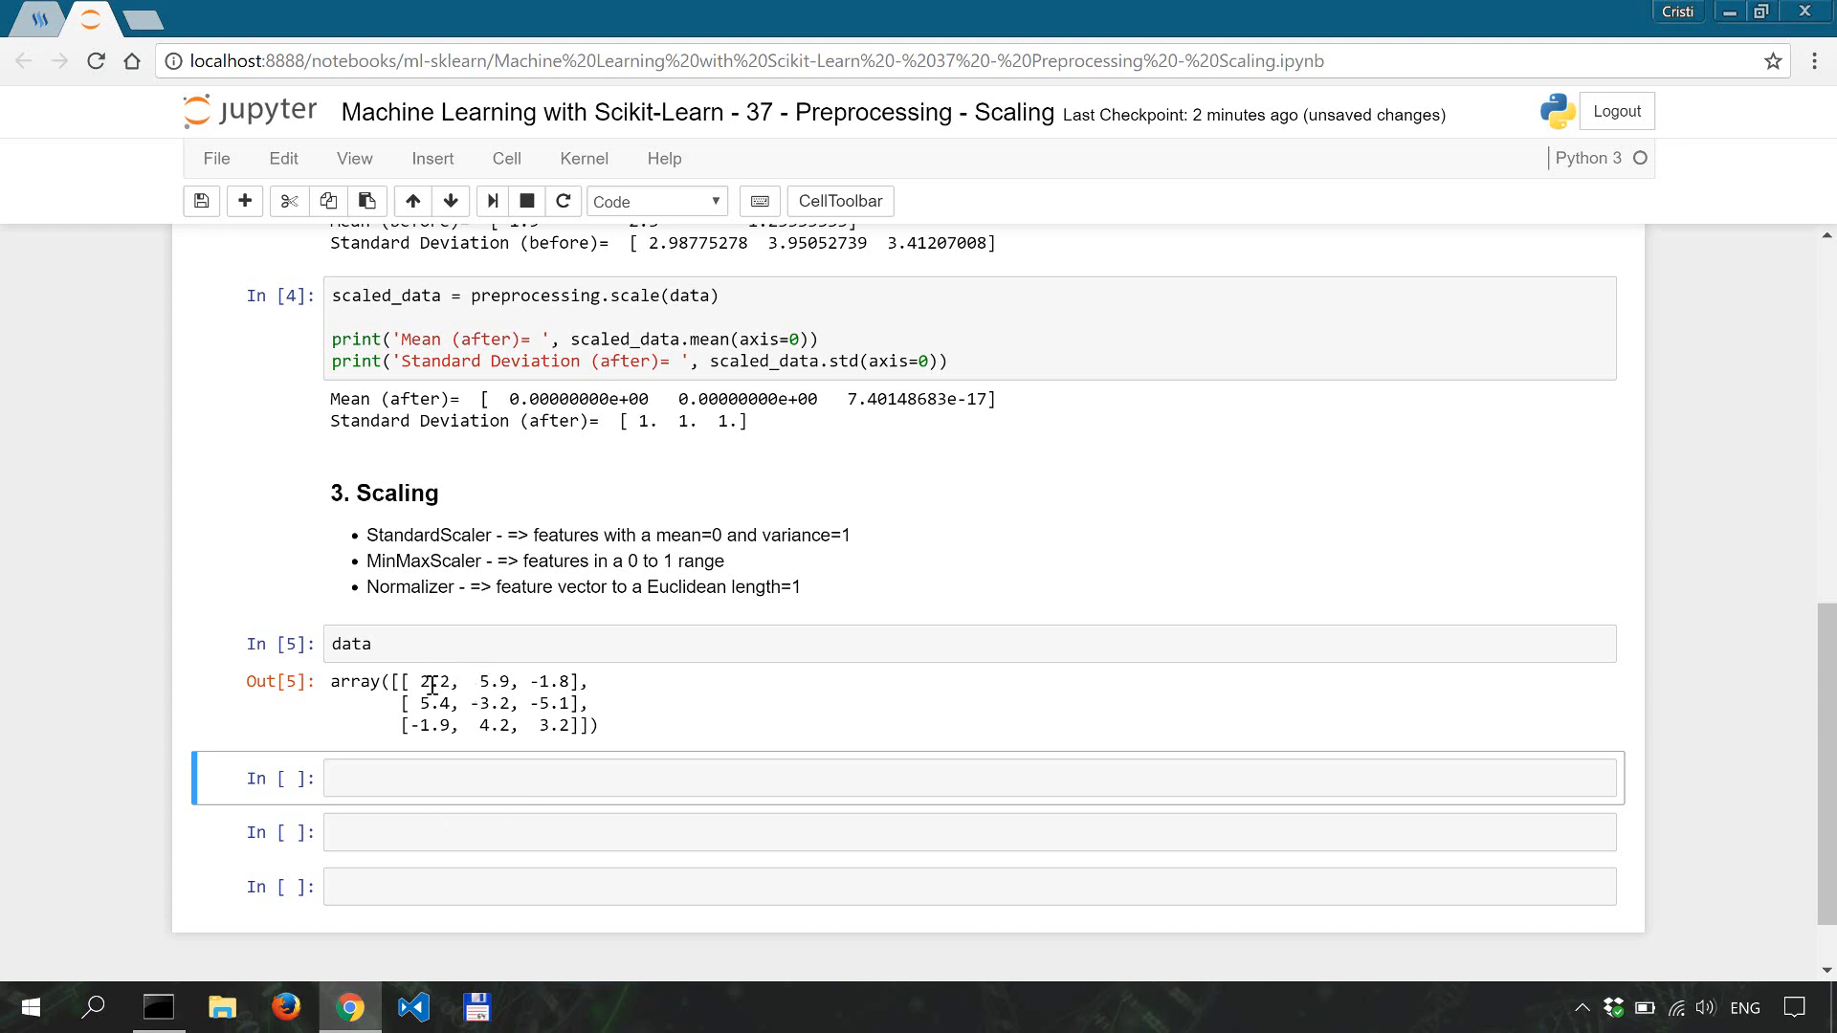
mouse_move(631, 701)
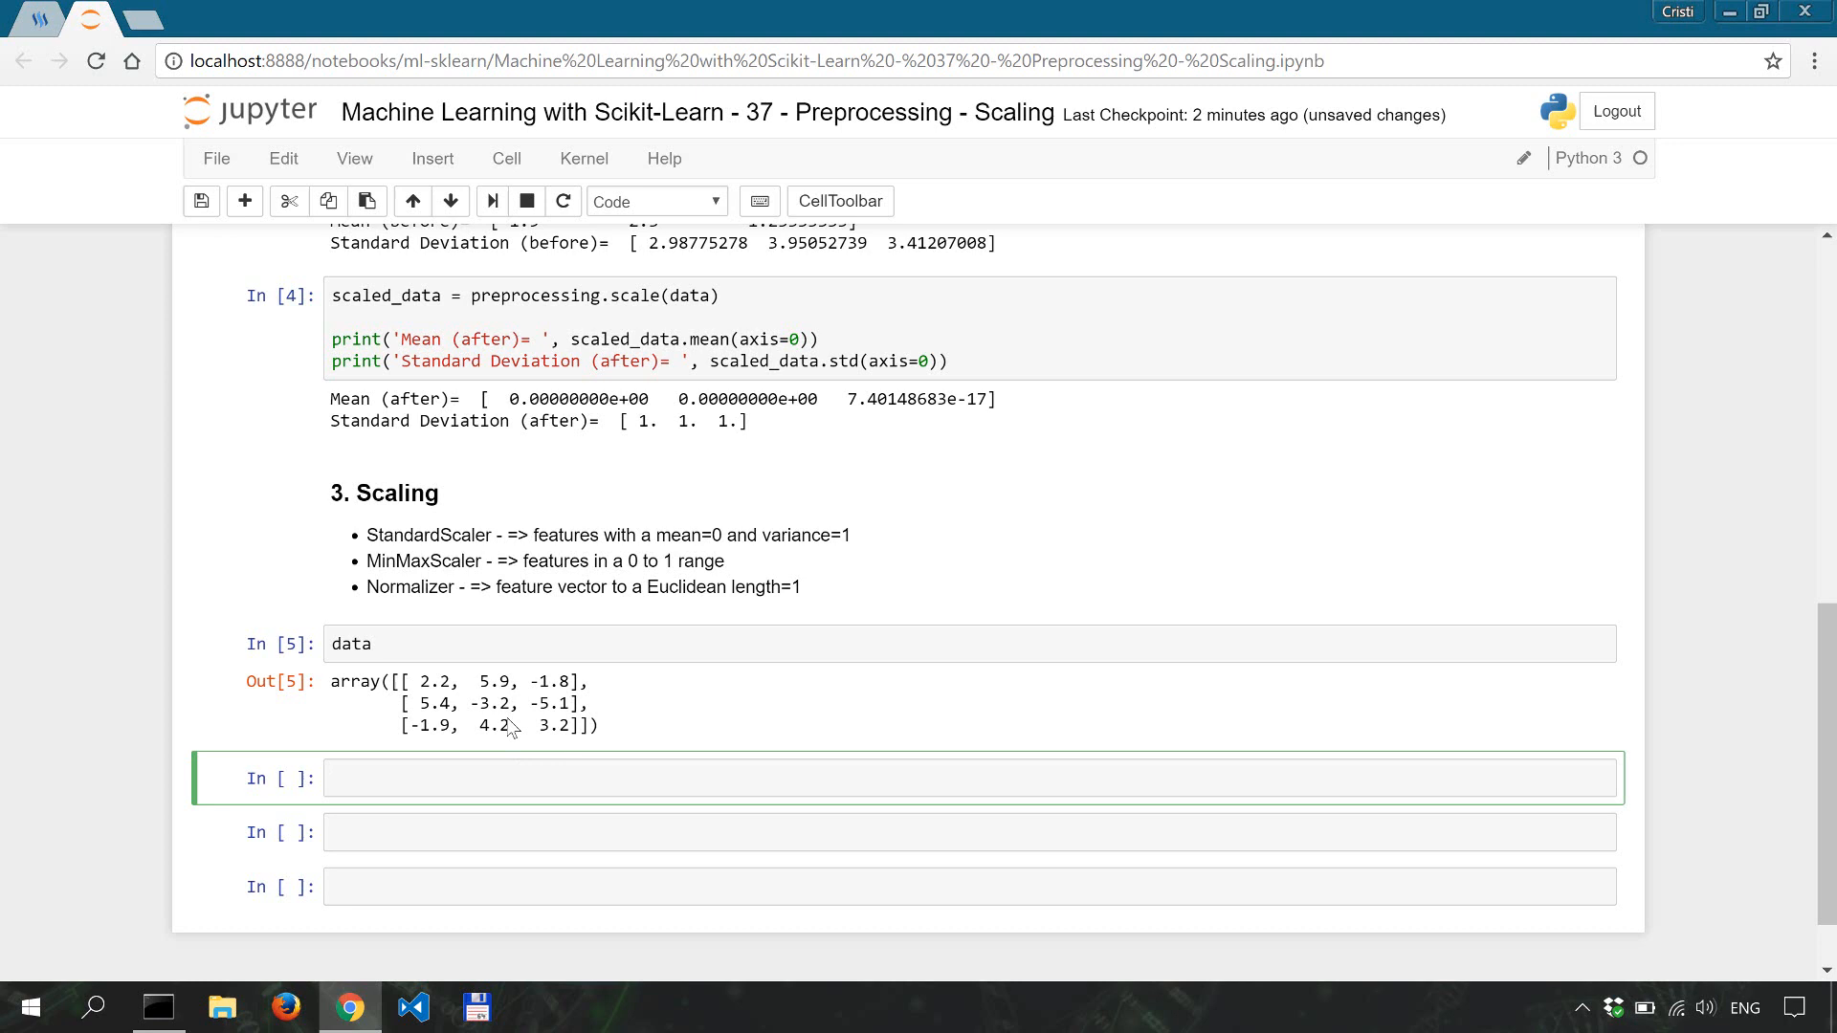
mouse_move(465, 691)
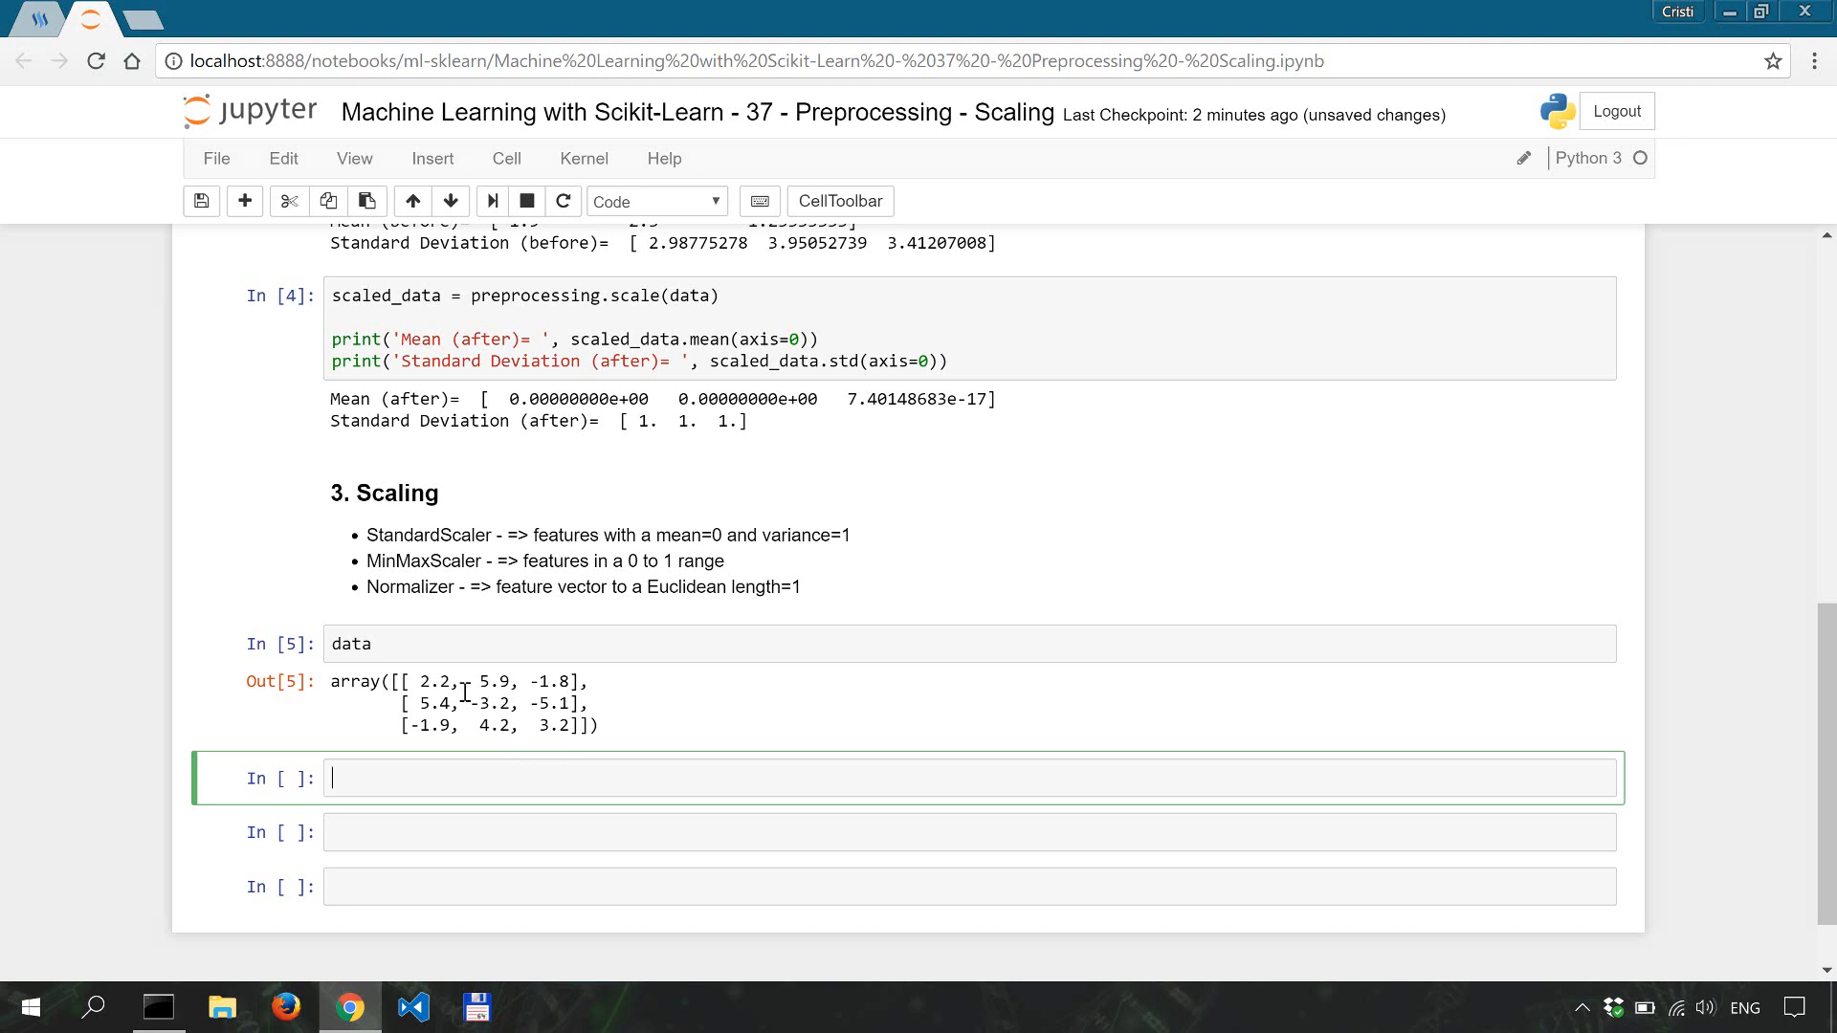
Step: Define minmax_scaler as preprocessing.MinMaxScaler with feature_range (0,1)
type("minmax_sc")
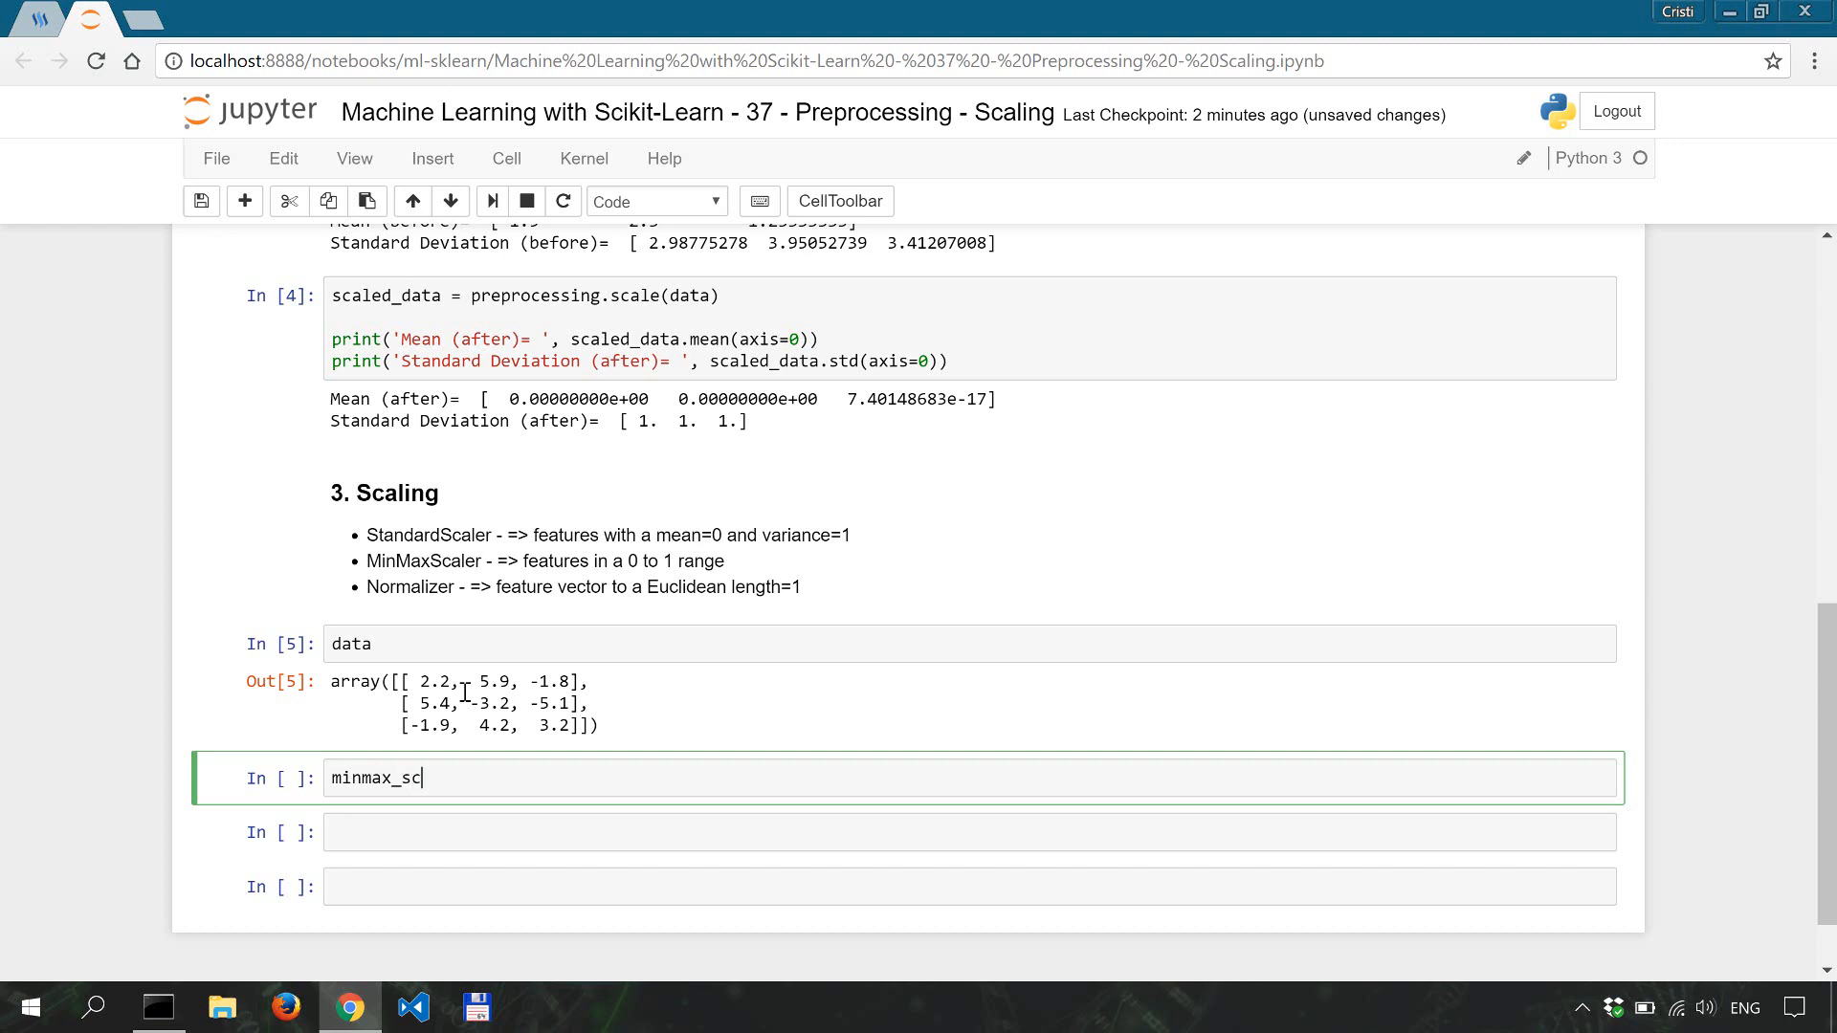
type("aler =")
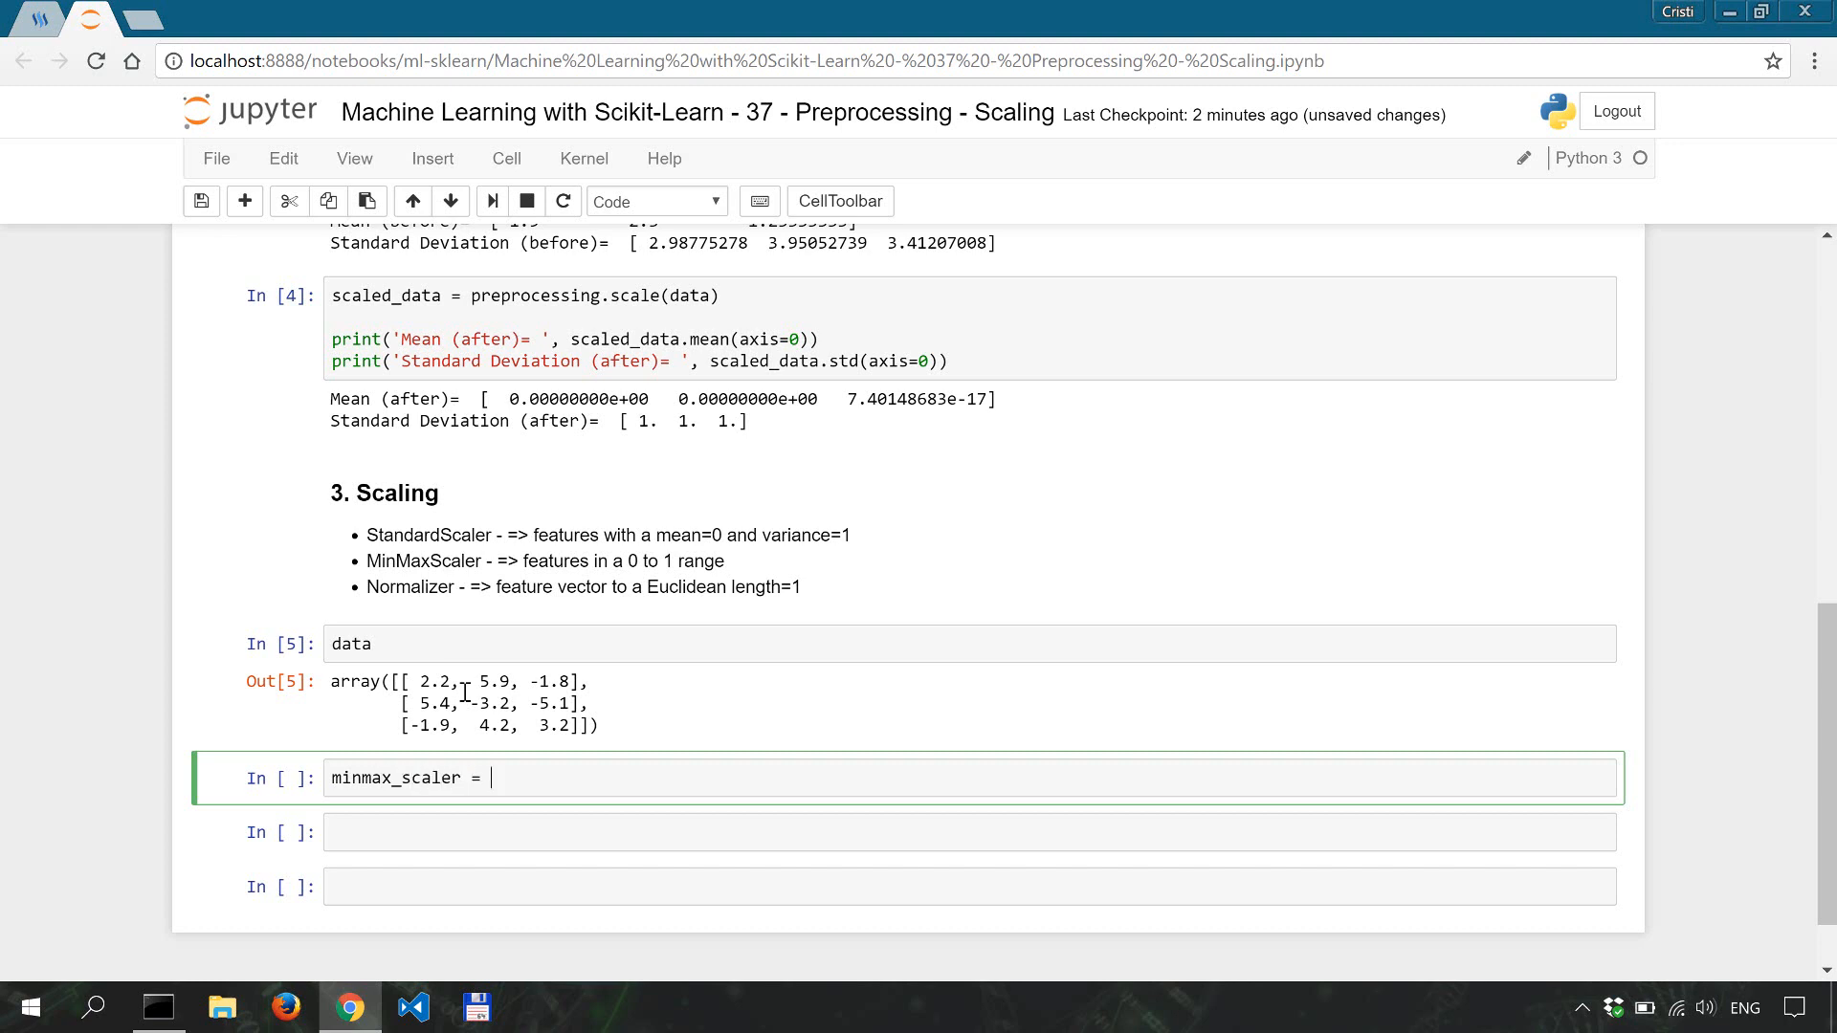
type("preprocessing.mi")
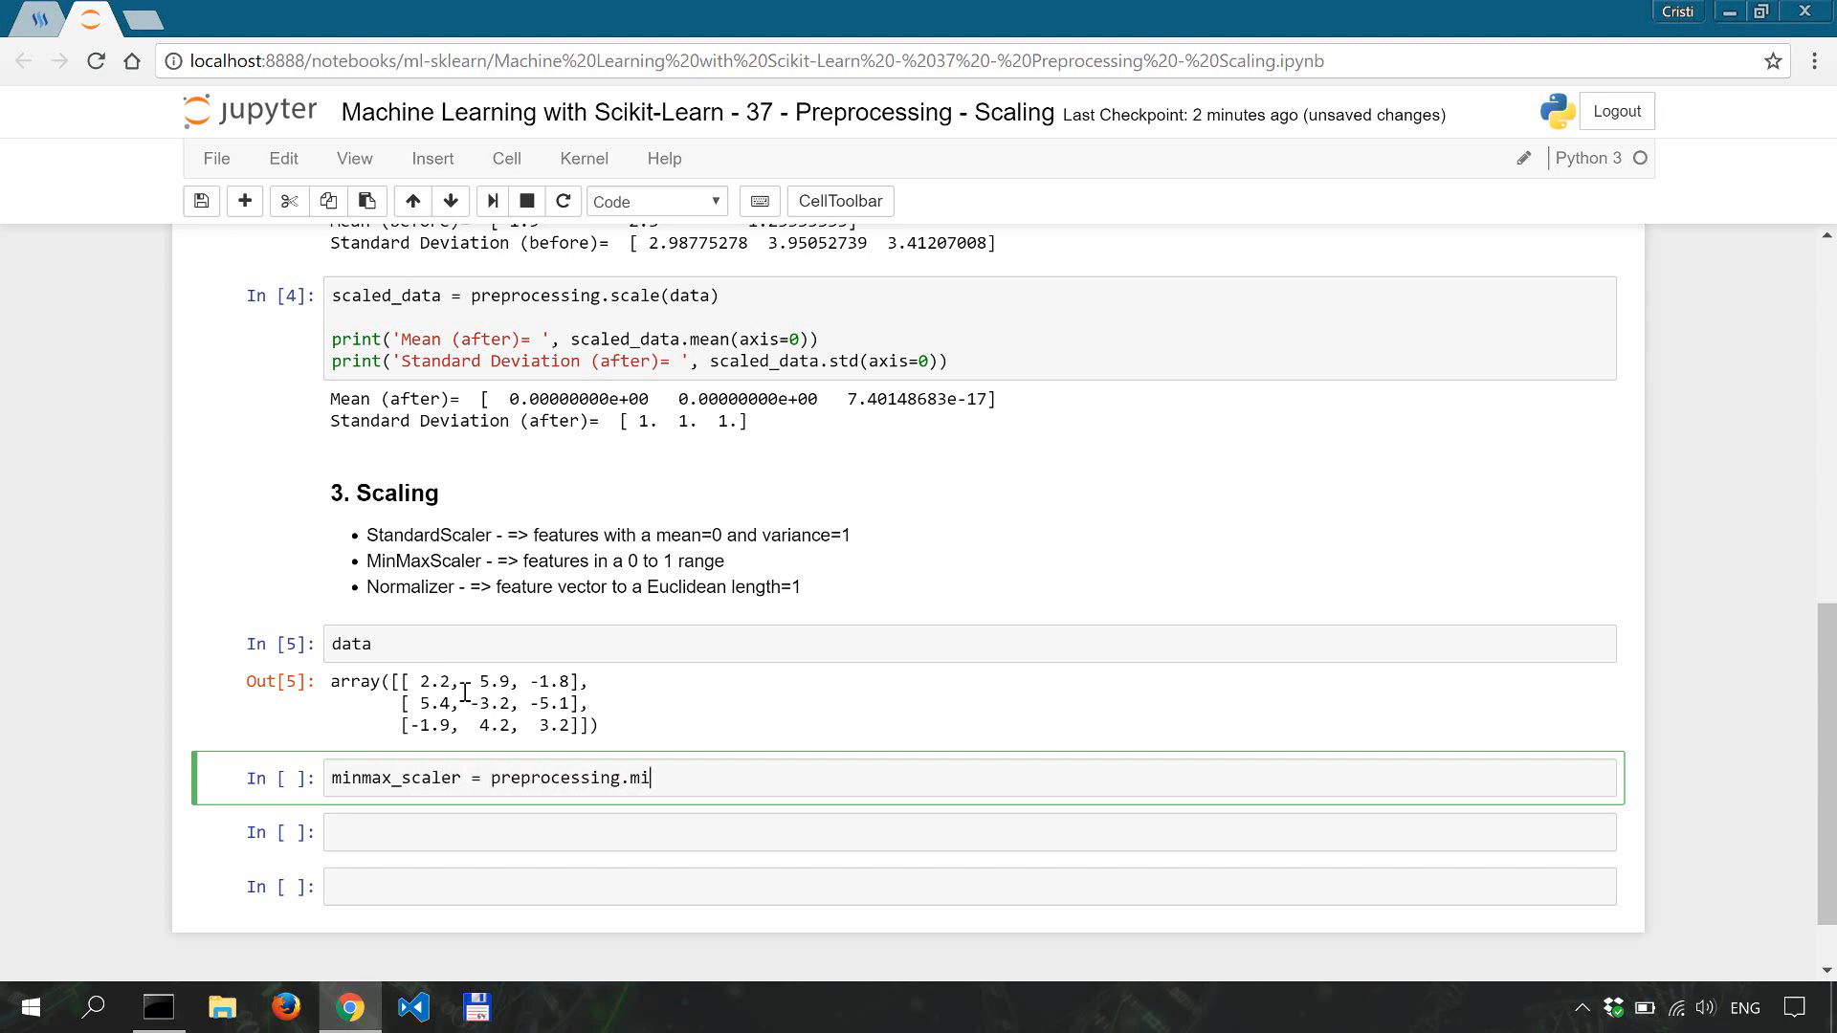
type("nMaxScaler")
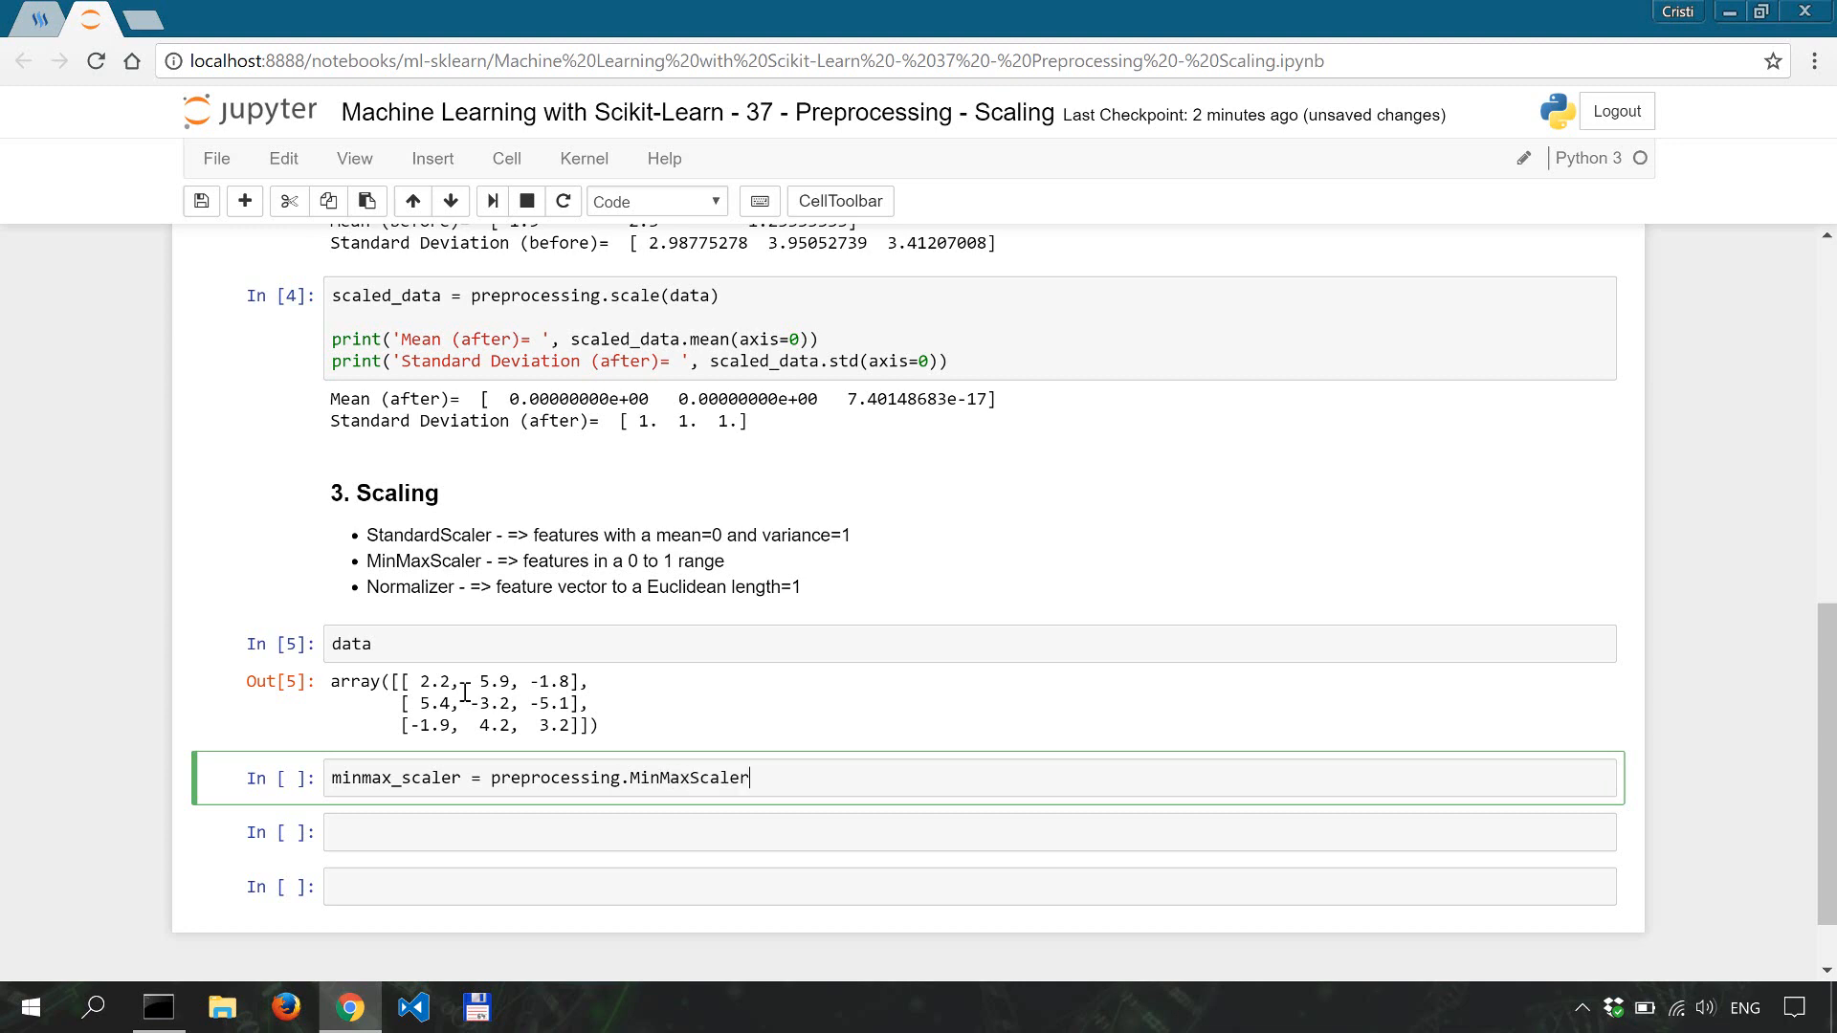
type("(feature_range=(0")
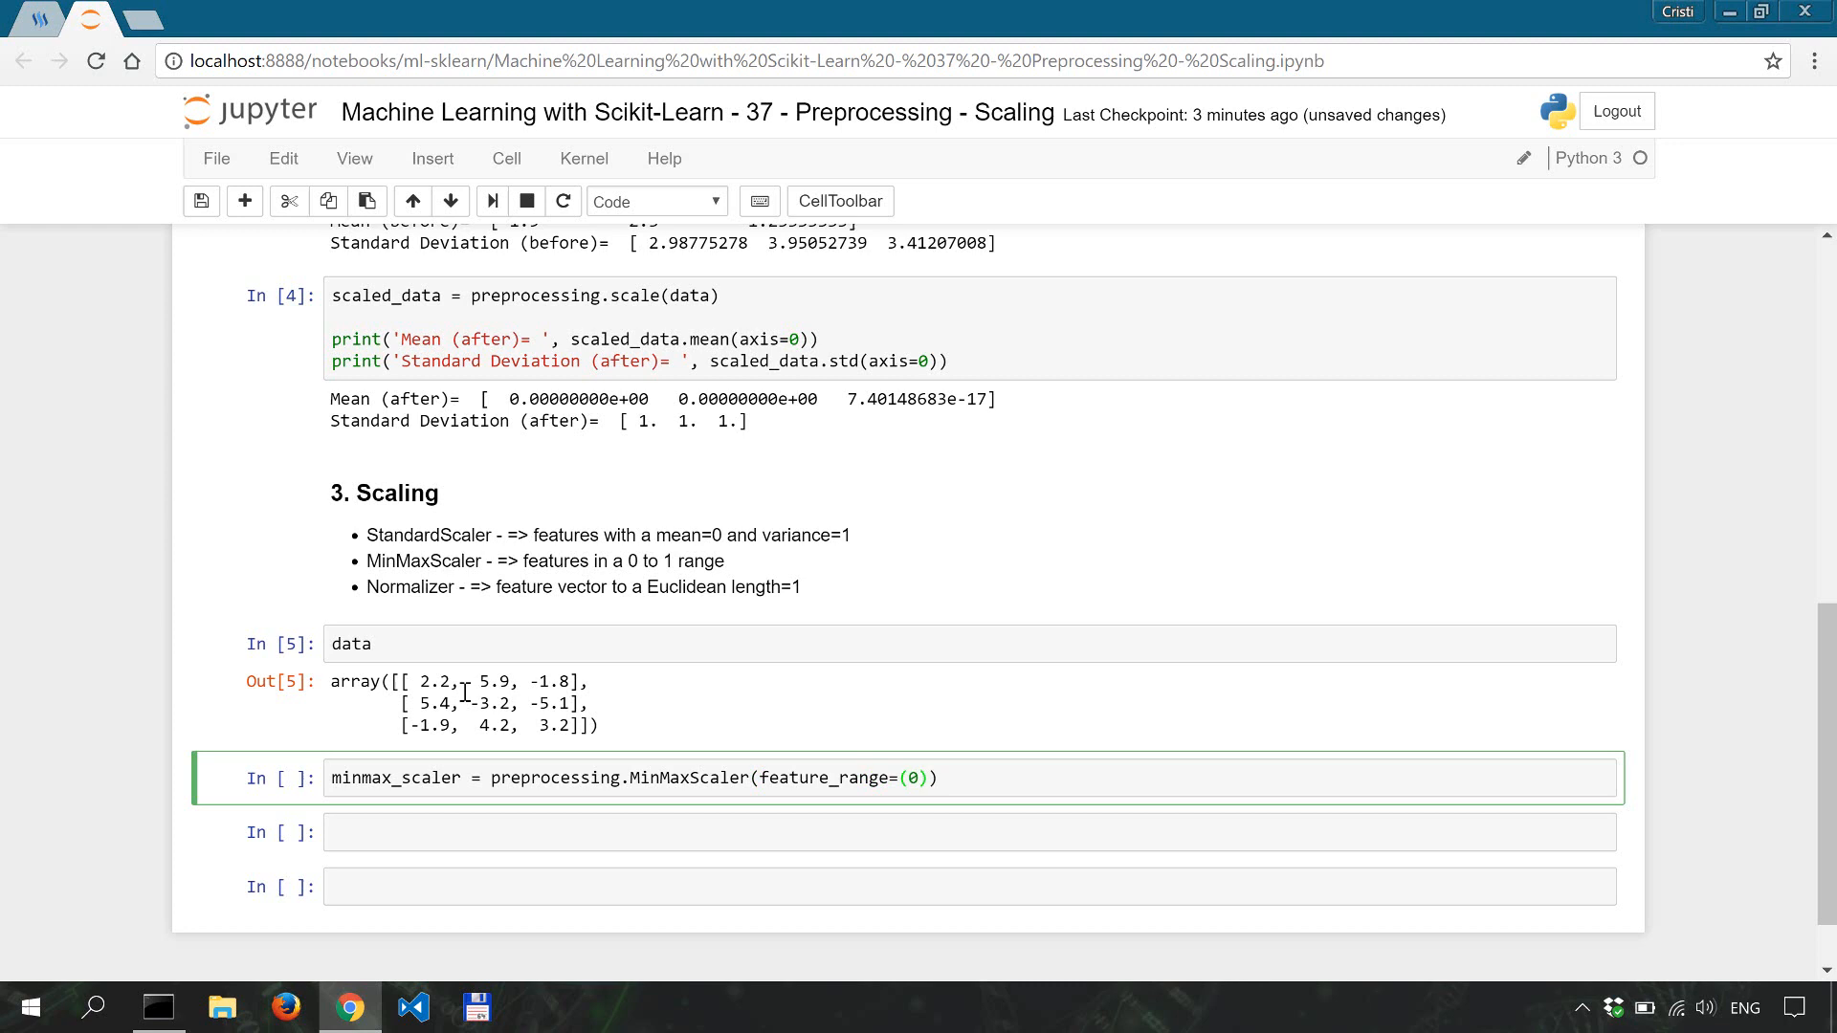
type(",1")
type("da")
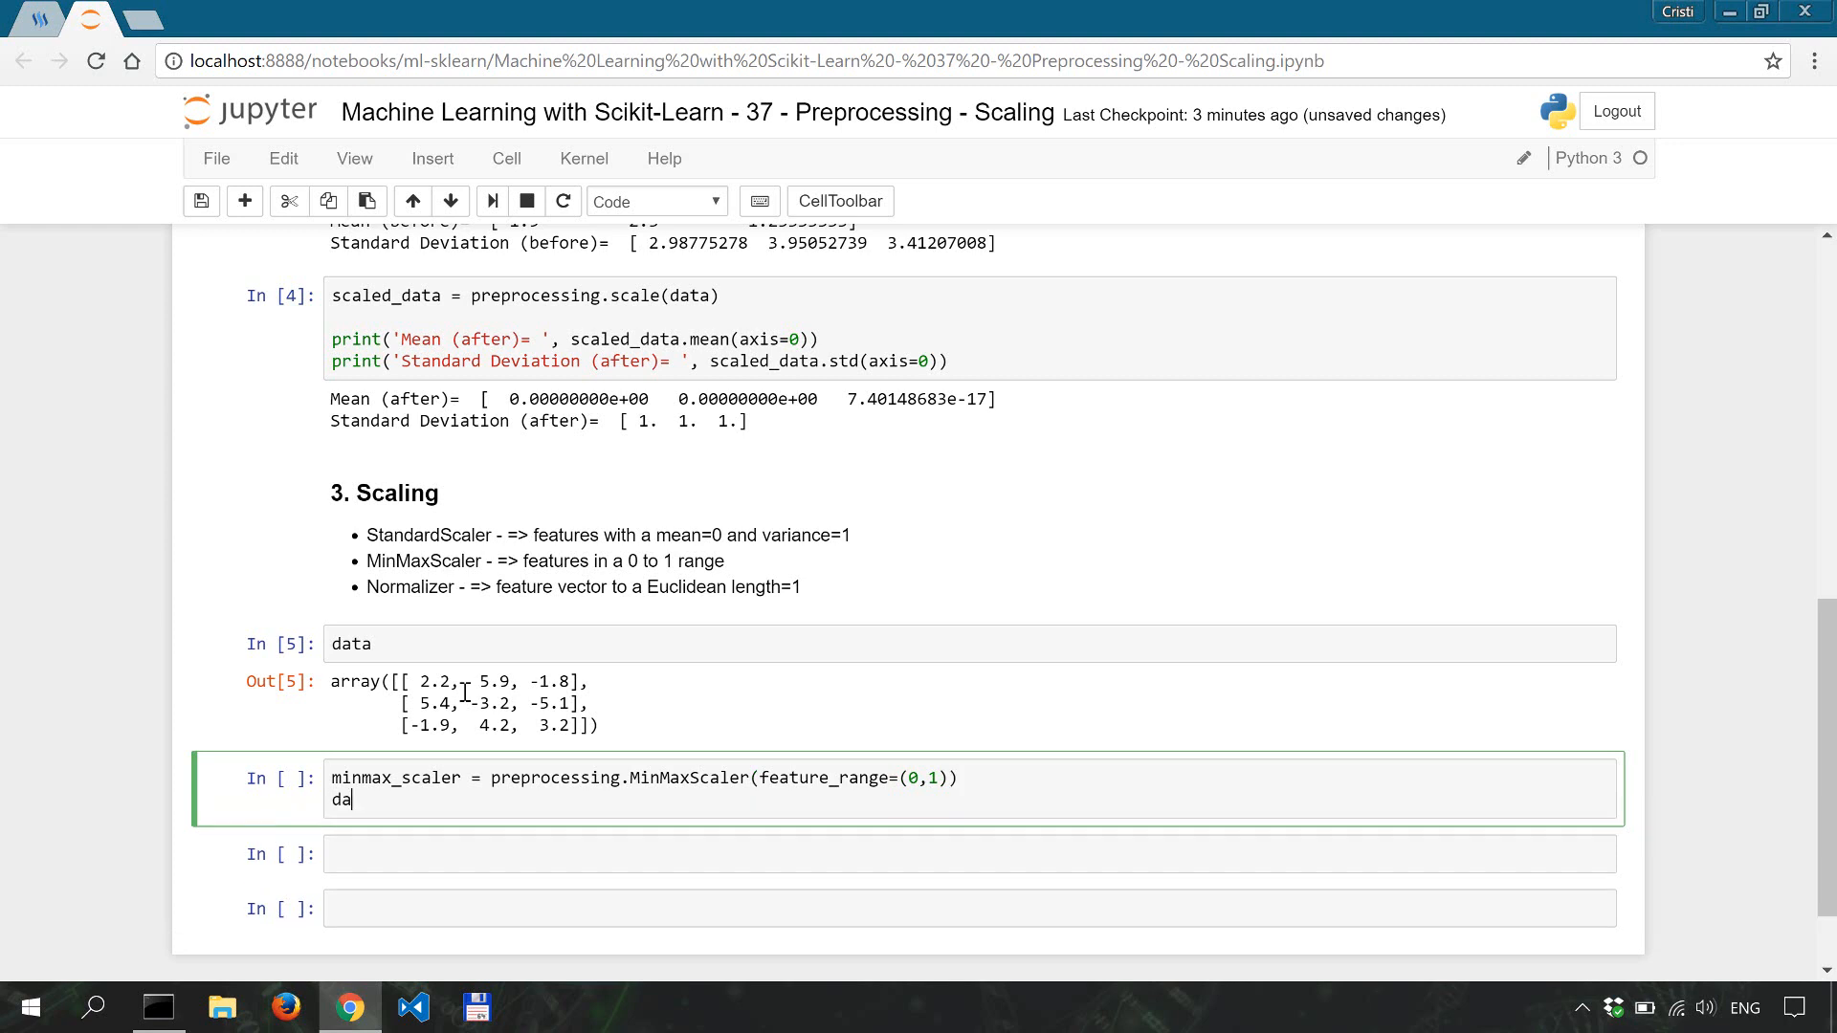
Step: Compute data_minmax as minmax_scaler.fit_transform(data)
type("ta_minmax")
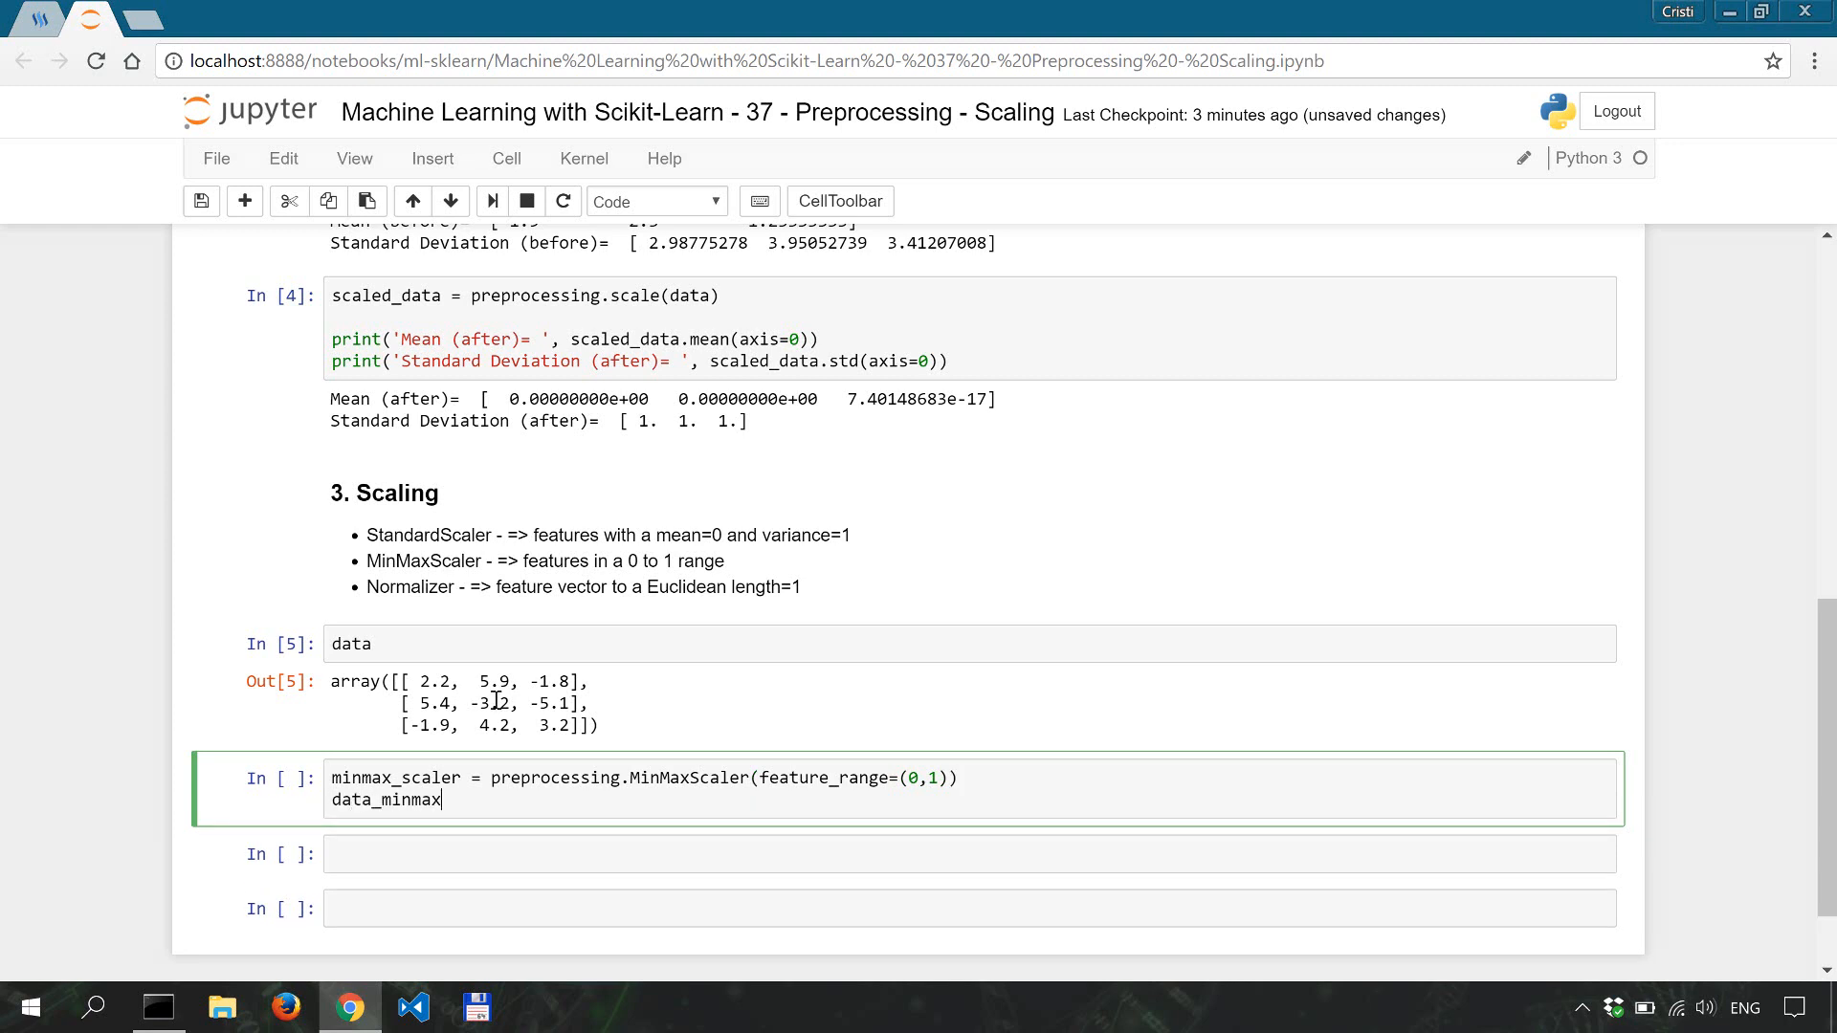
type("= min")
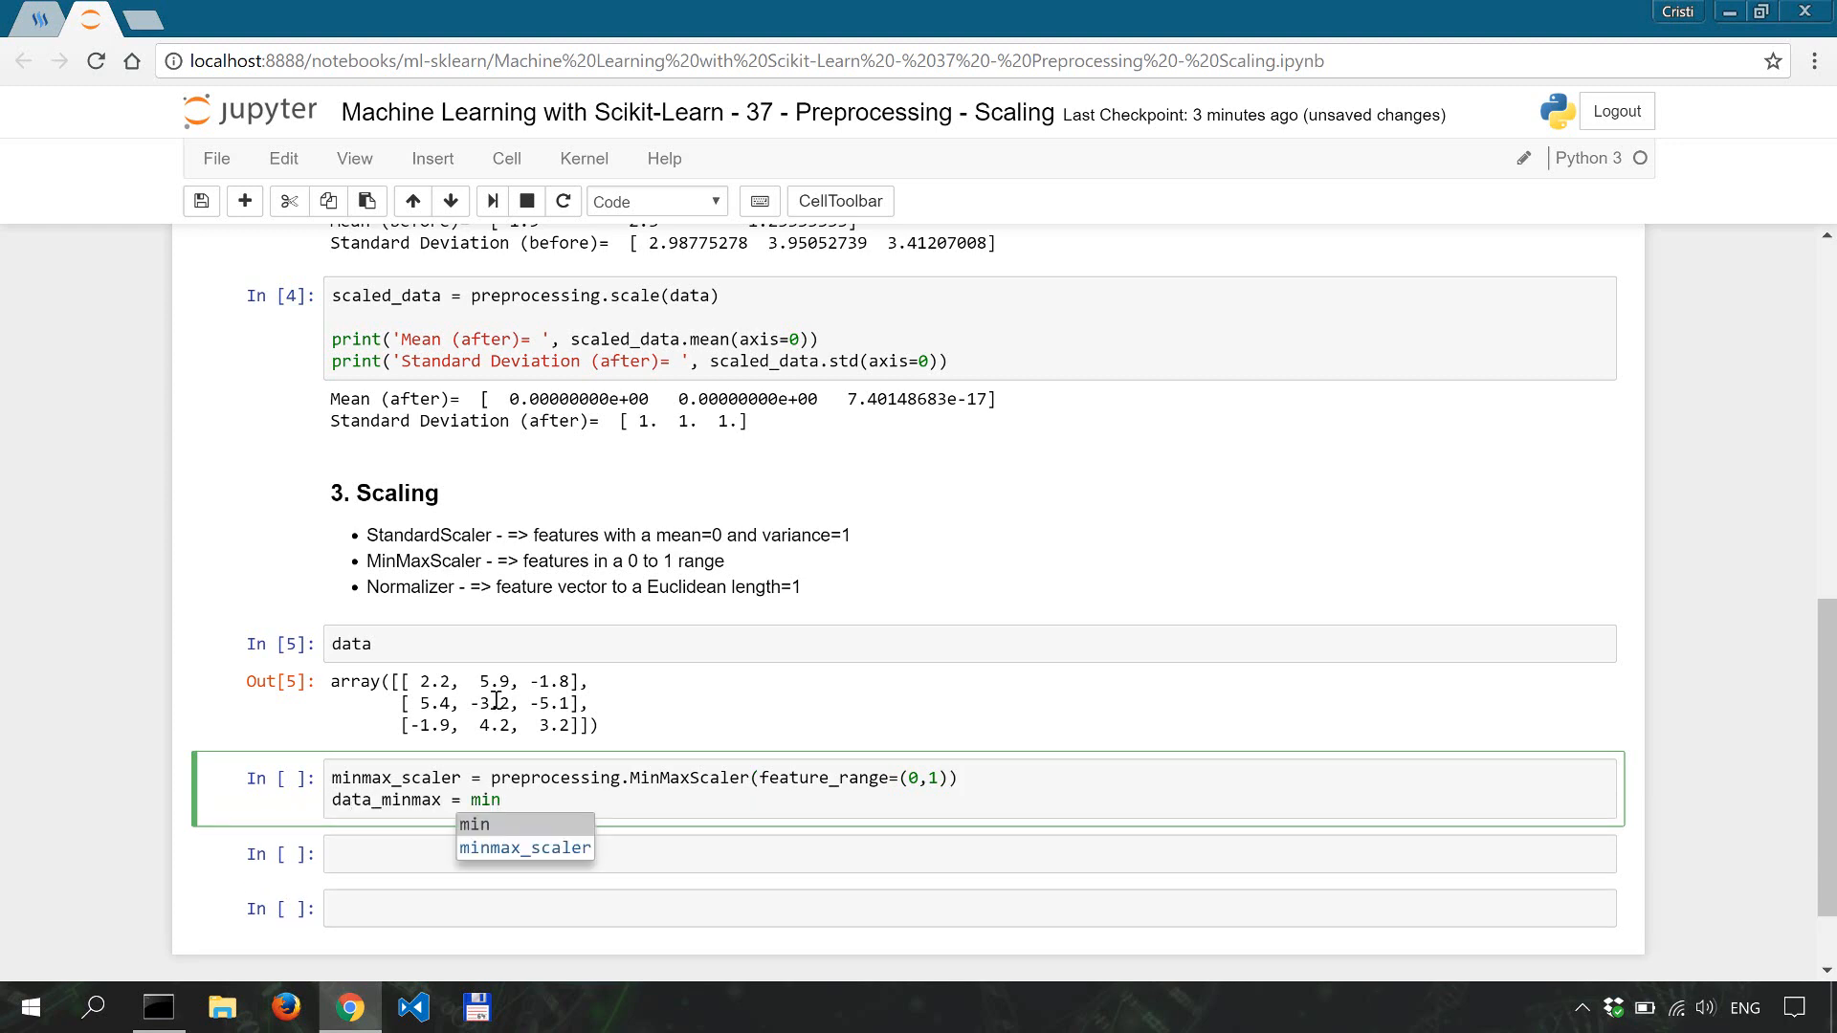
type("minmax_scaler.fit")
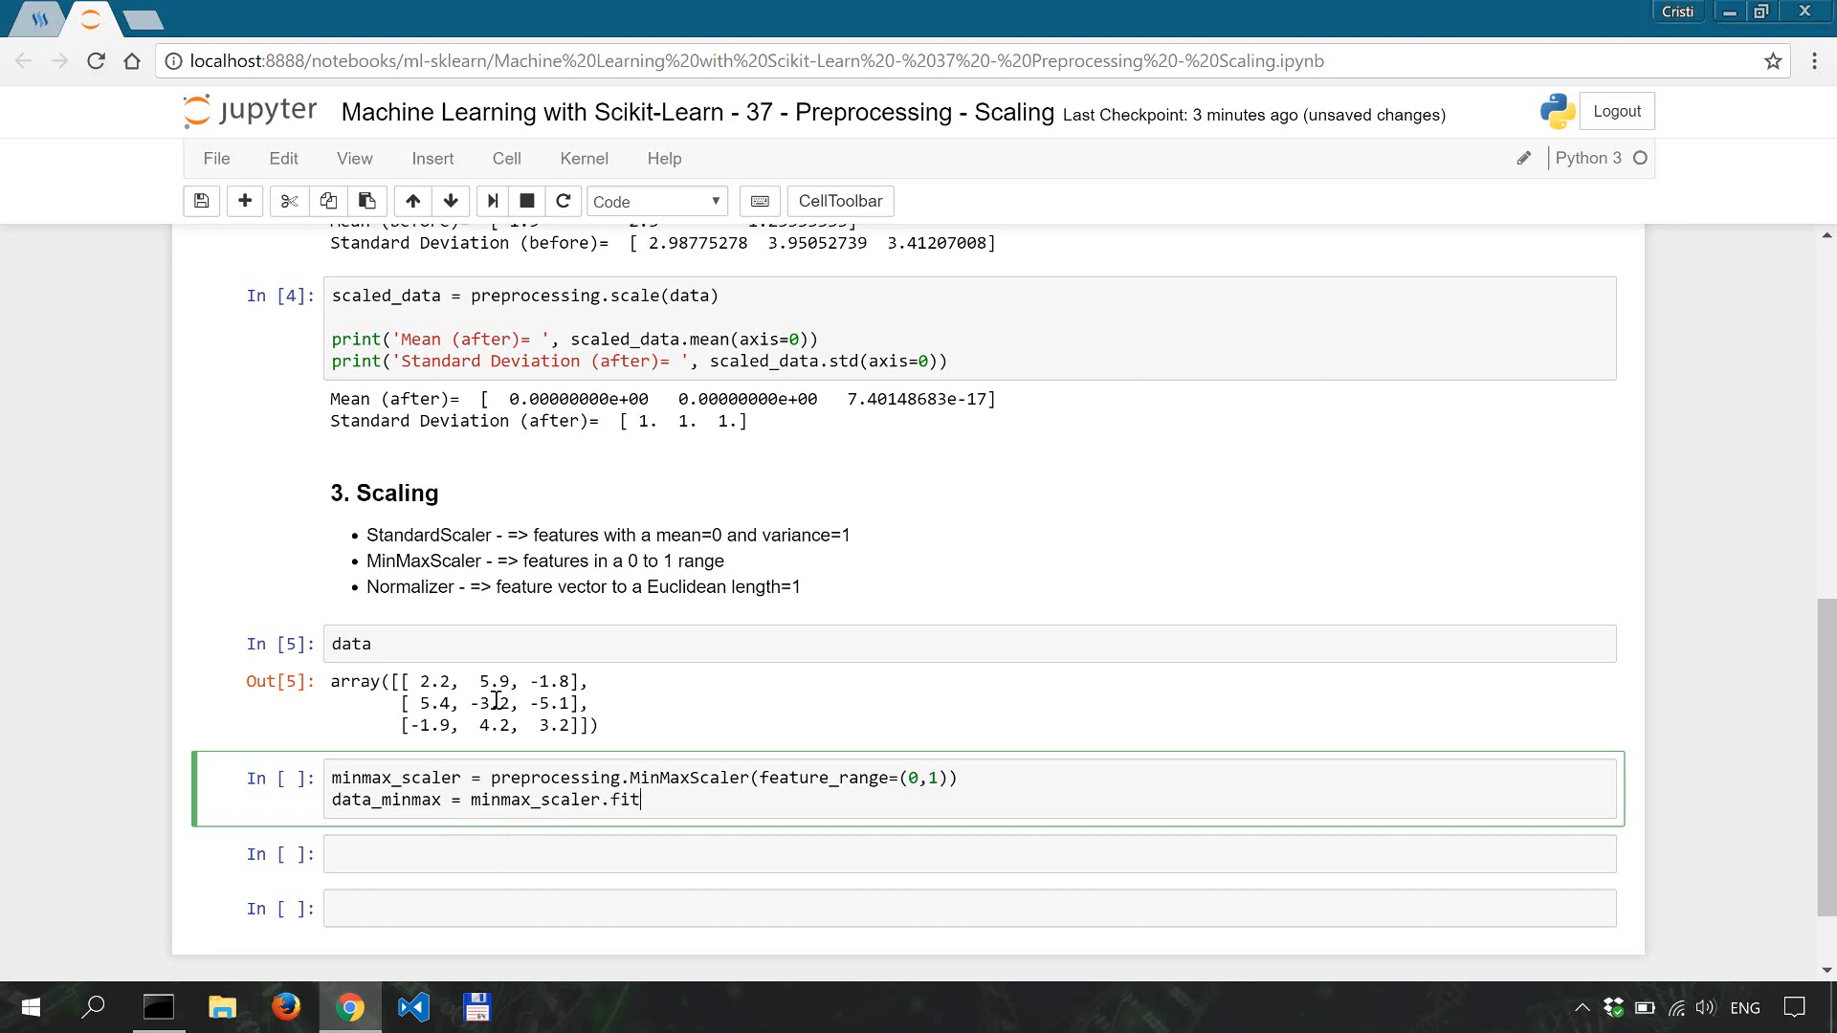
type("_transf")
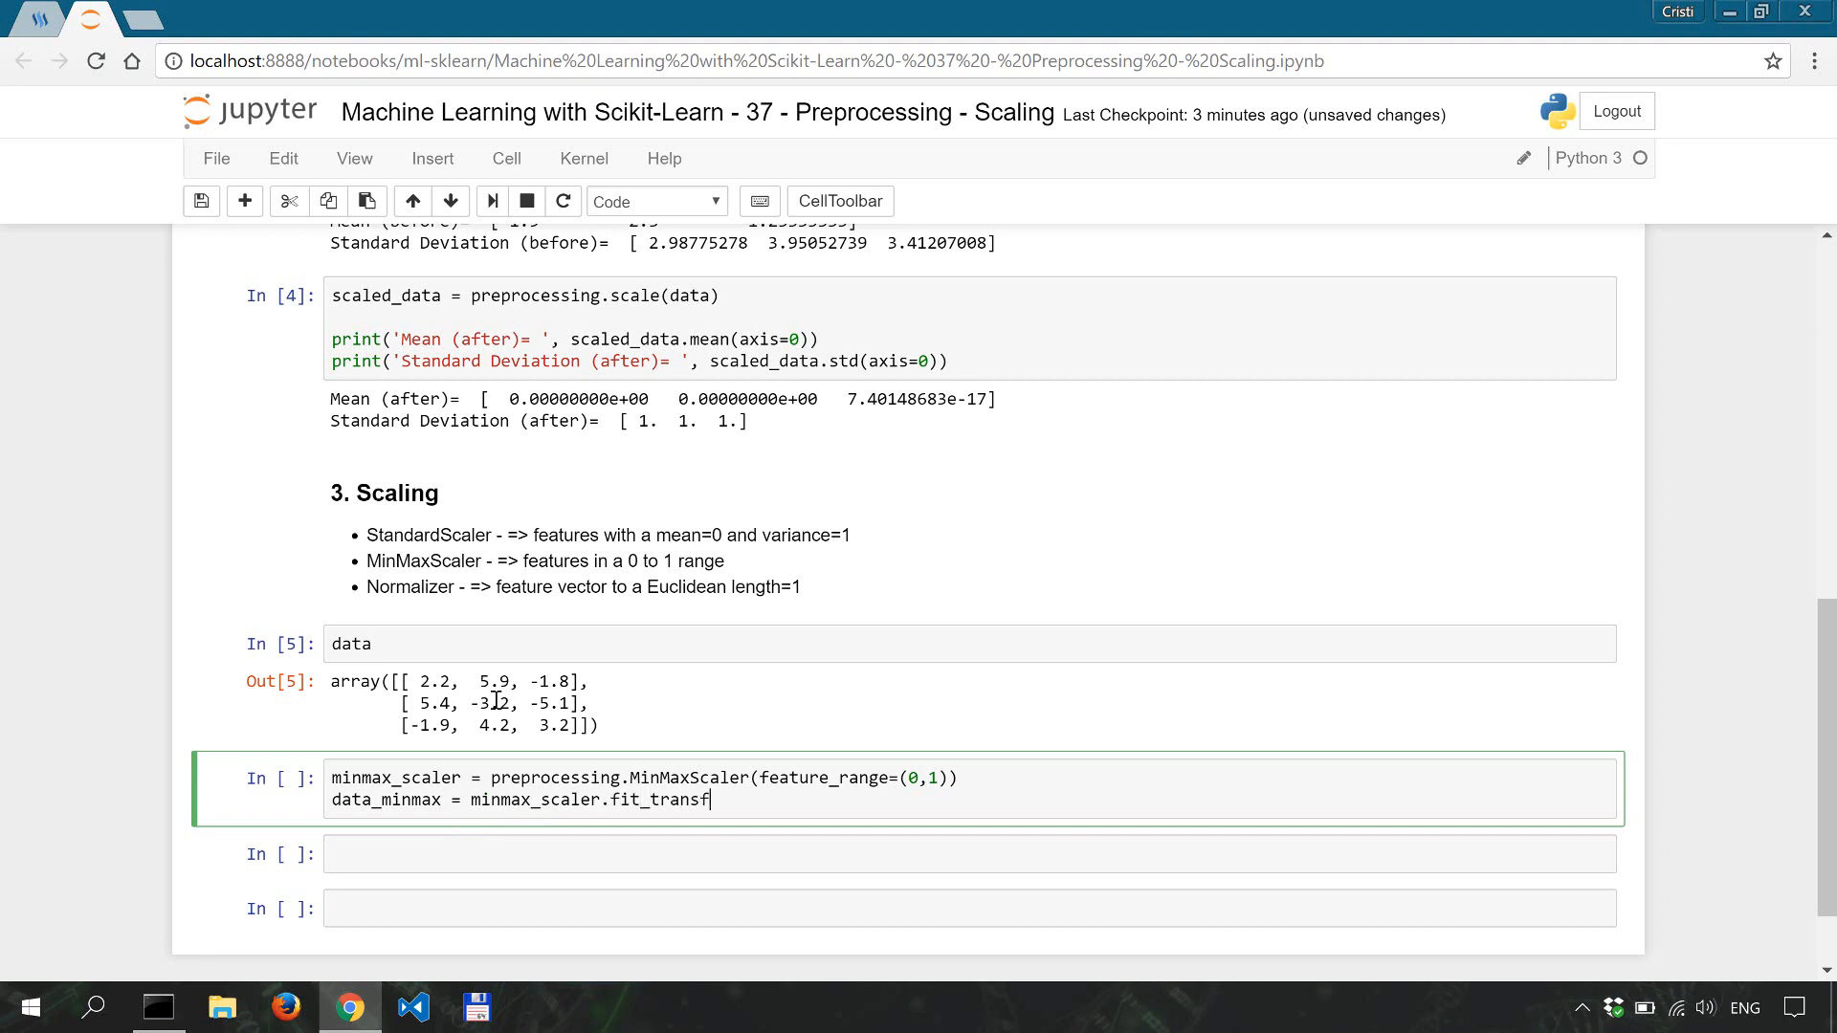
type("orm(data)")
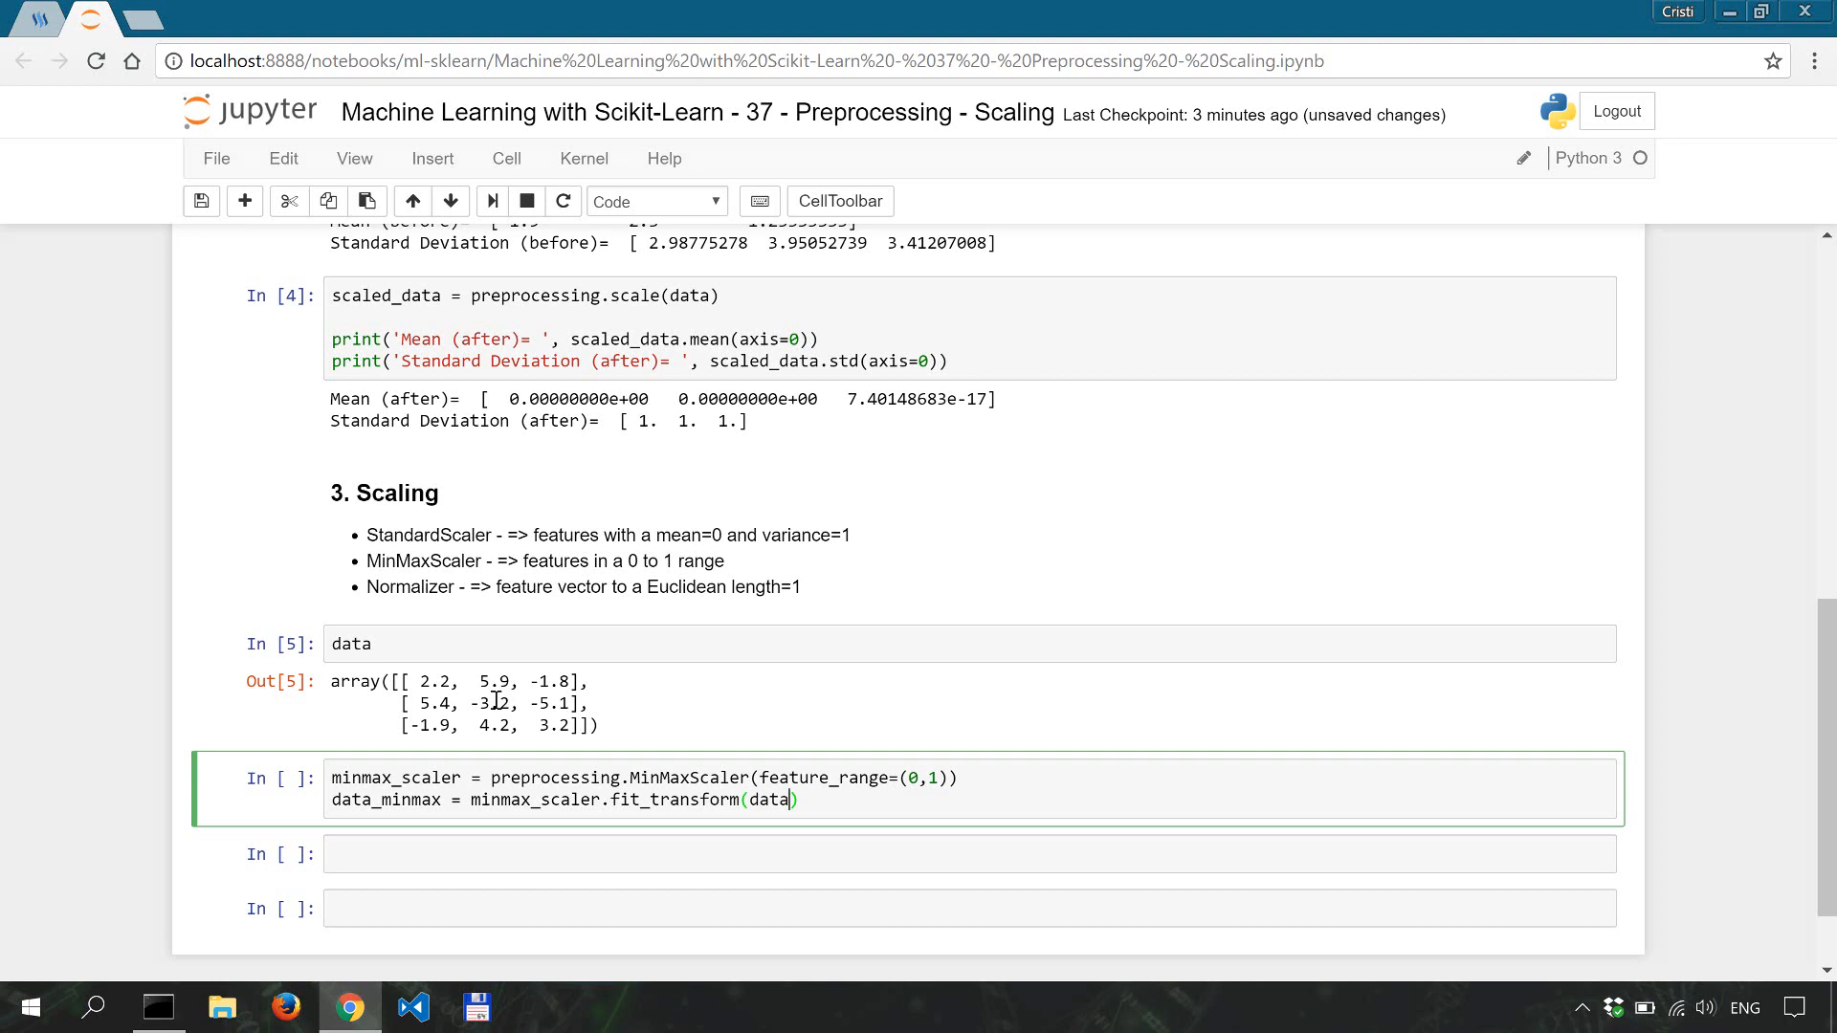
Step: Print a MinMaxScaler label and data_minmax, then run the cell to show the 0–1 scaled result
type("print('M")
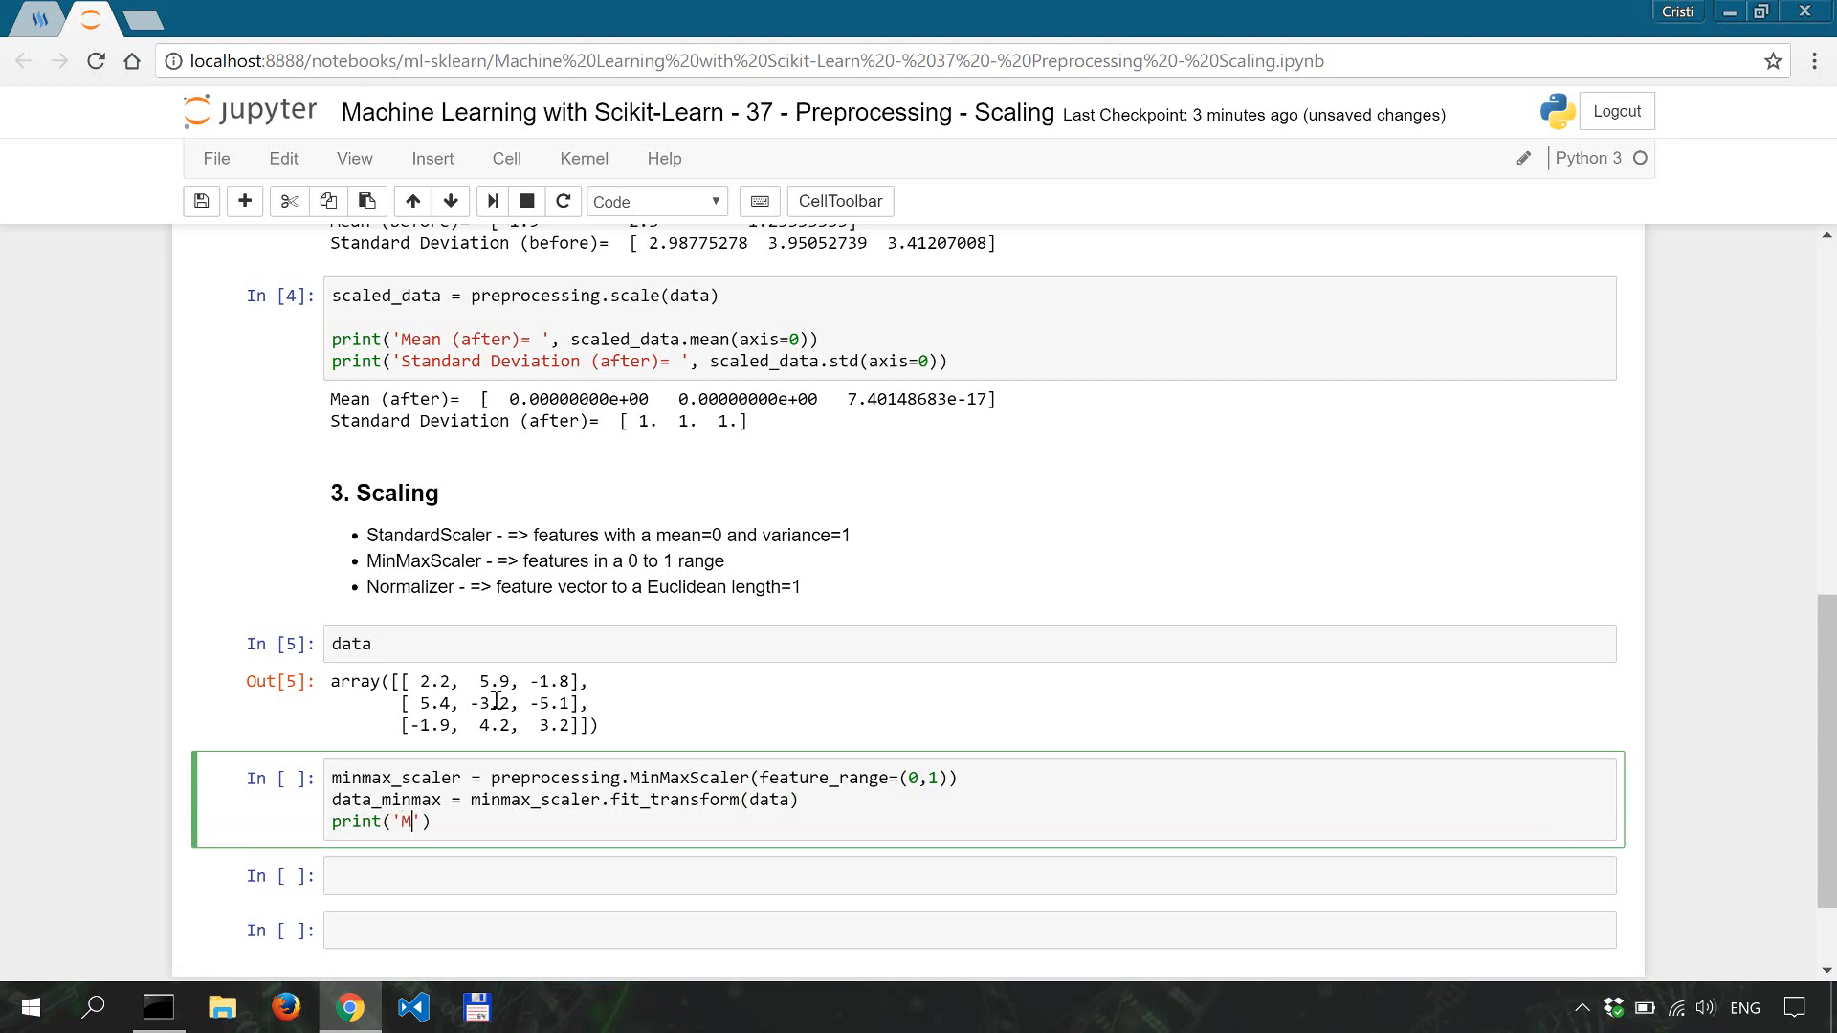
type("inMaxScaler applied on the data:")
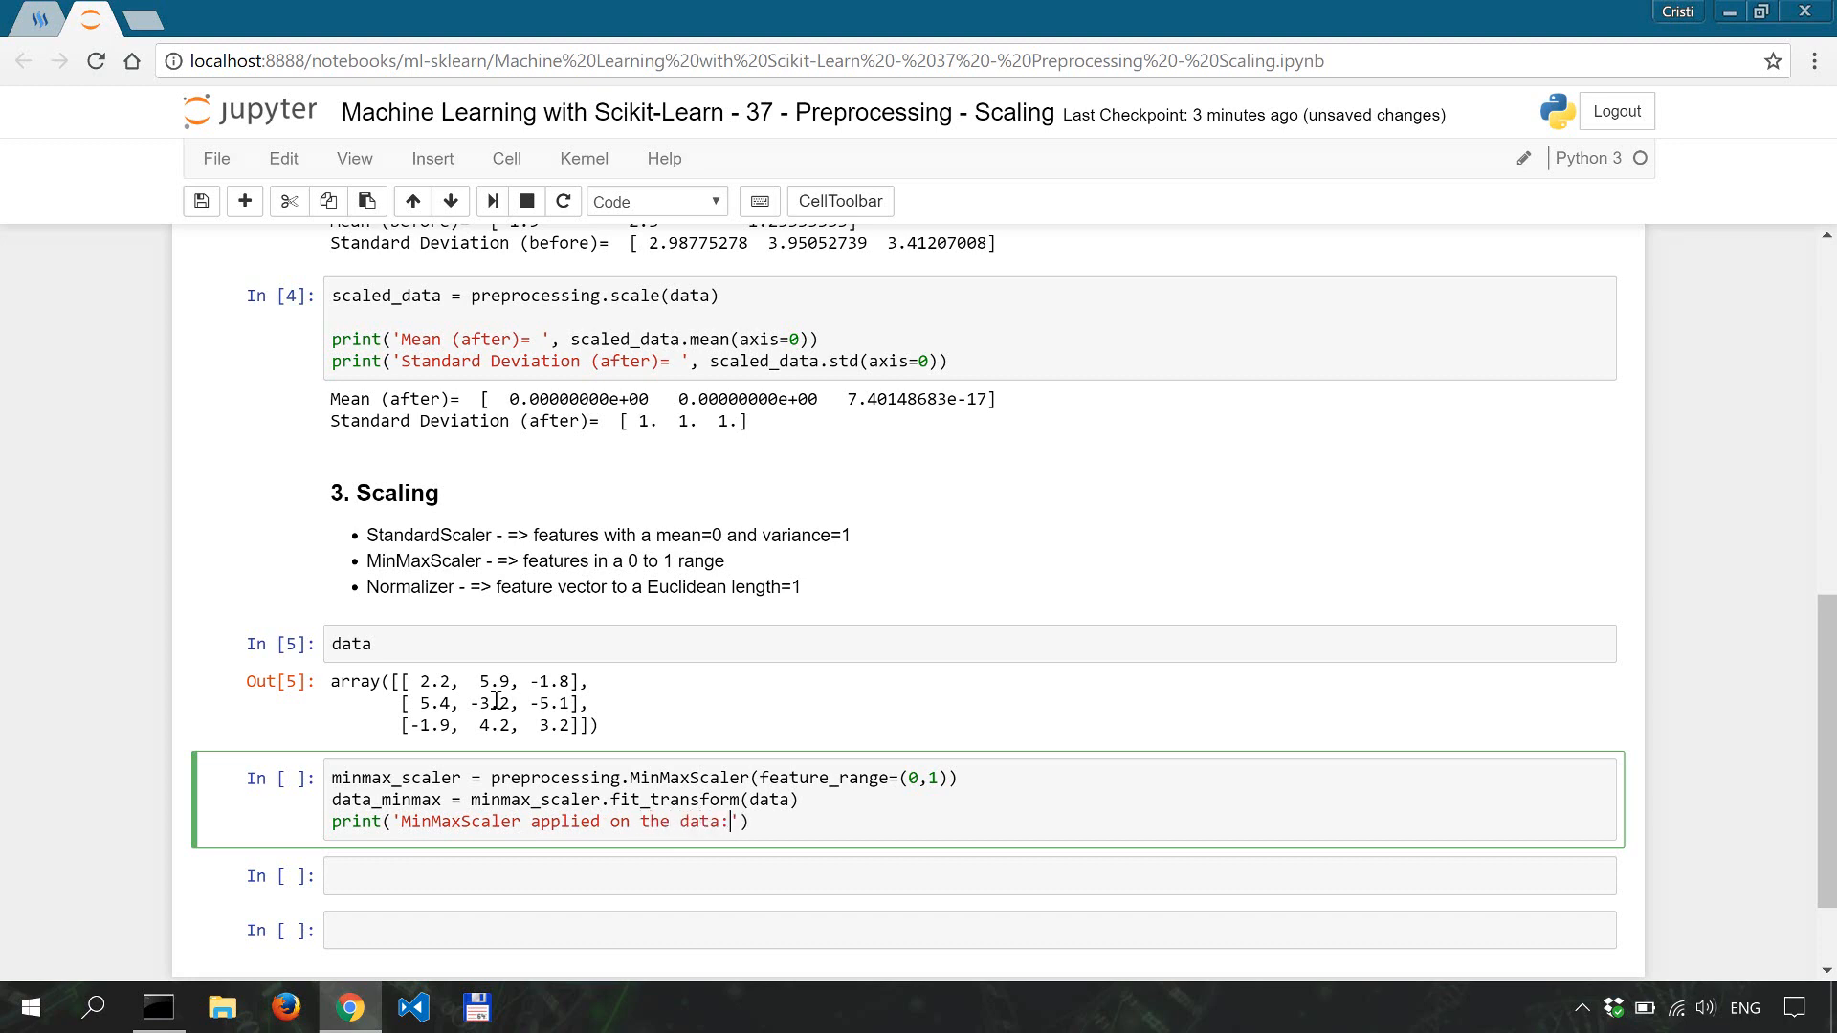
type("\\n',")
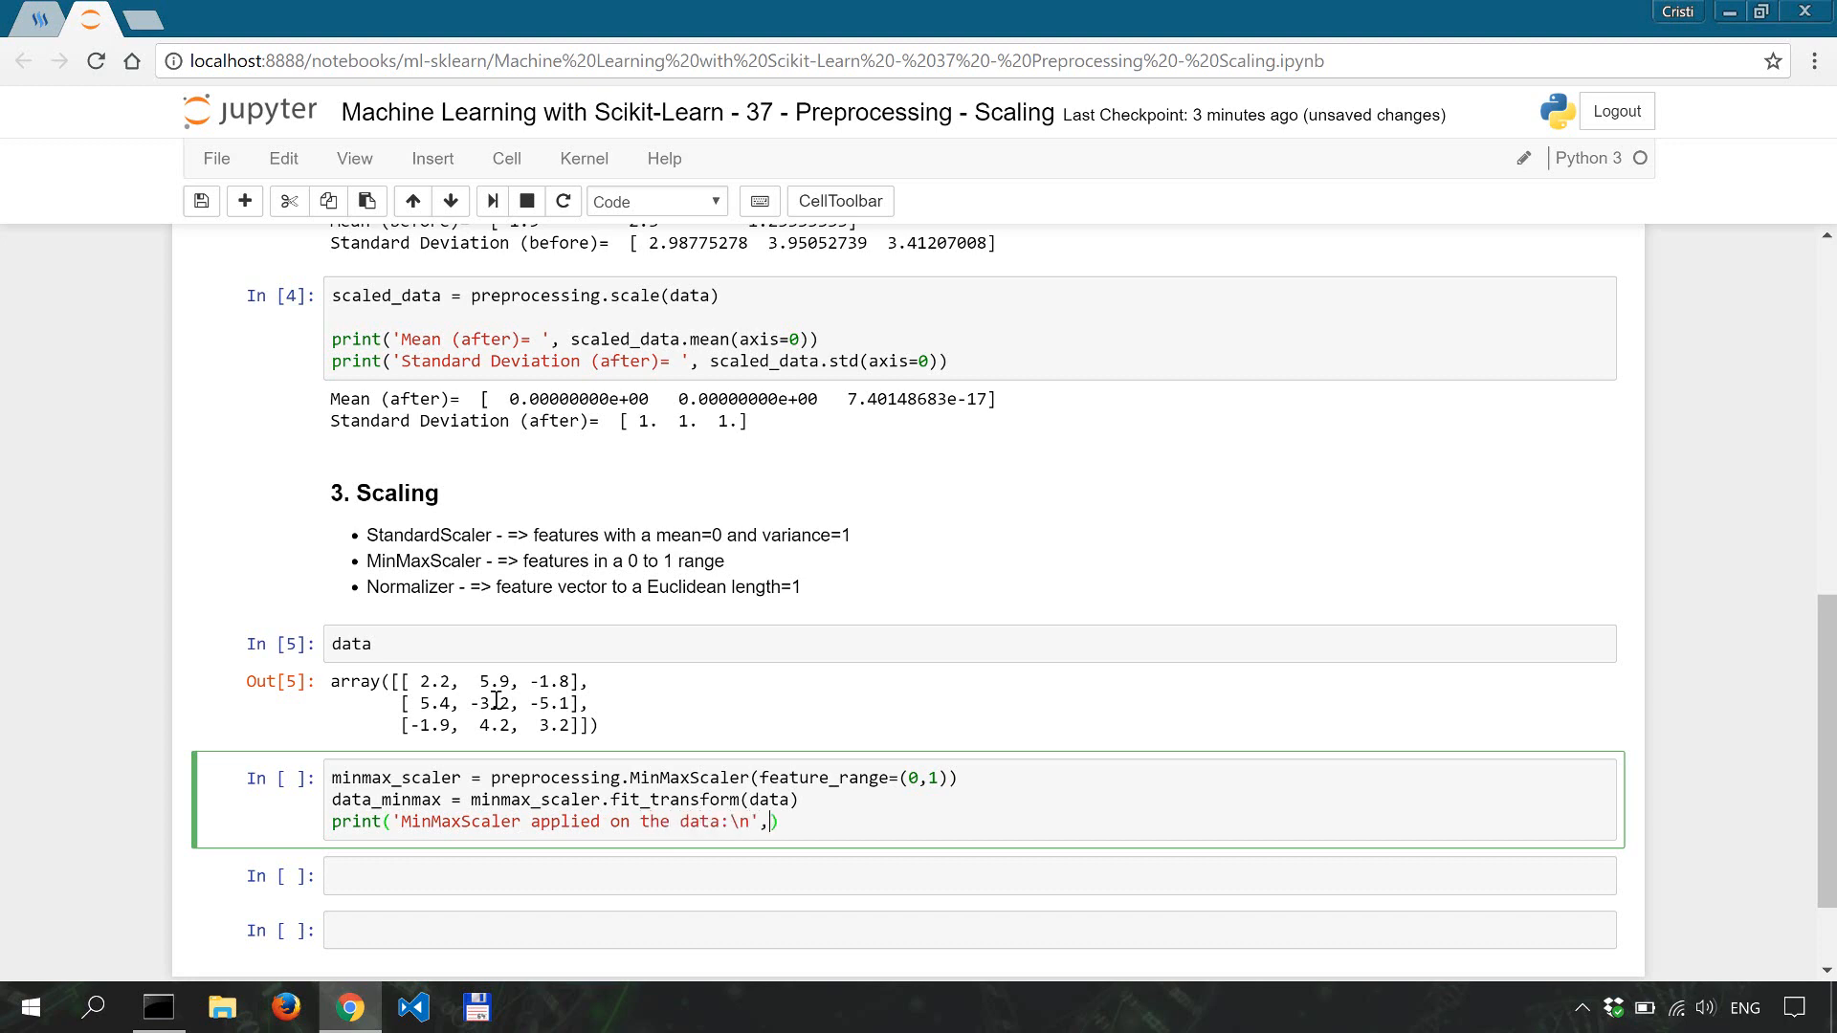
type("data_minmax")
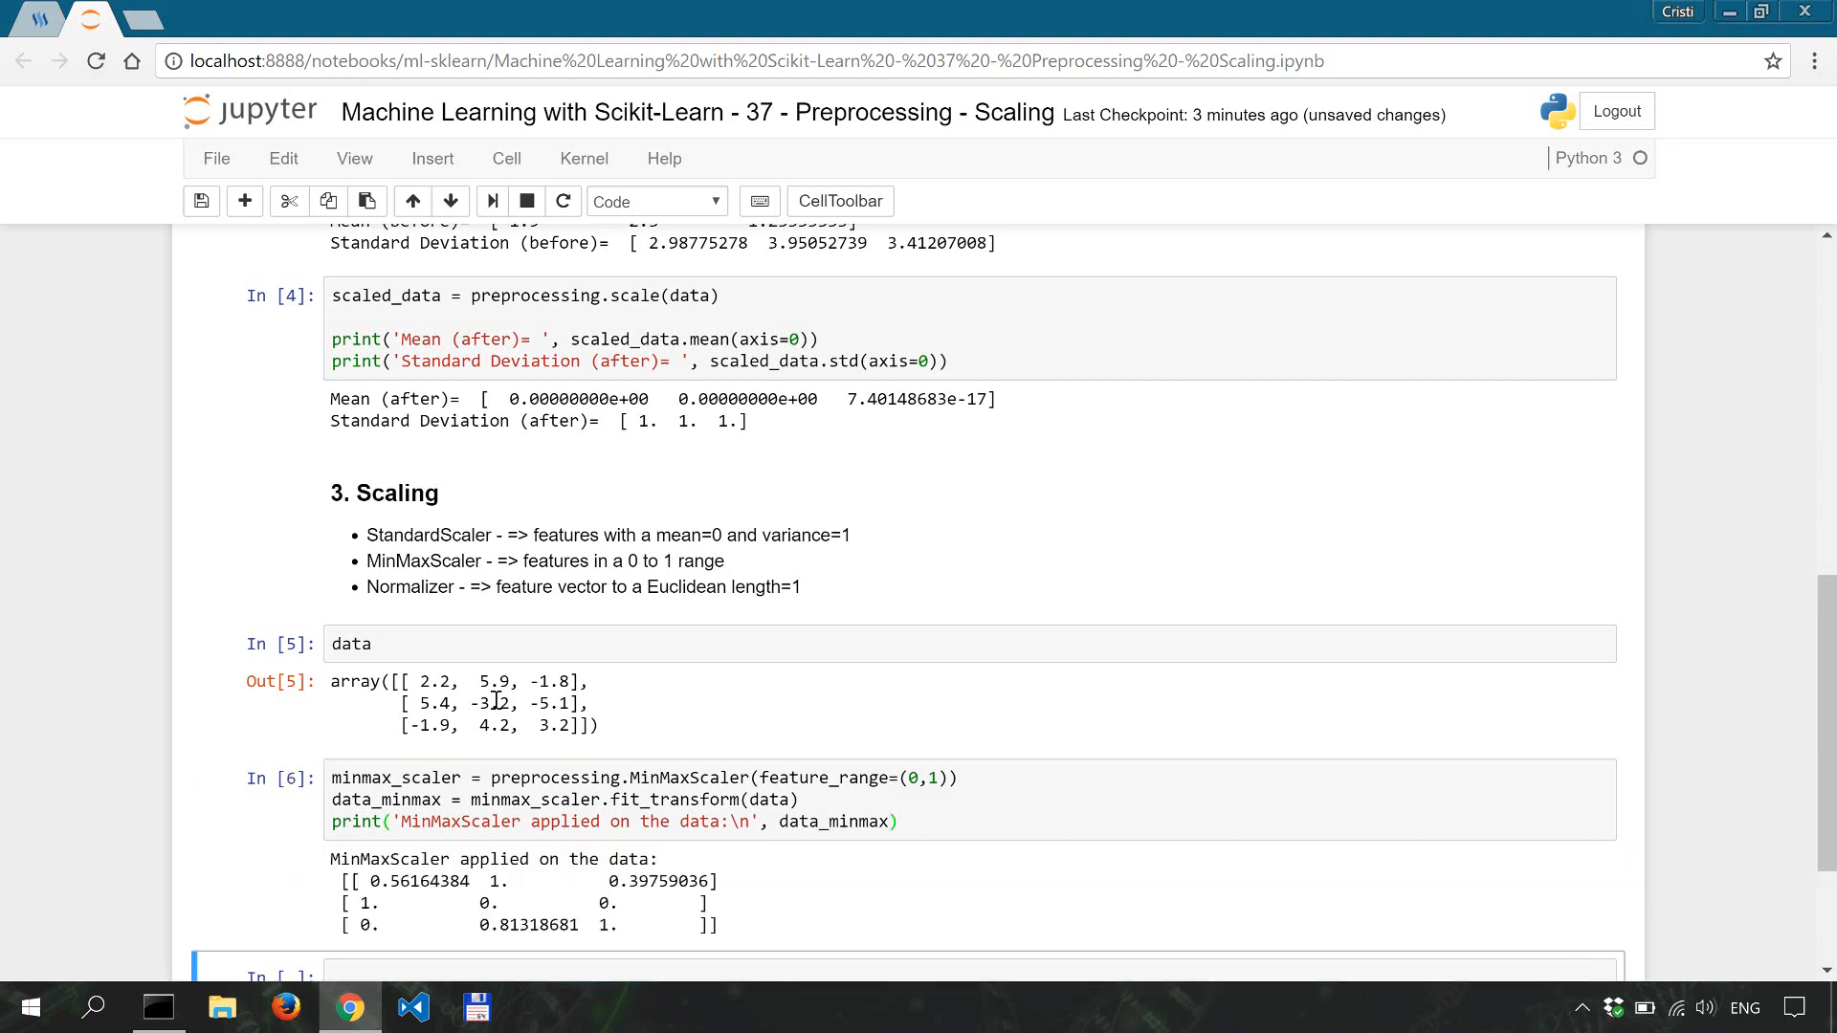
scroll("down", 3)
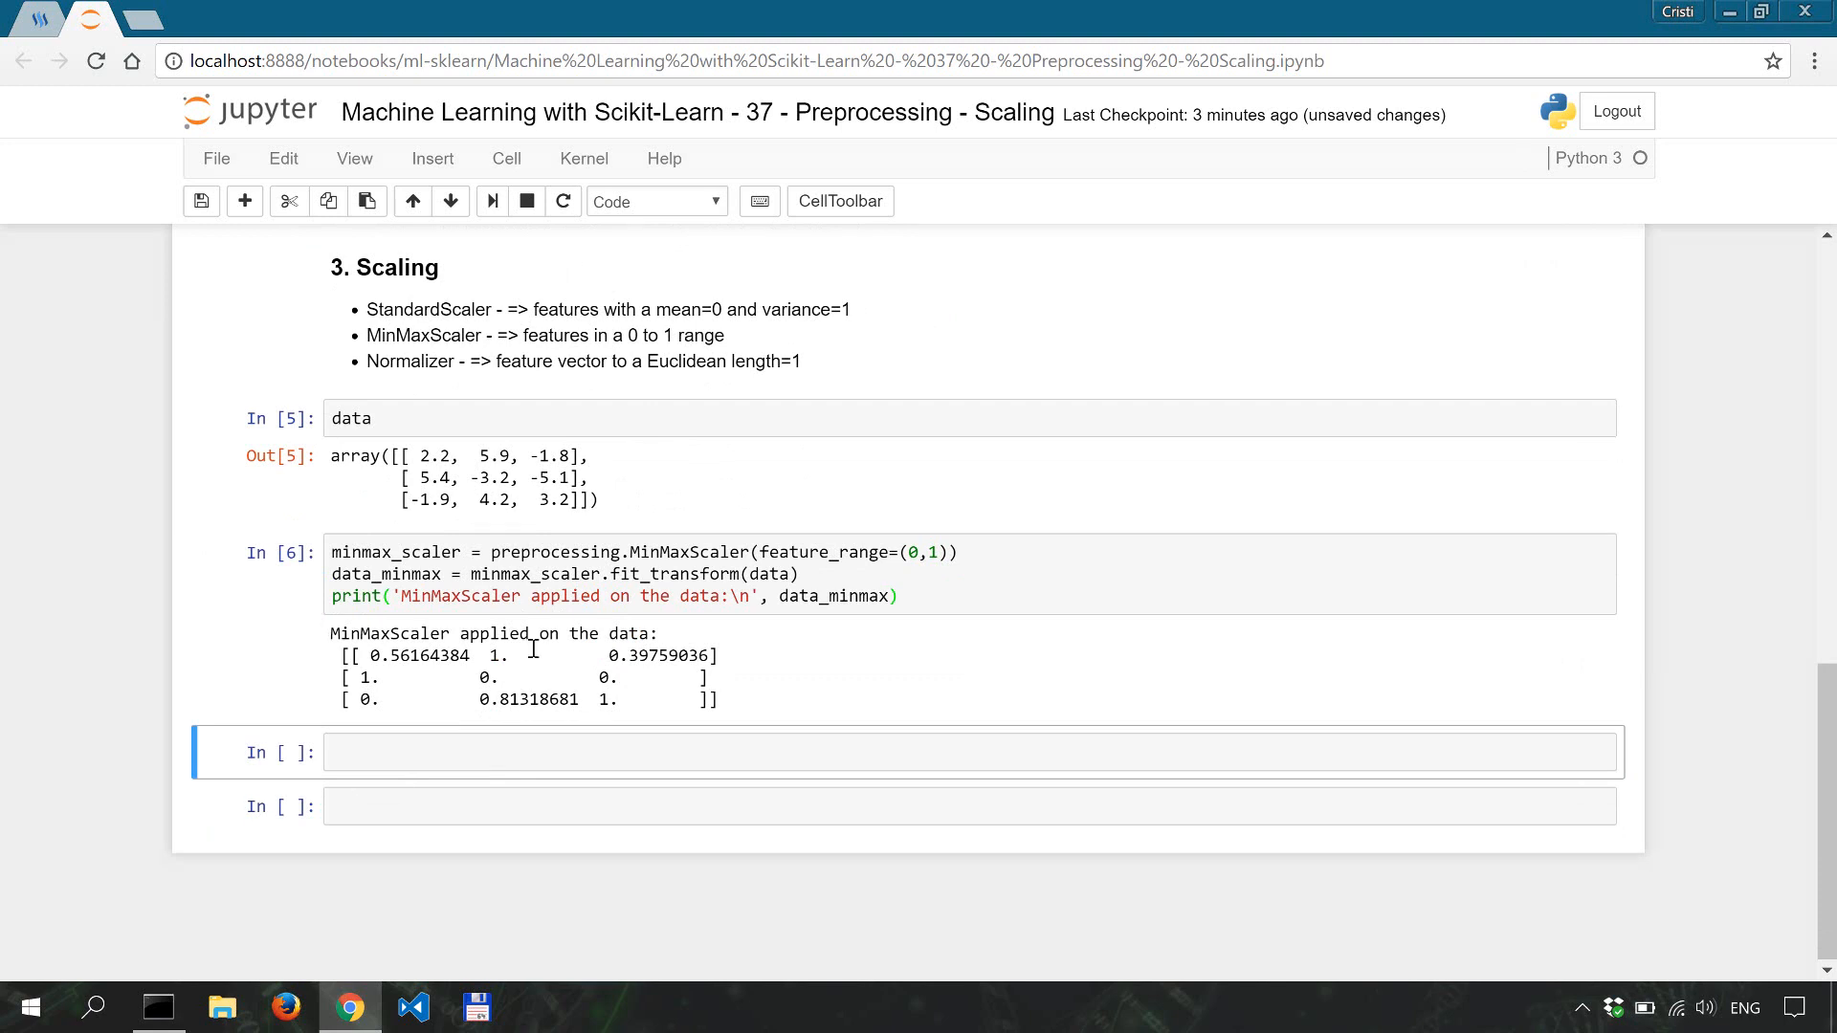
mouse_move(521, 708)
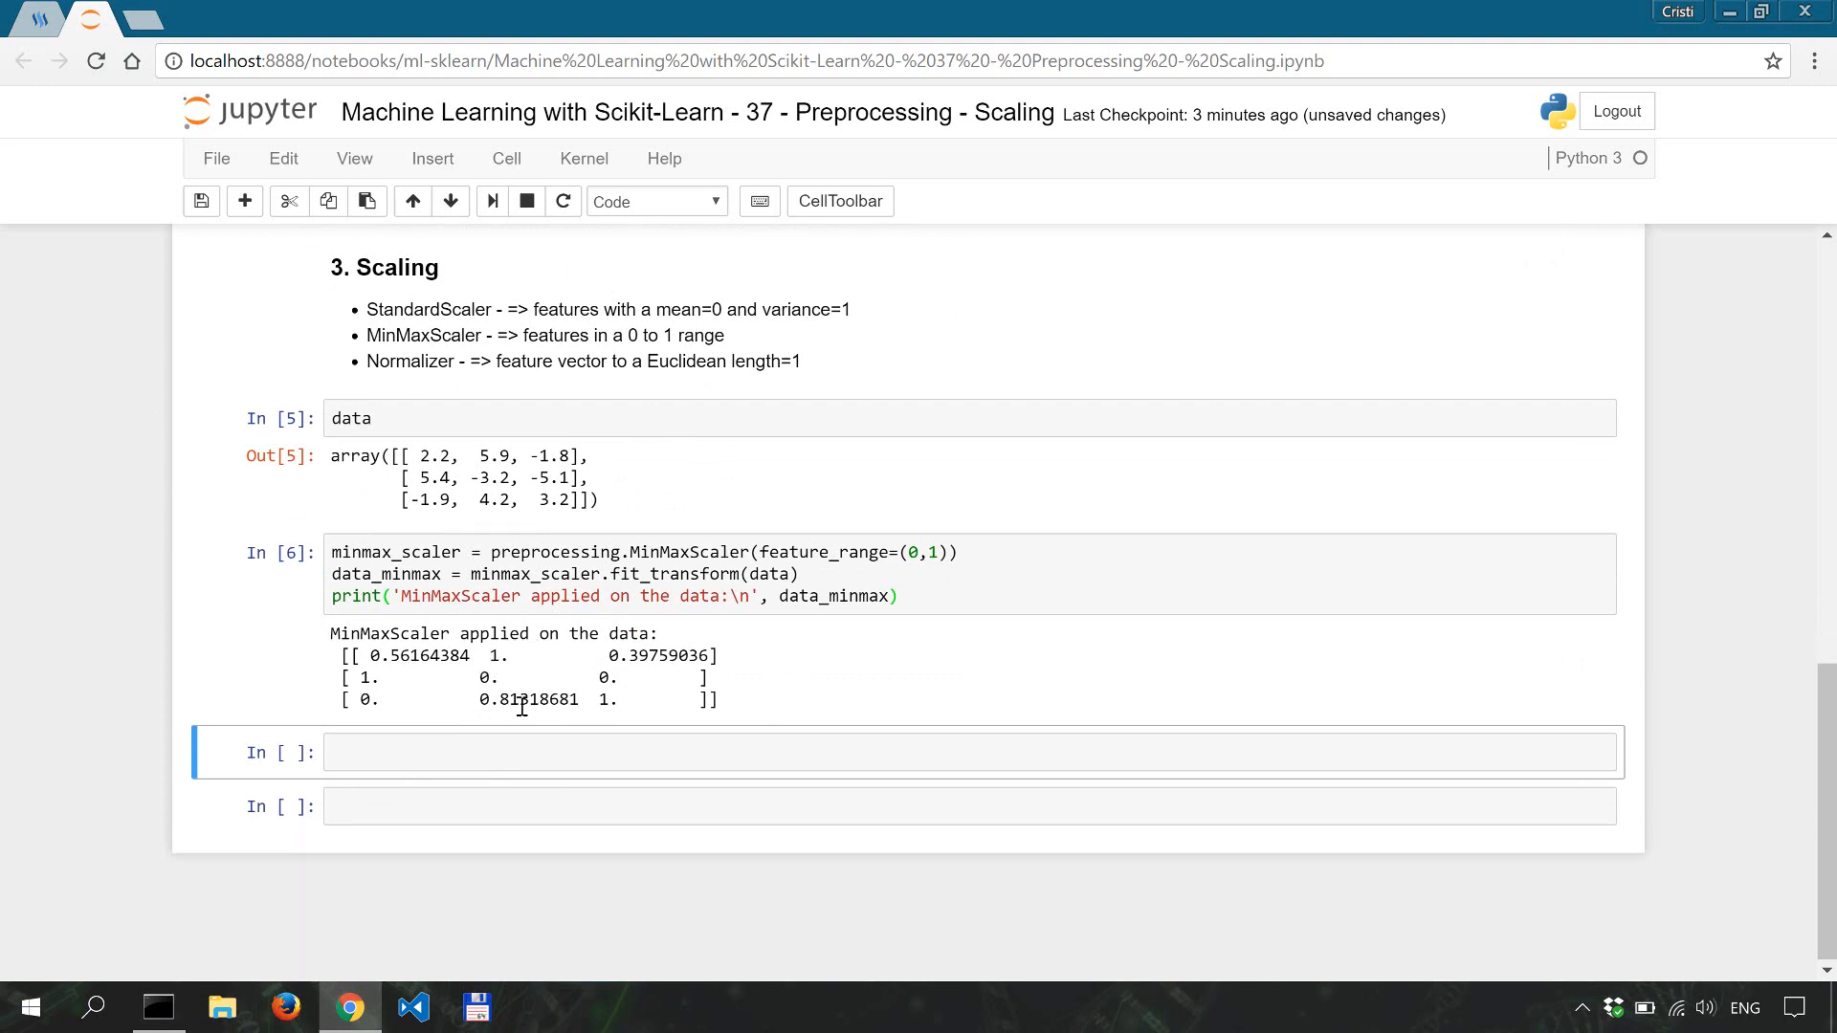
mouse_move(593, 679)
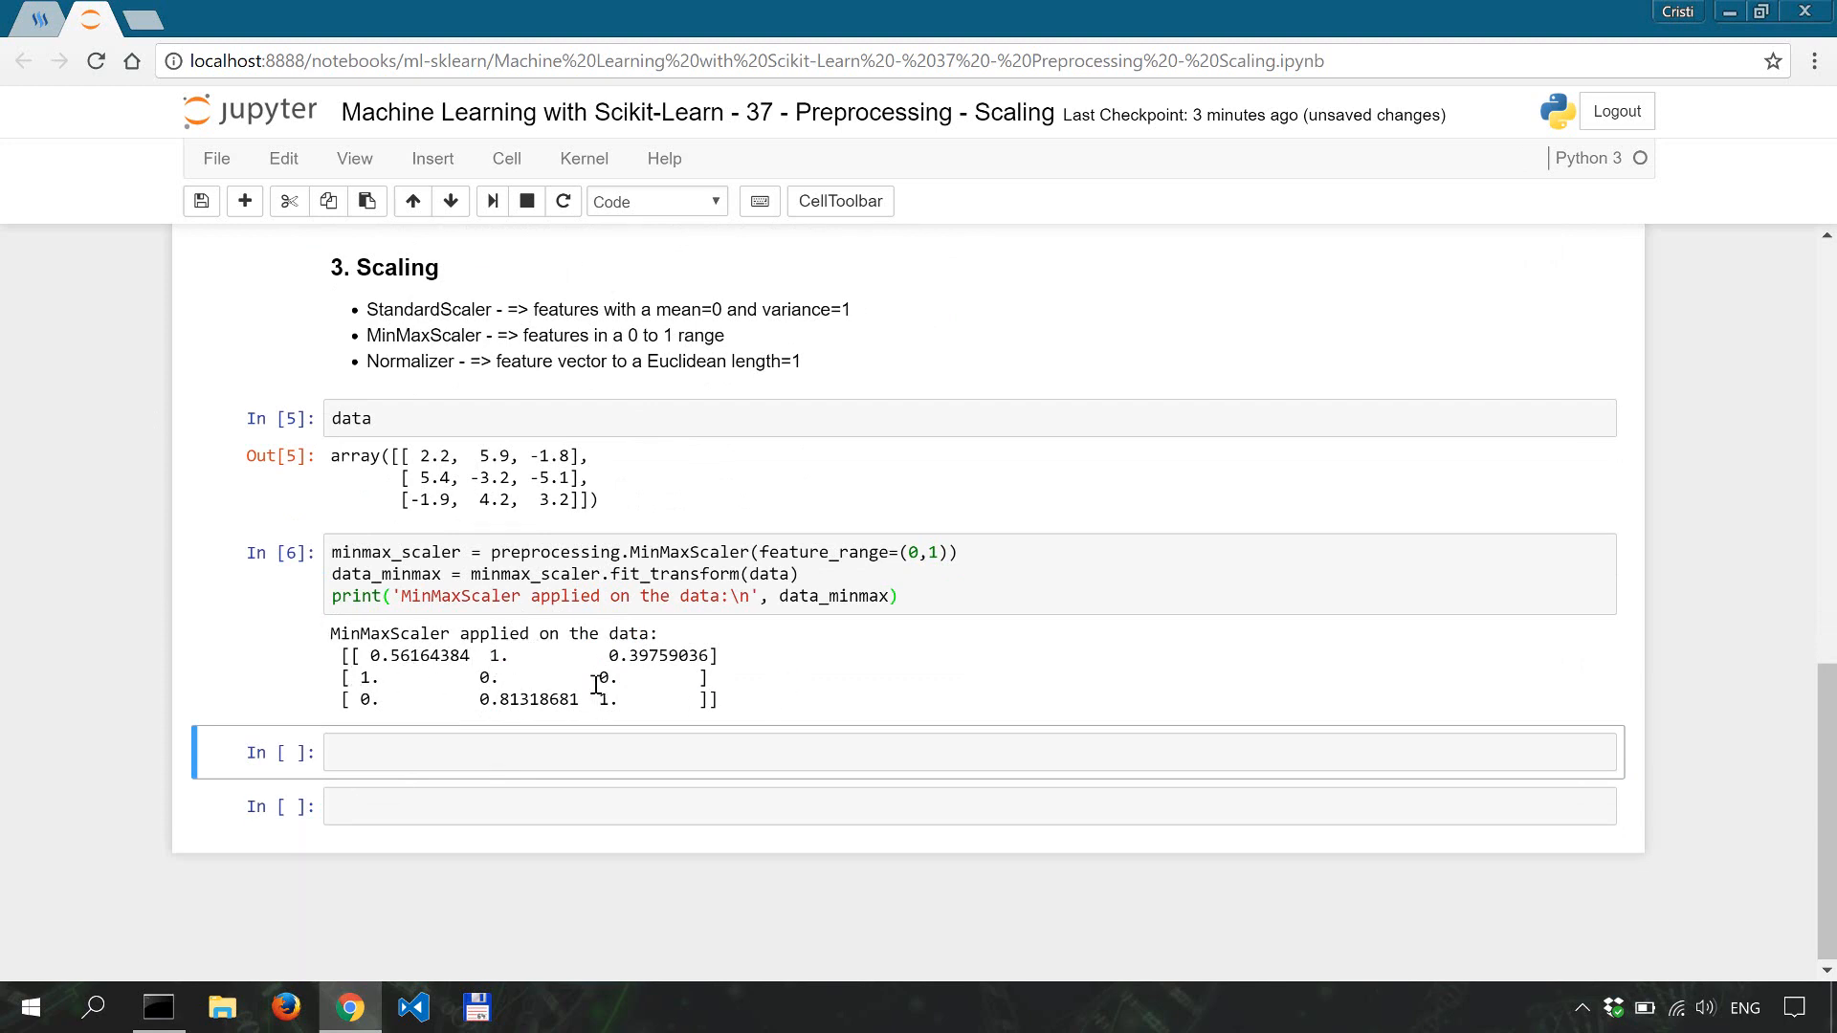
mouse_move(500, 456)
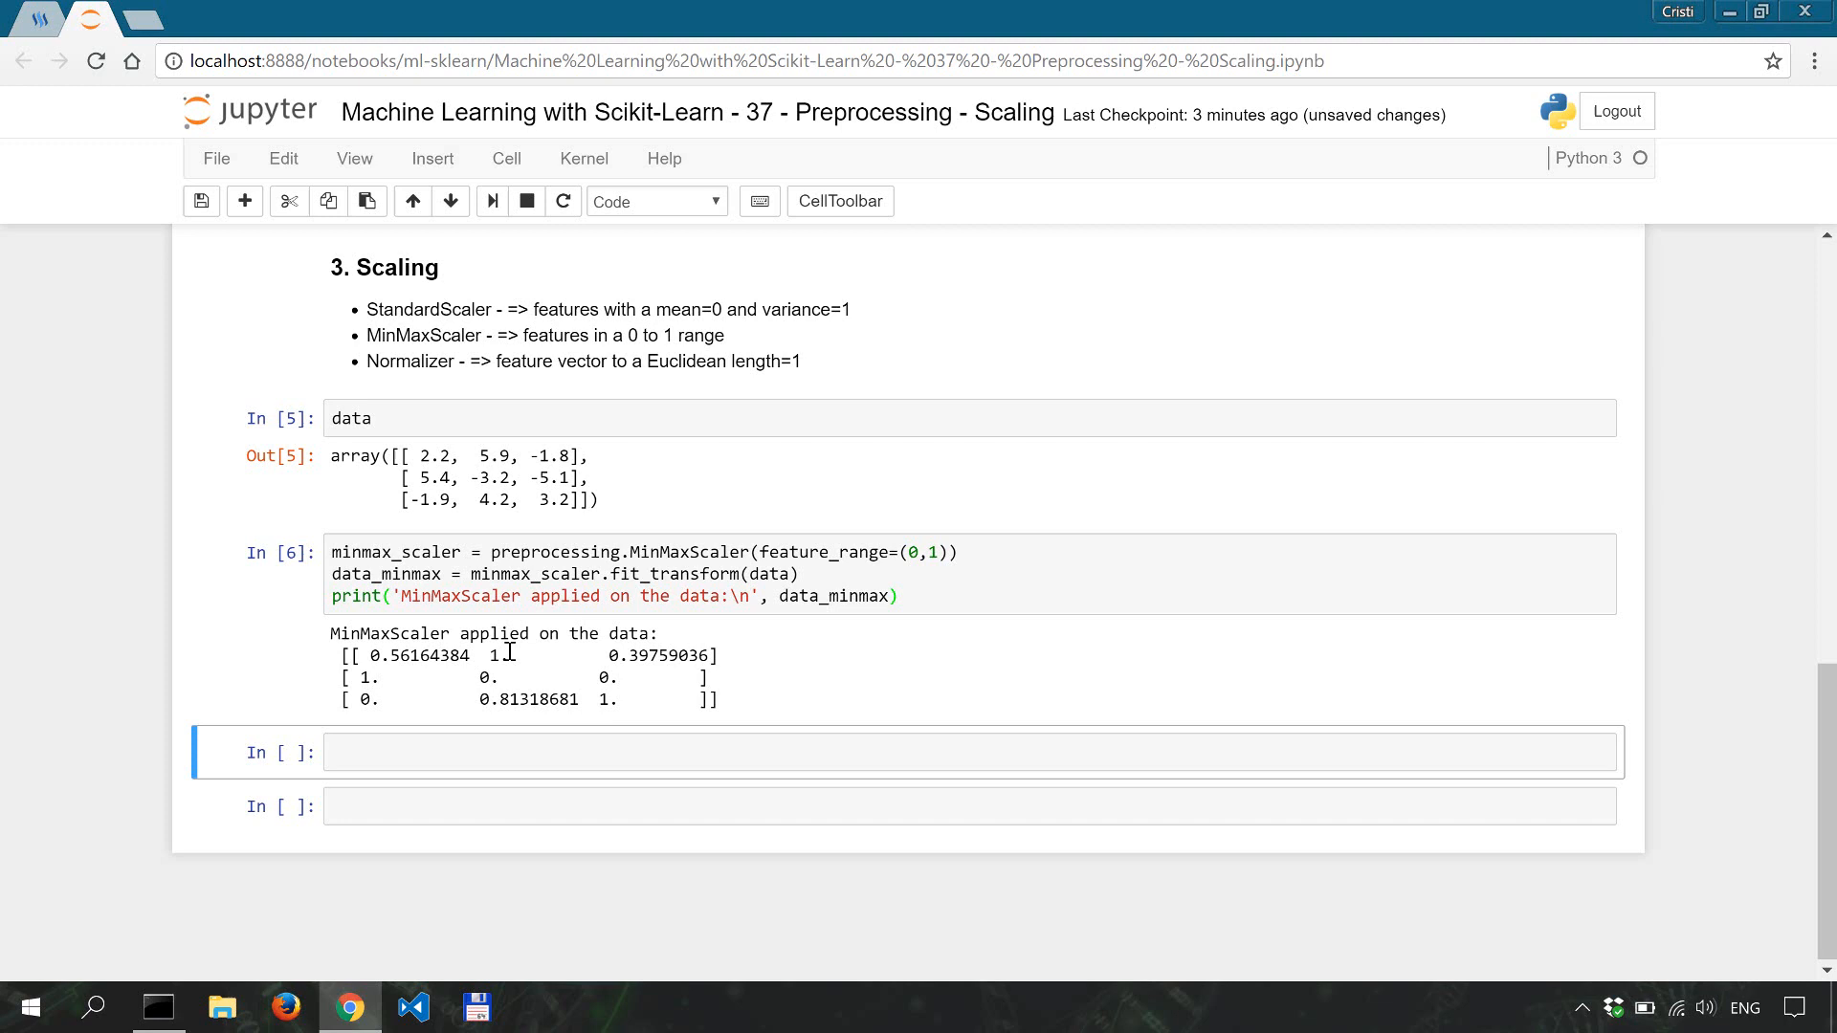
mouse_move(398, 678)
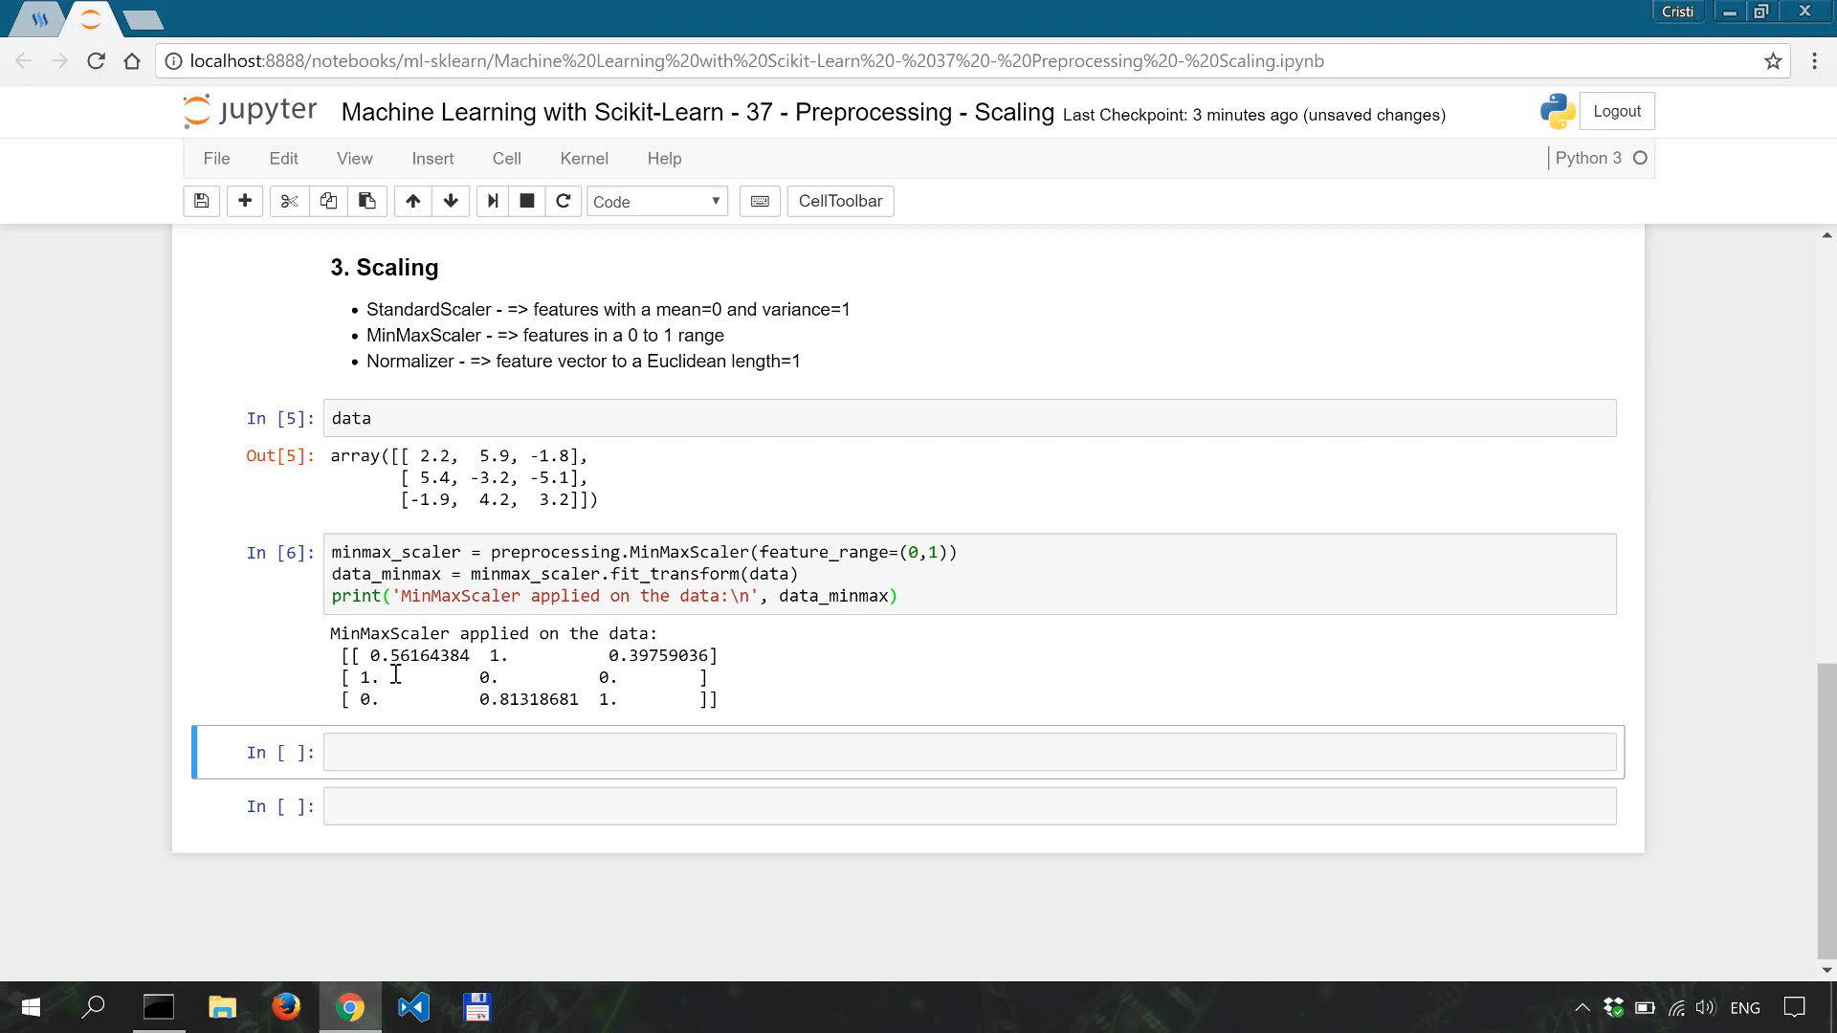
left_click(643, 751)
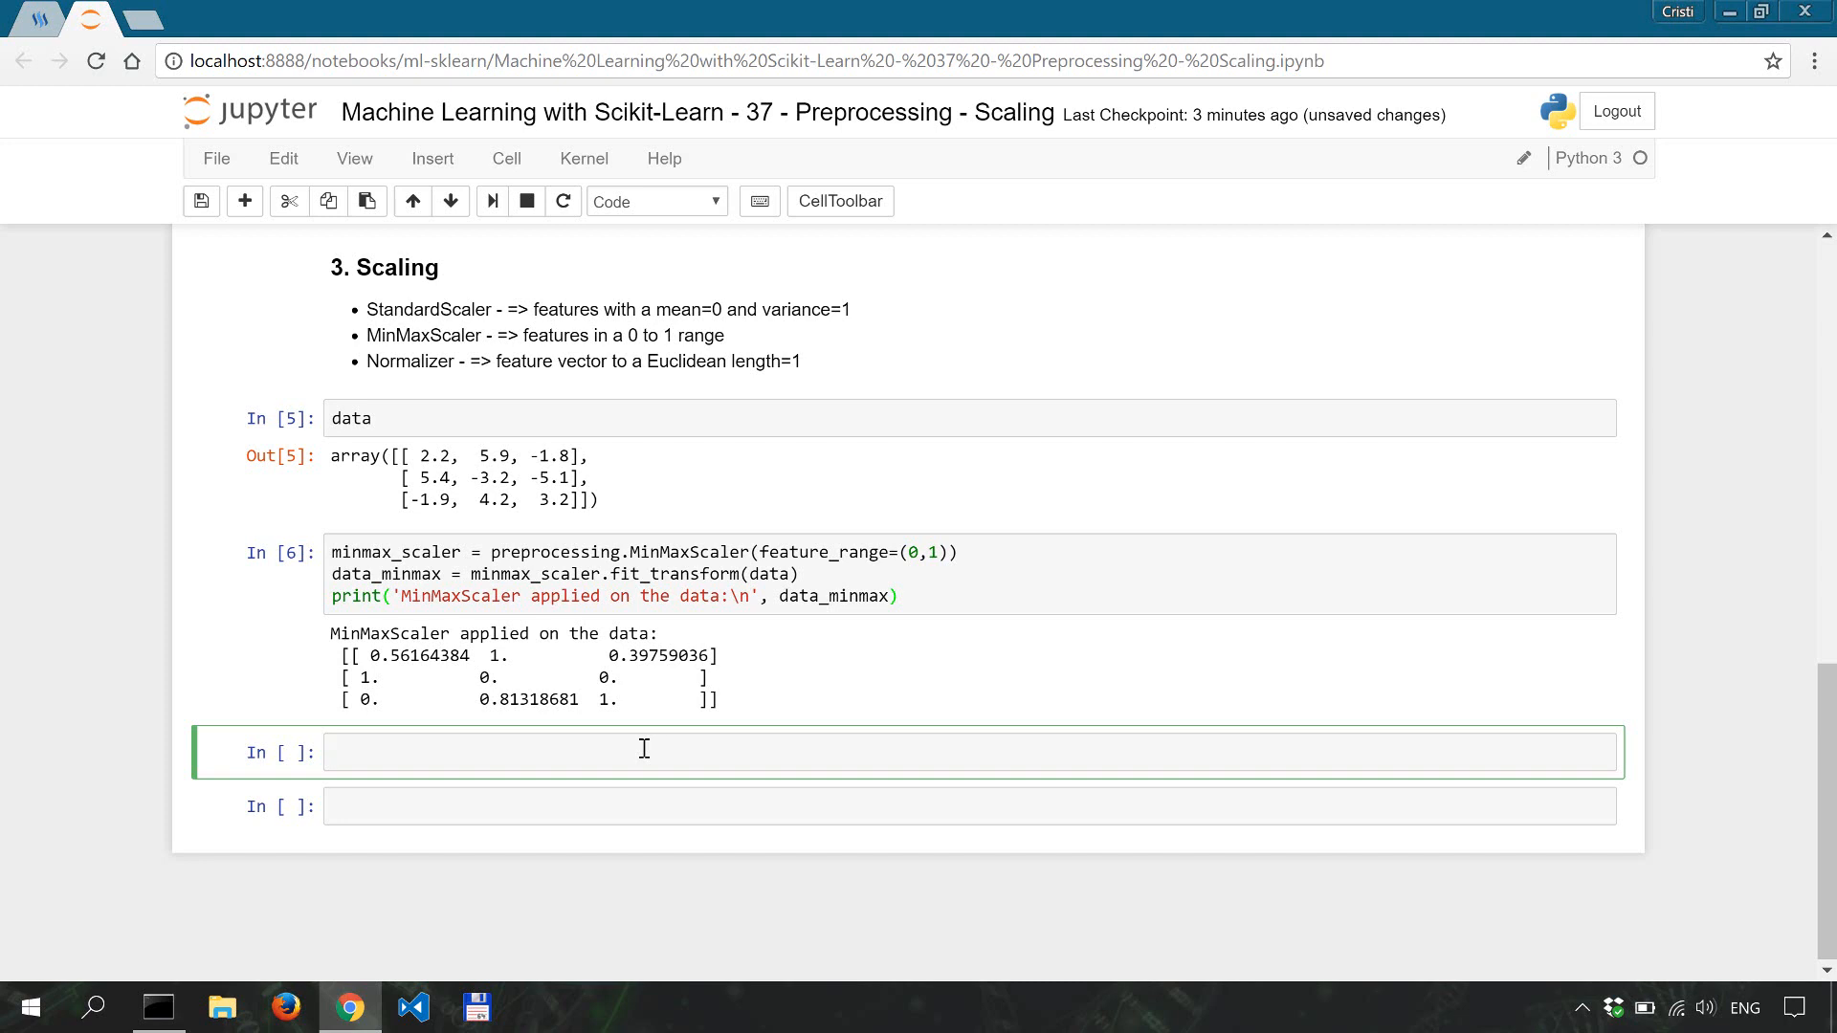
mouse_move(823, 741)
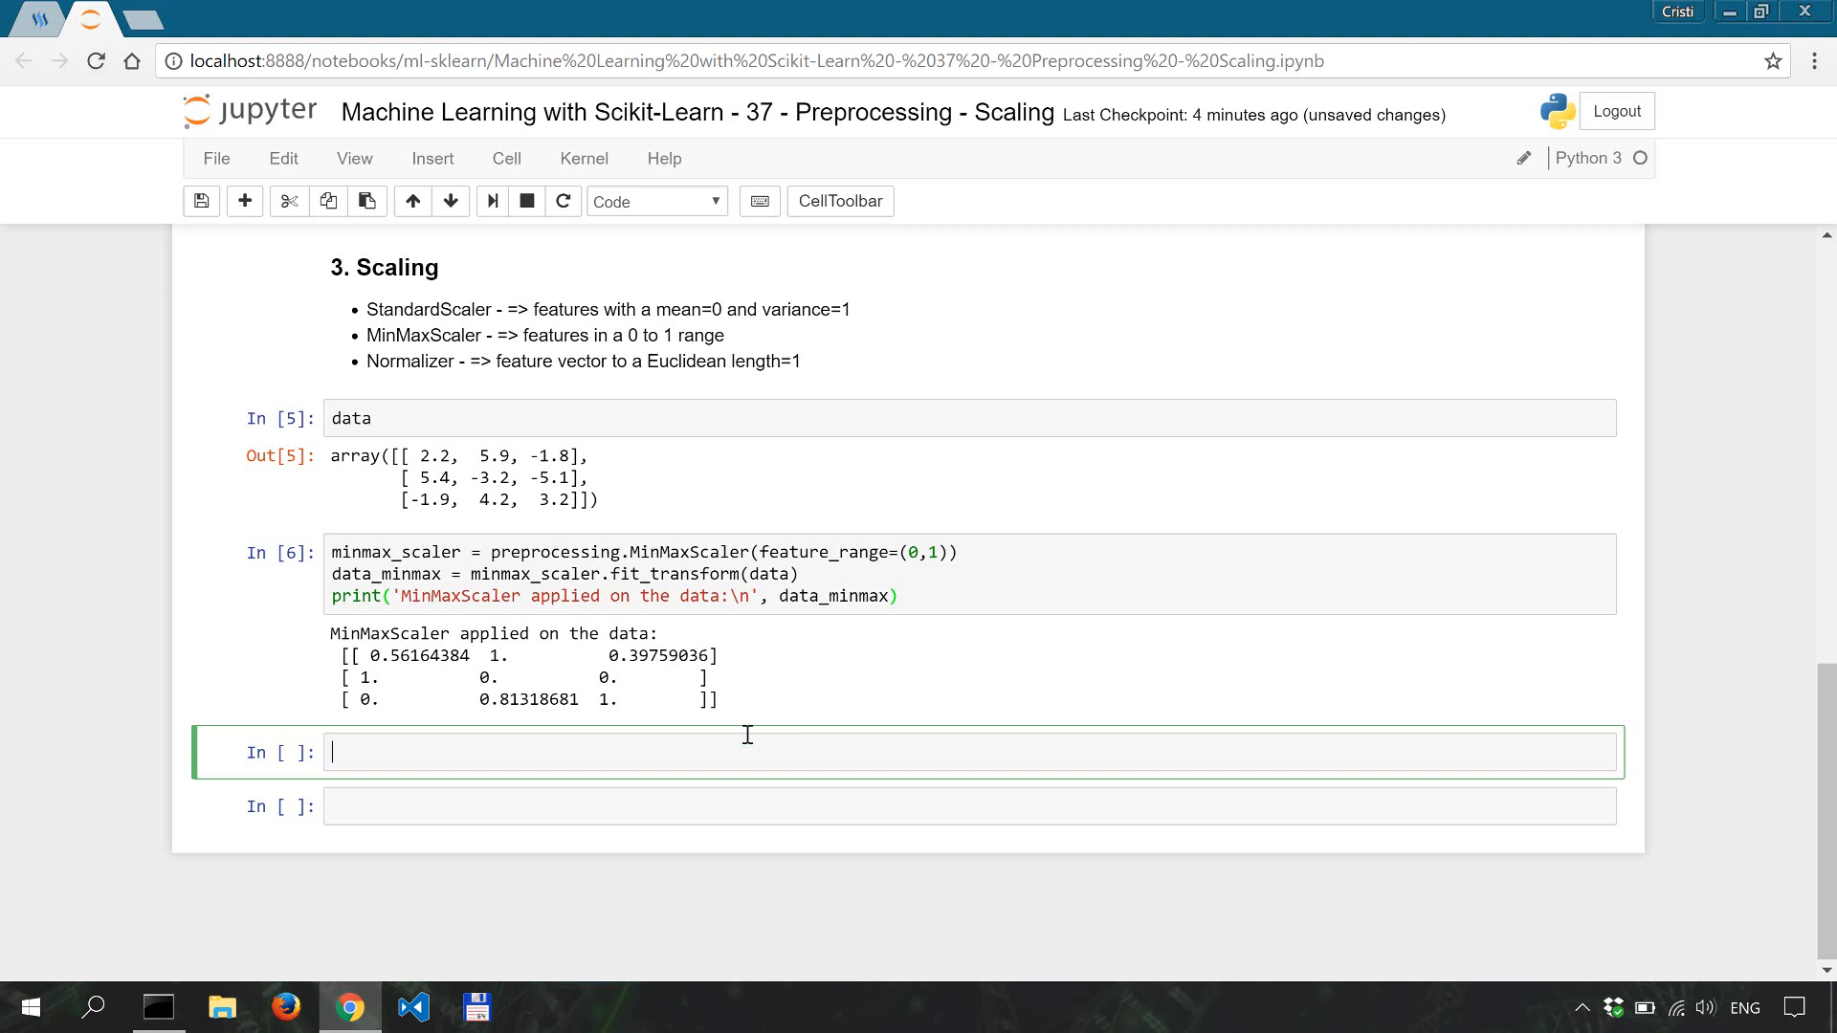
left_click(436, 806)
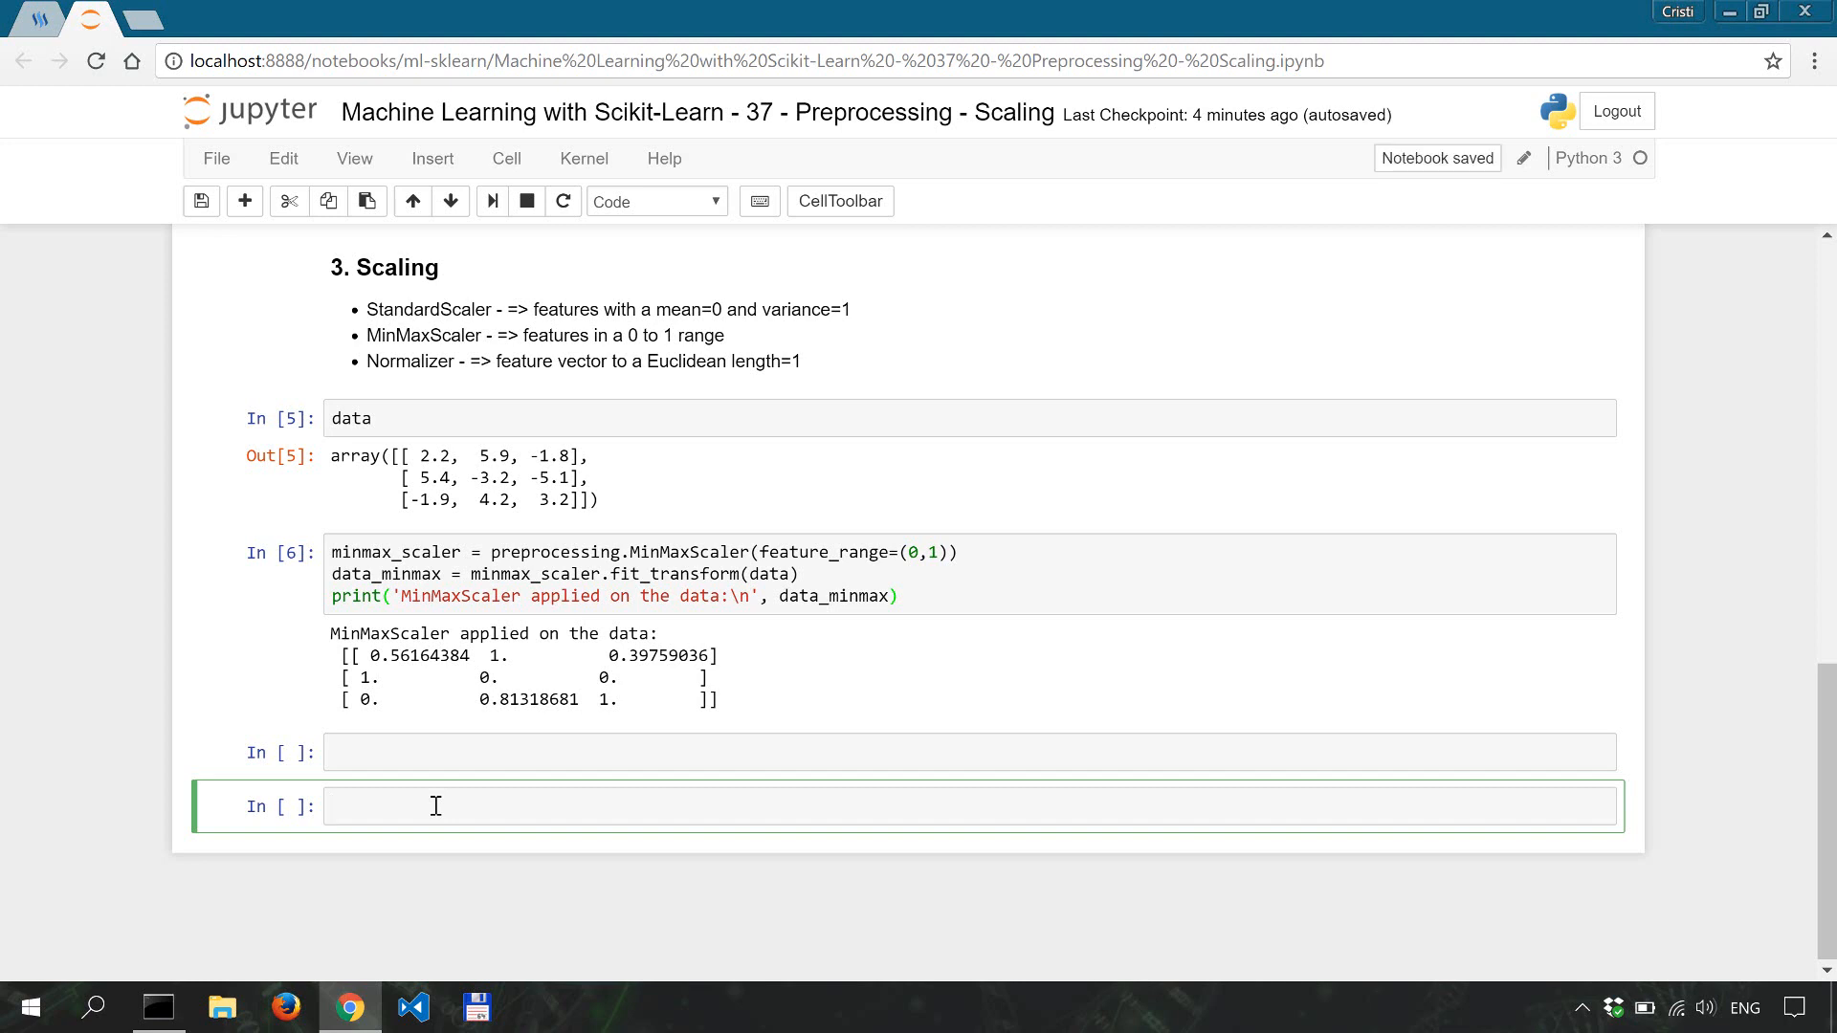
left_click(609, 754)
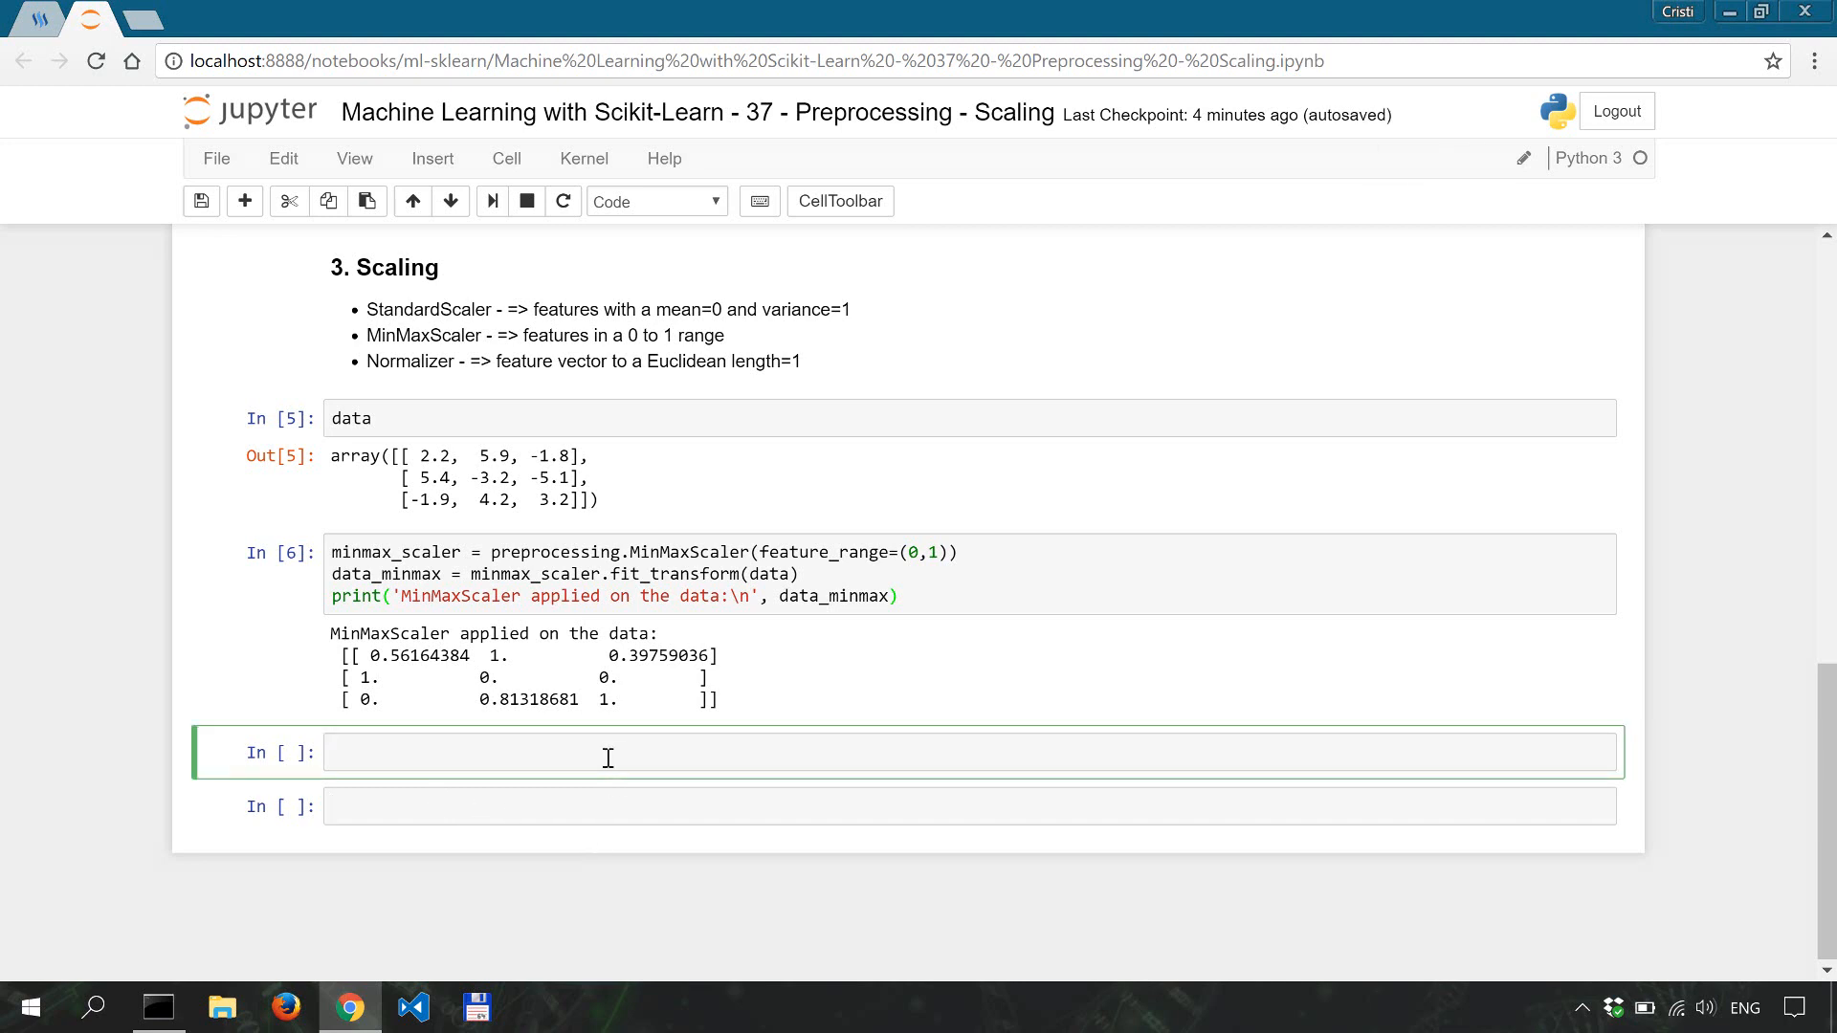